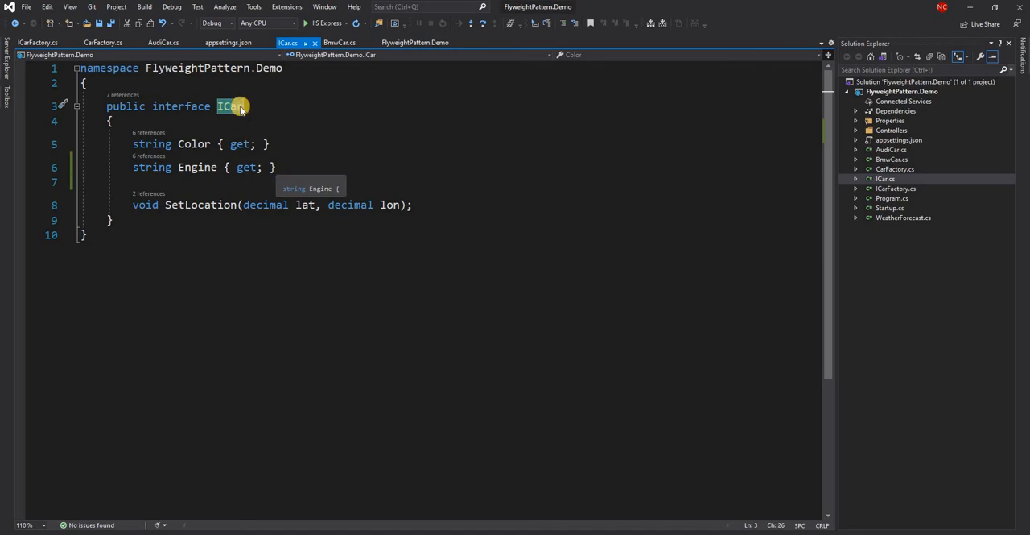
mouse_move(194, 169)
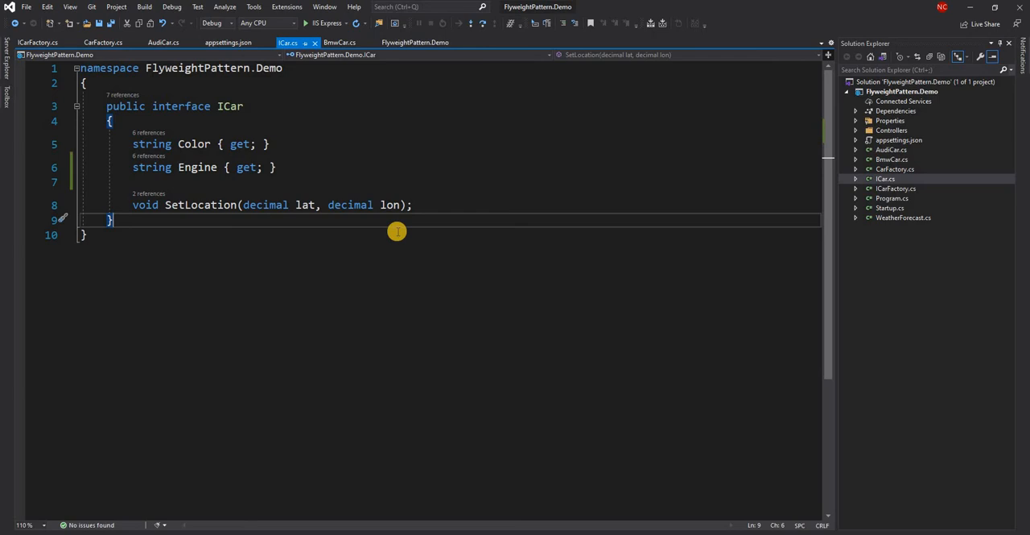
mouse_move(199, 205)
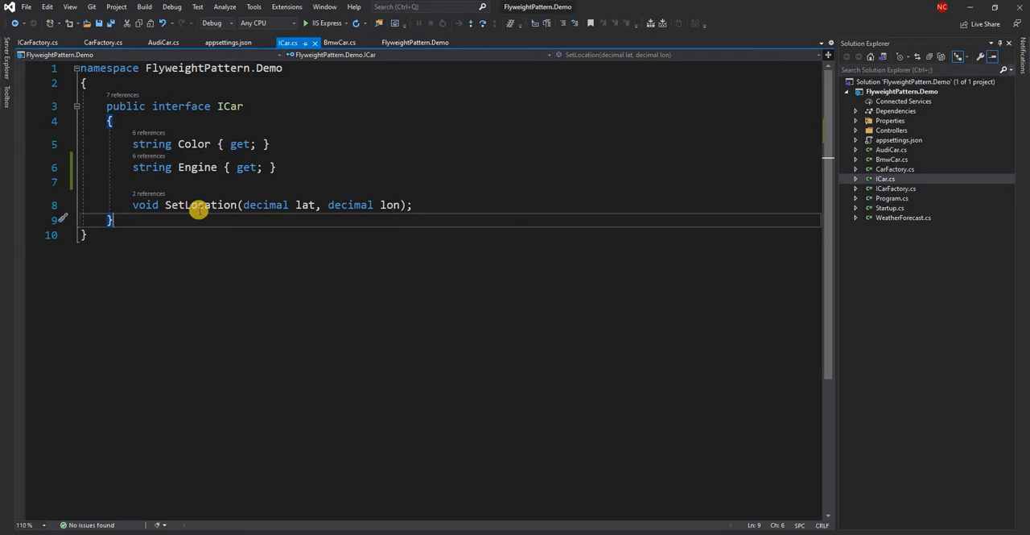
mouse_move(91, 144)
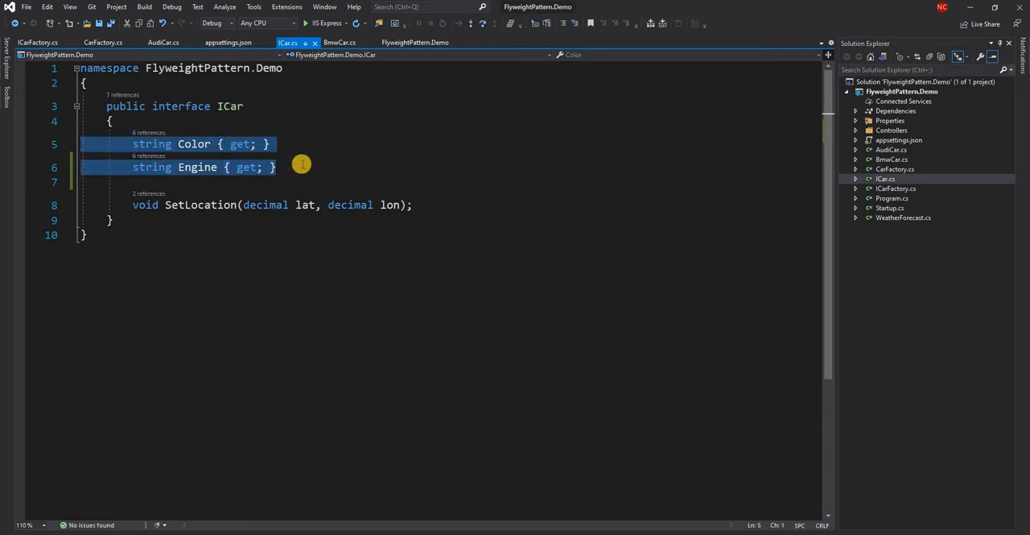
mouse_move(290, 205)
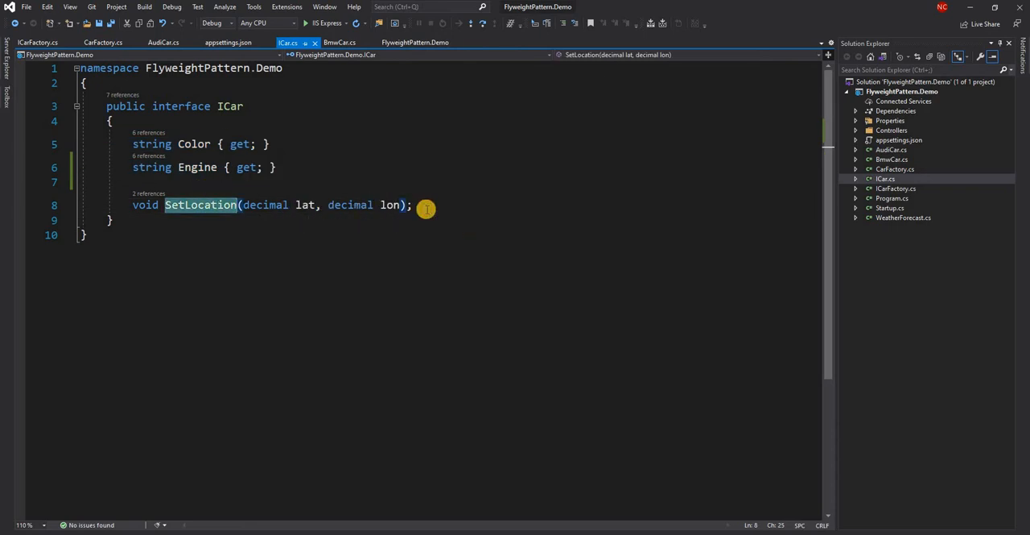
- Review the ICar interface and its SetLocation member, then view the BmwCar class
click(413, 205)
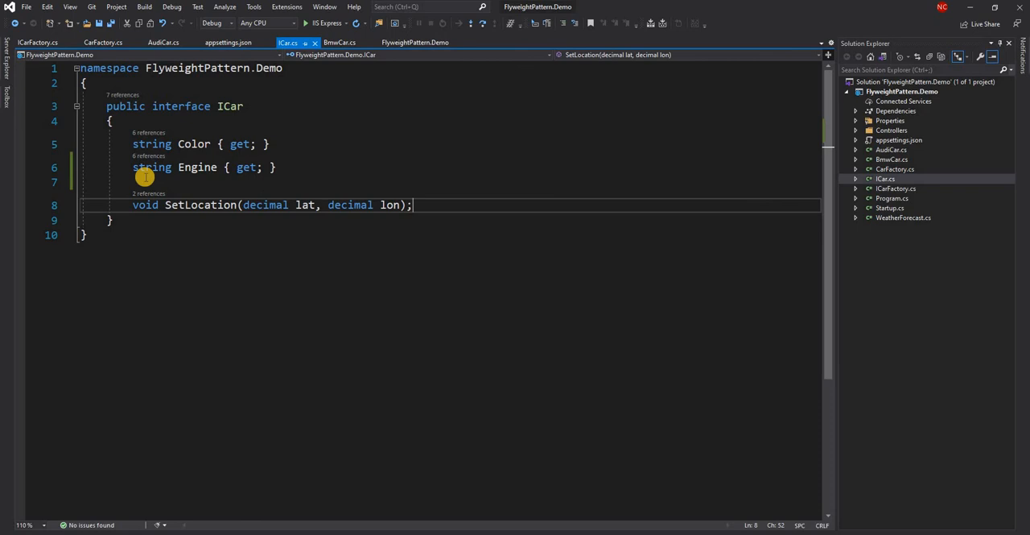
mouse_move(170, 216)
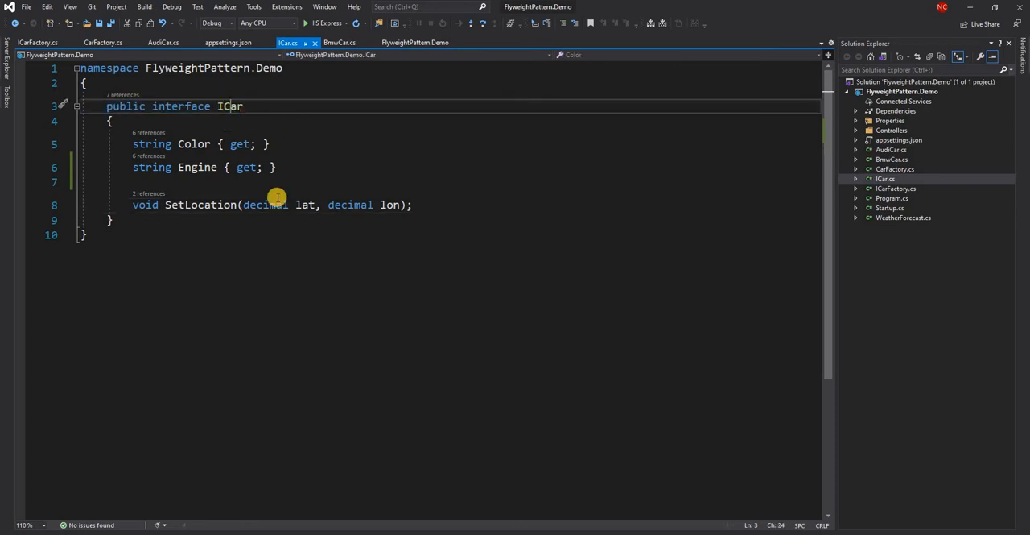
double_click(230, 105)
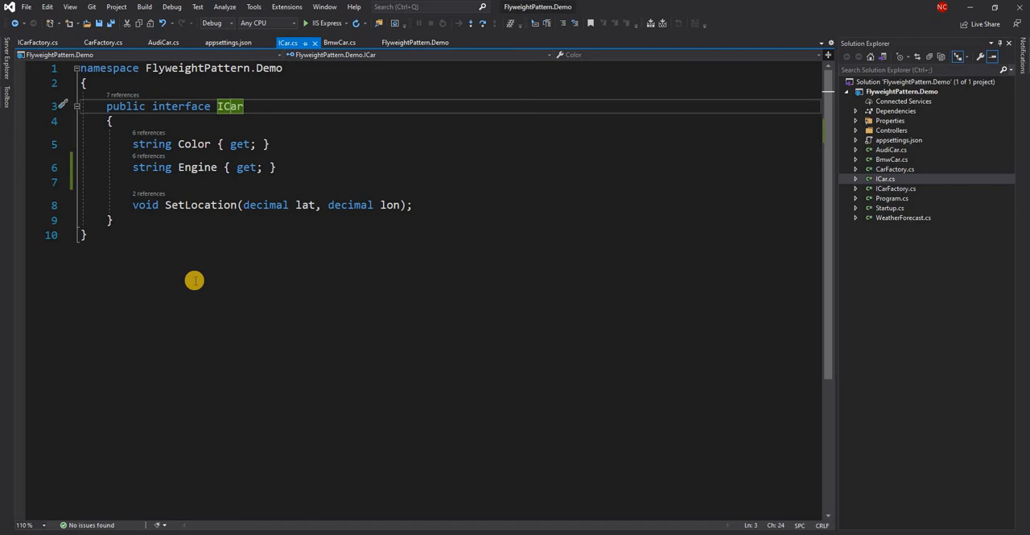
mouse_move(260, 205)
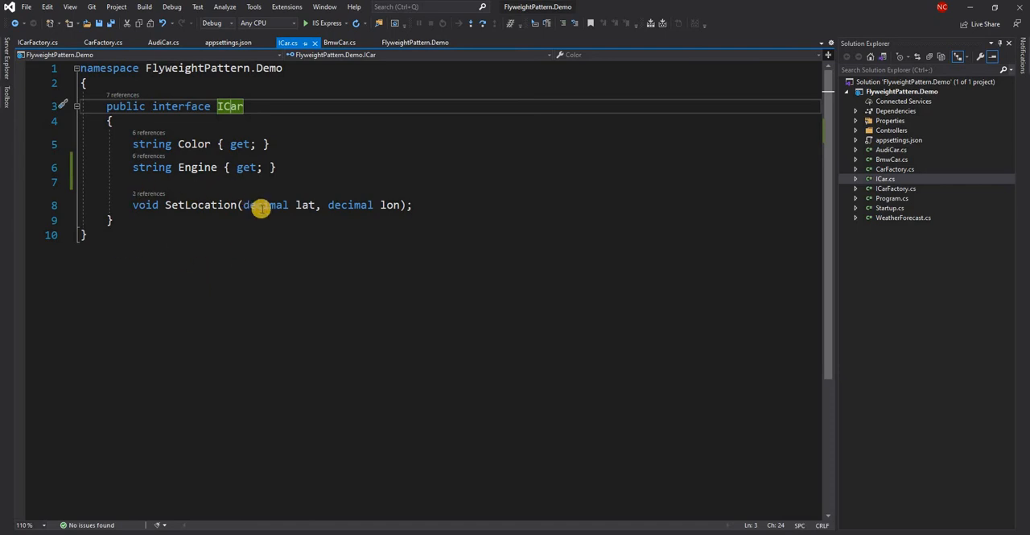
mouse_move(199, 218)
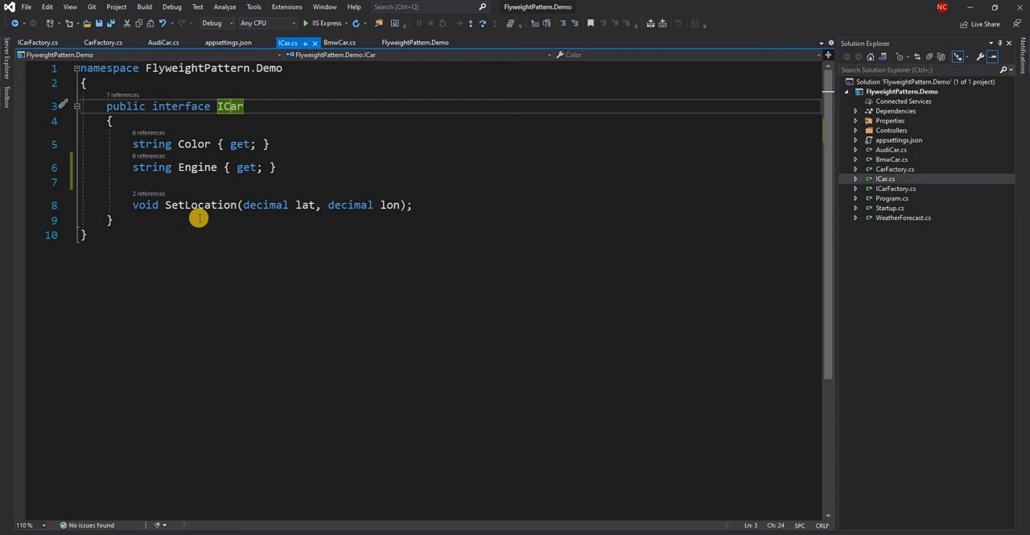
mouse_move(379, 216)
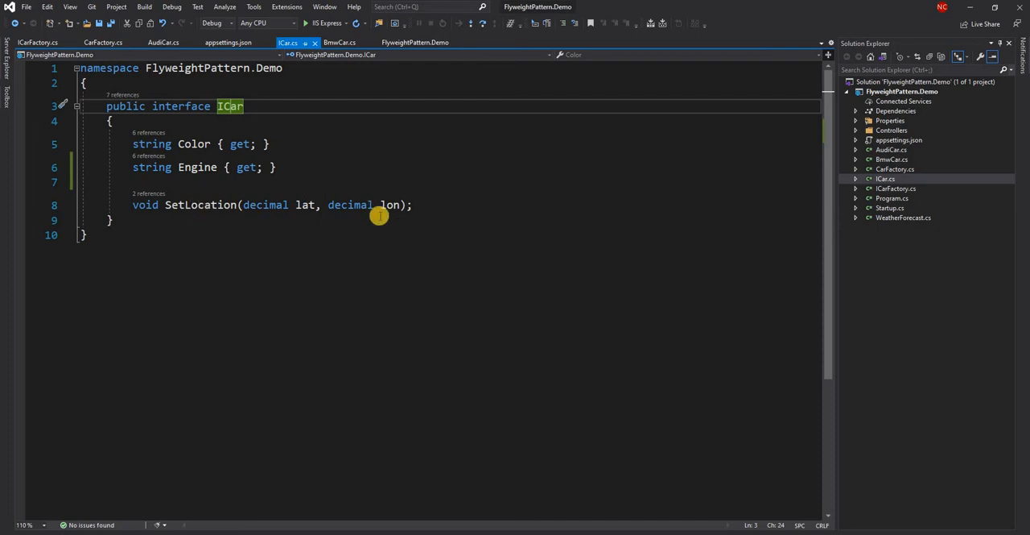
mouse_move(377, 253)
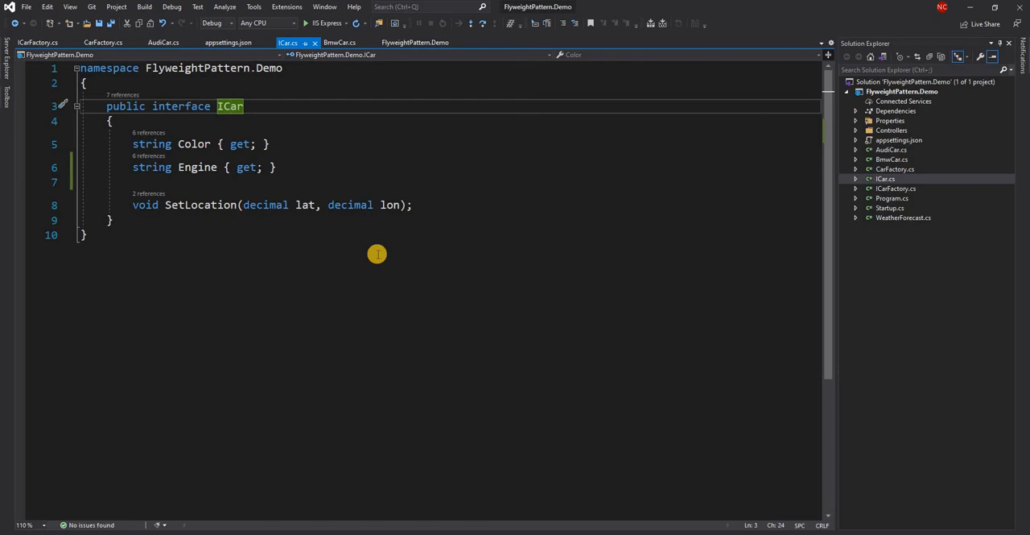
mouse_move(211, 170)
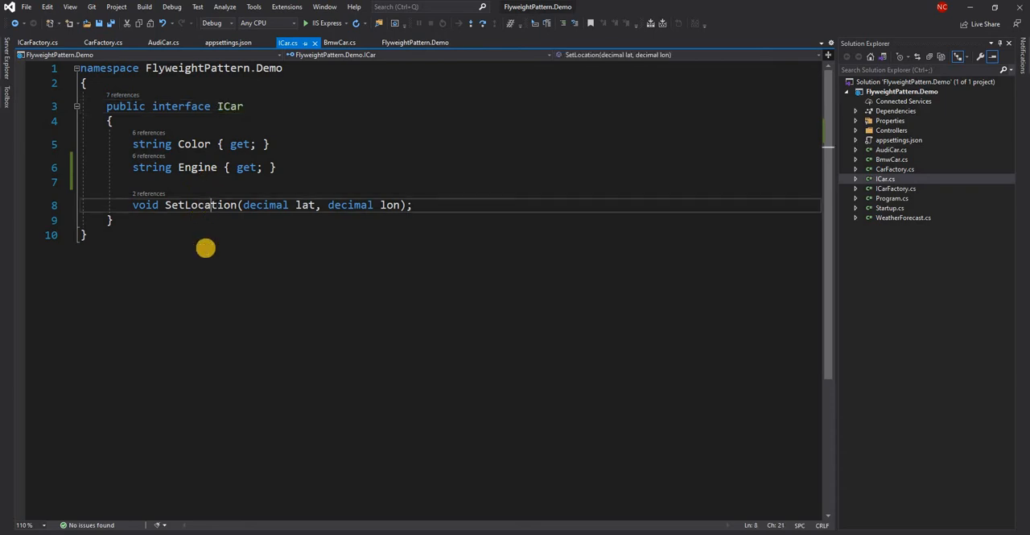
double_click(200, 204)
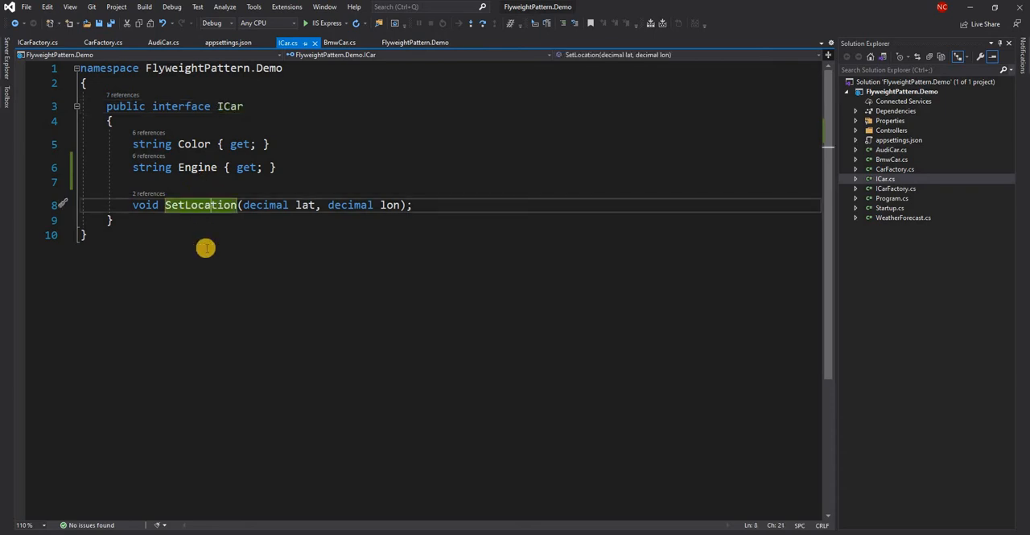
click(111, 219)
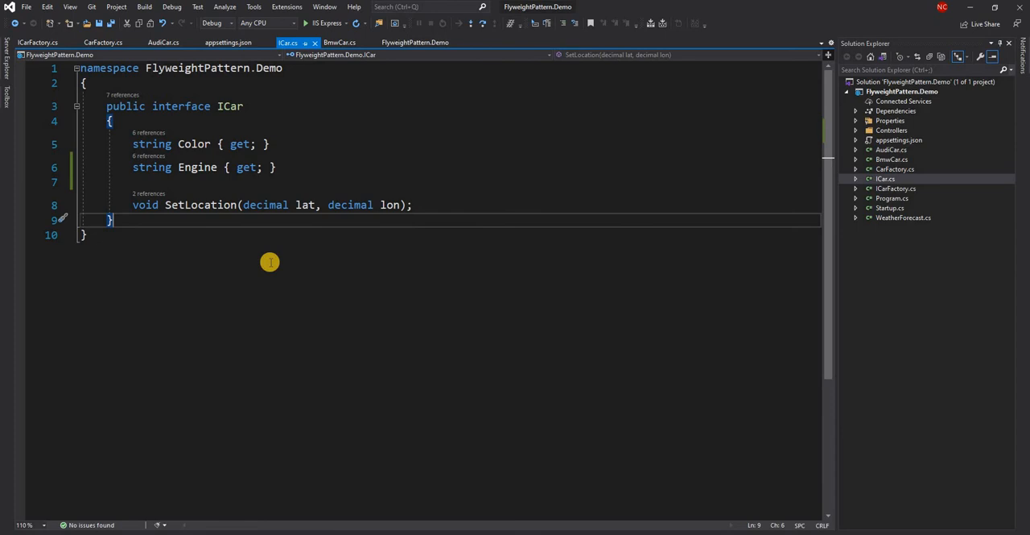
mouse_move(202, 167)
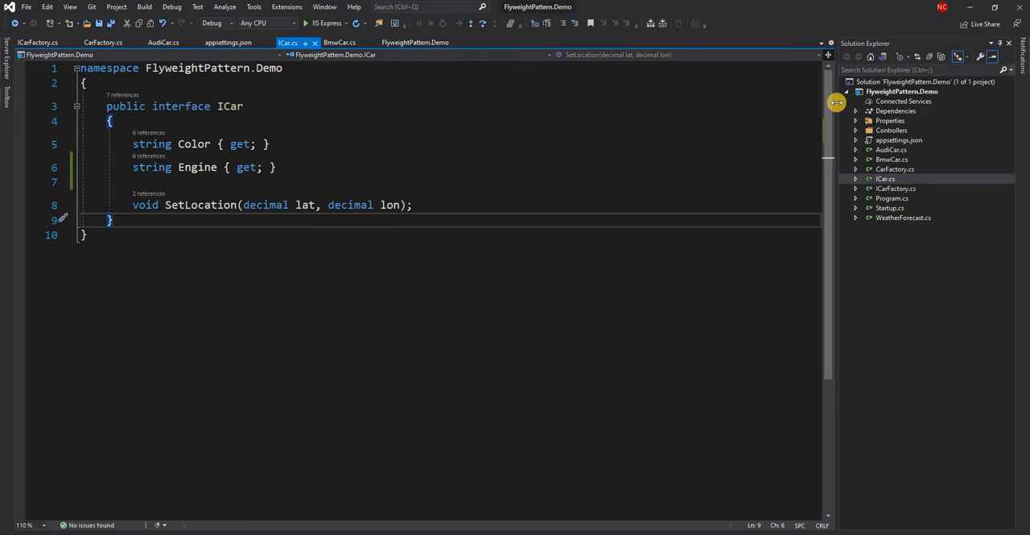
click(892, 159)
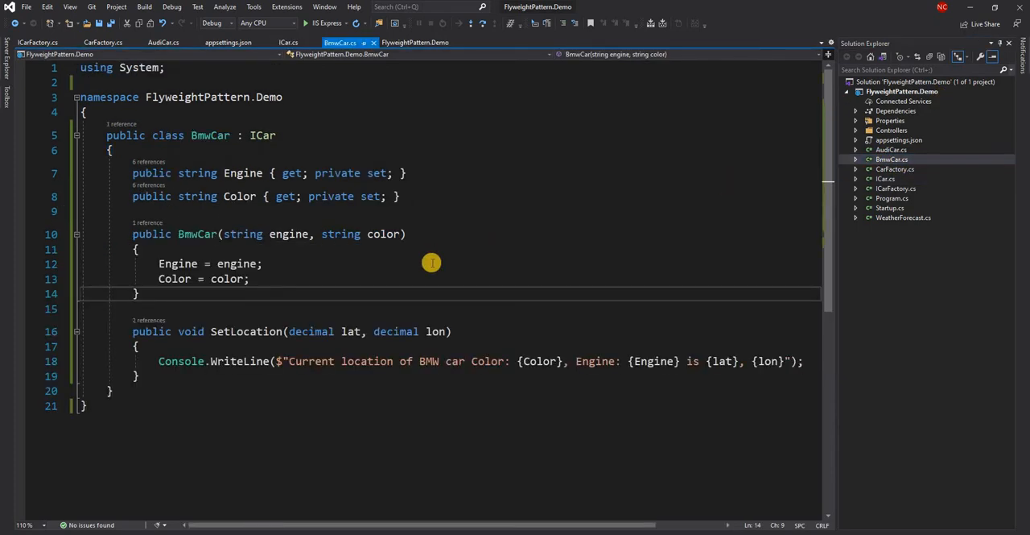
mouse_move(247, 246)
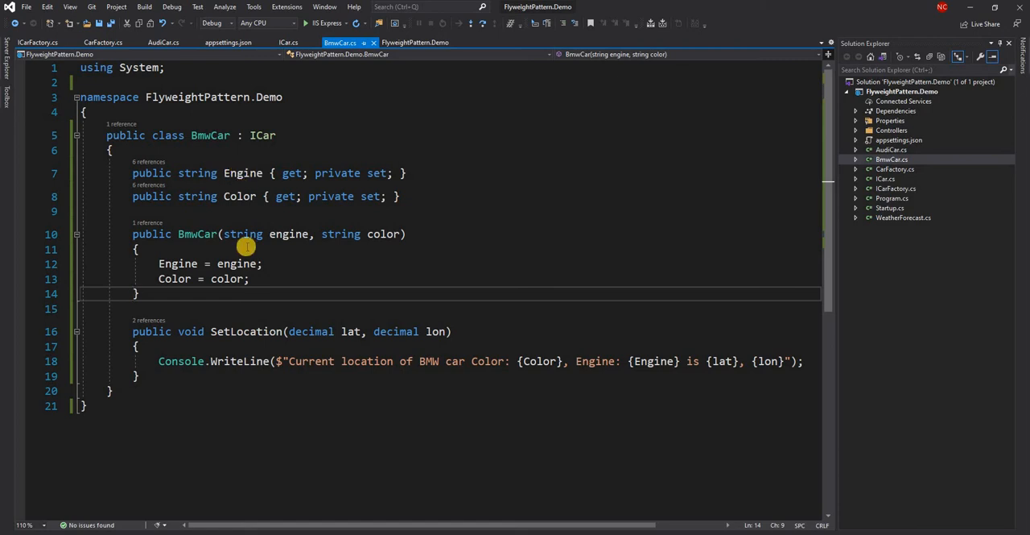
mouse_move(186, 286)
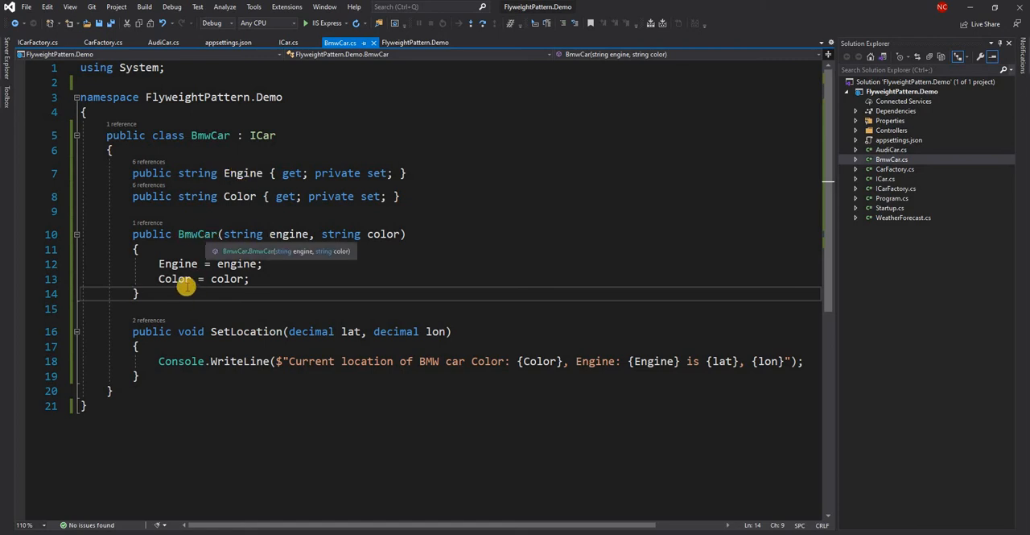
mouse_move(487, 355)
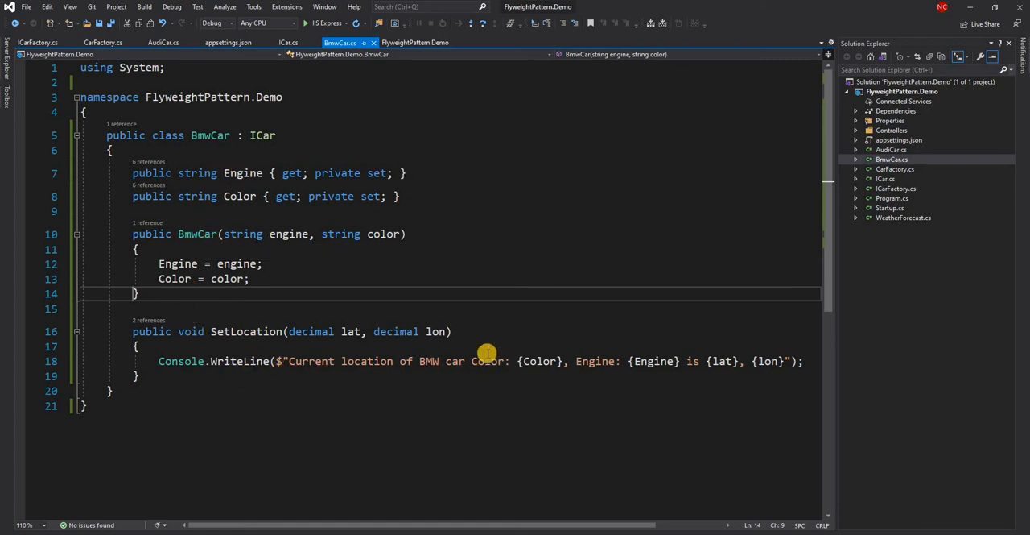
mouse_move(682, 360)
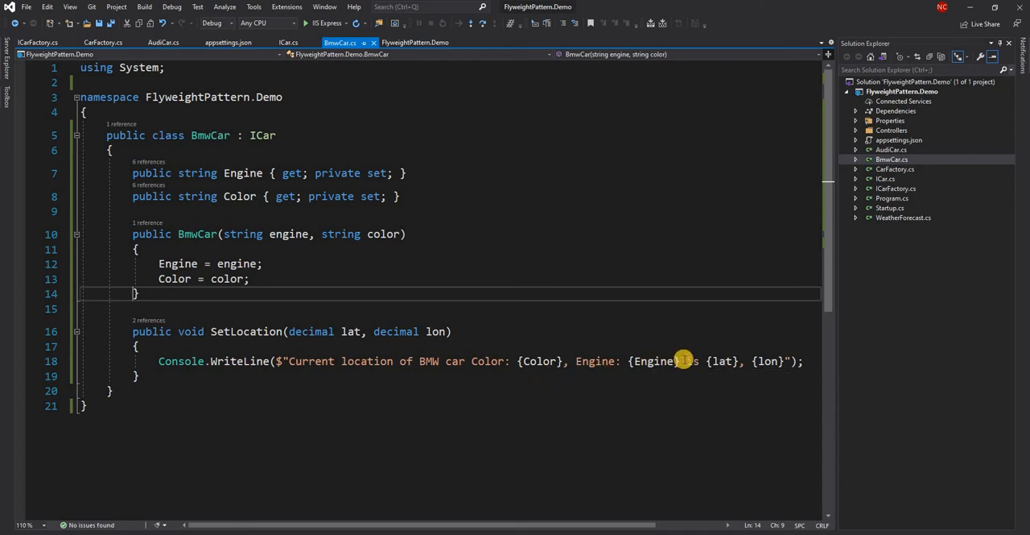
mouse_move(467, 364)
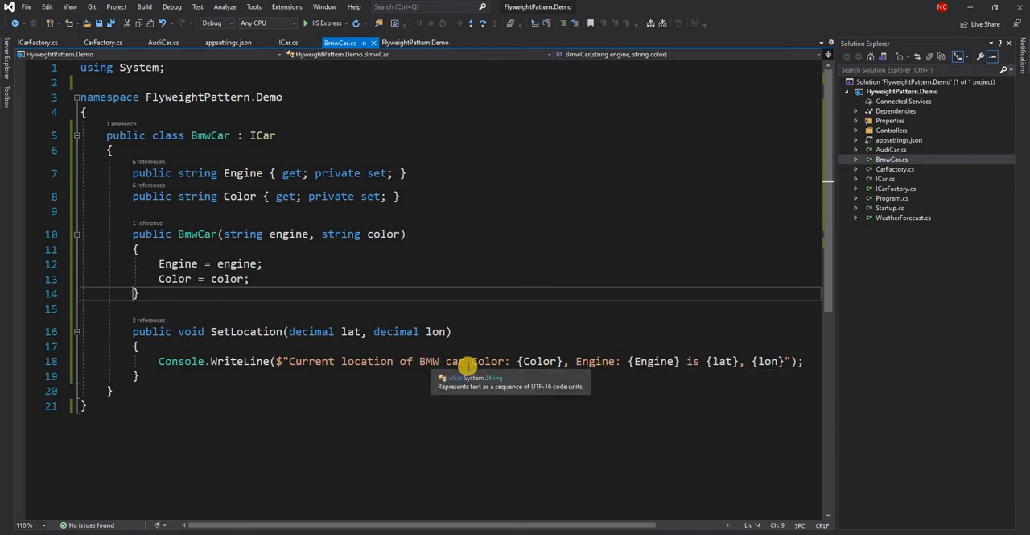
click(892, 149)
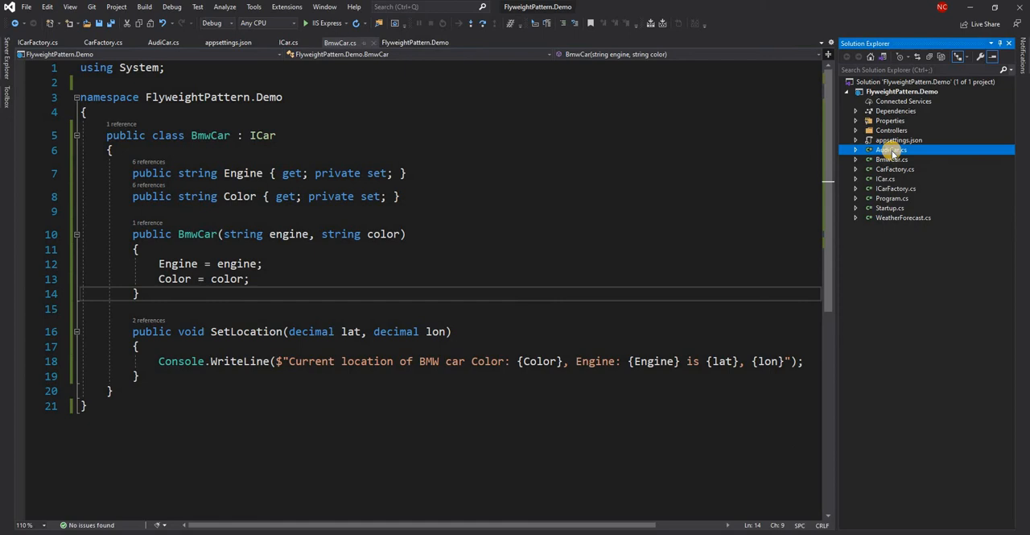
- Open AudiCar.cs to review its constructor and Audi-specific SetLocation message
click(891, 150)
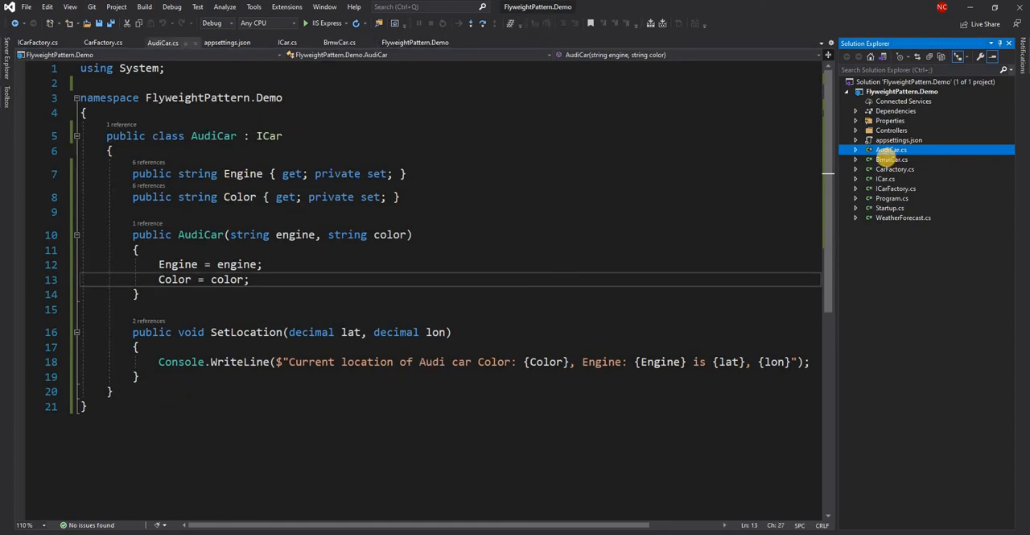
mouse_move(393, 332)
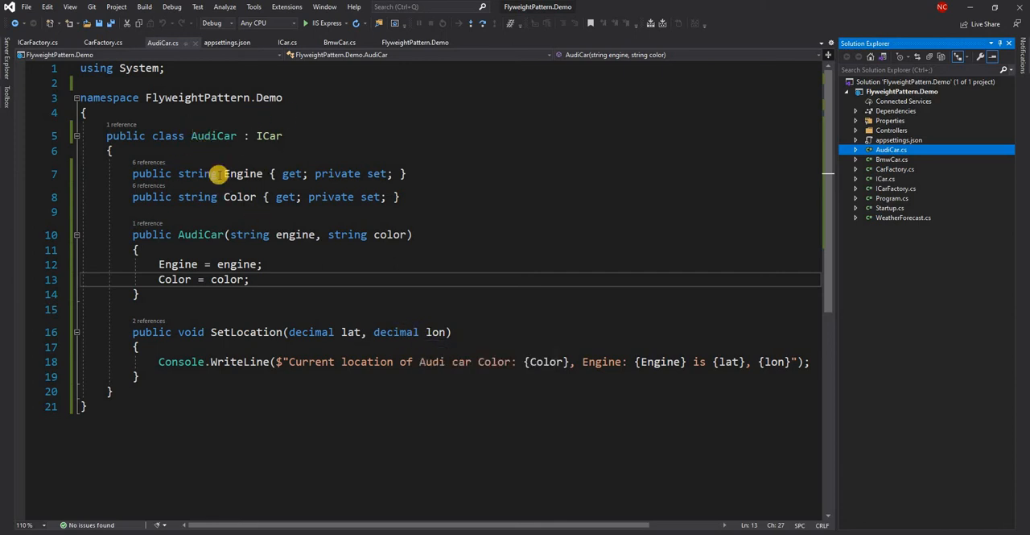
mouse_move(197, 173)
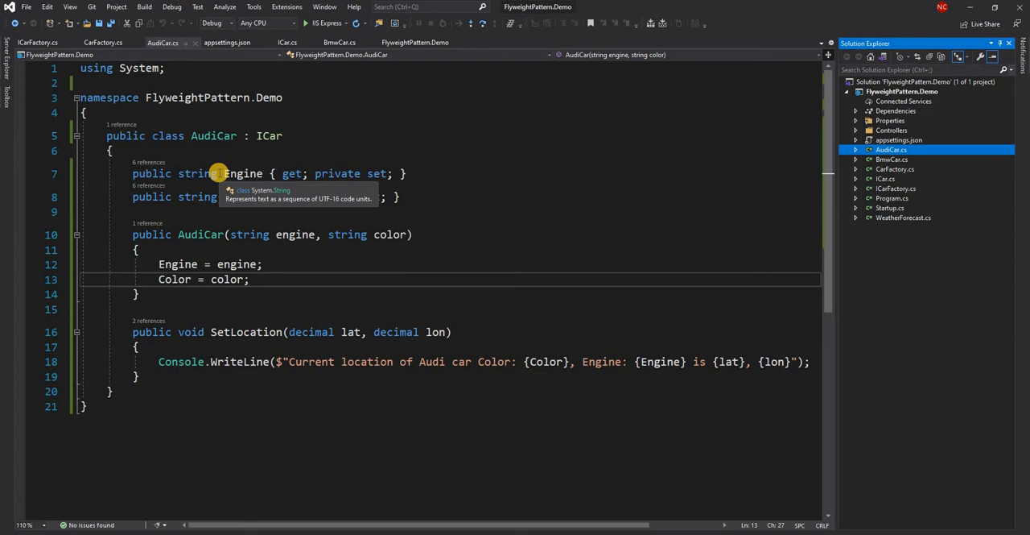
mouse_move(332, 152)
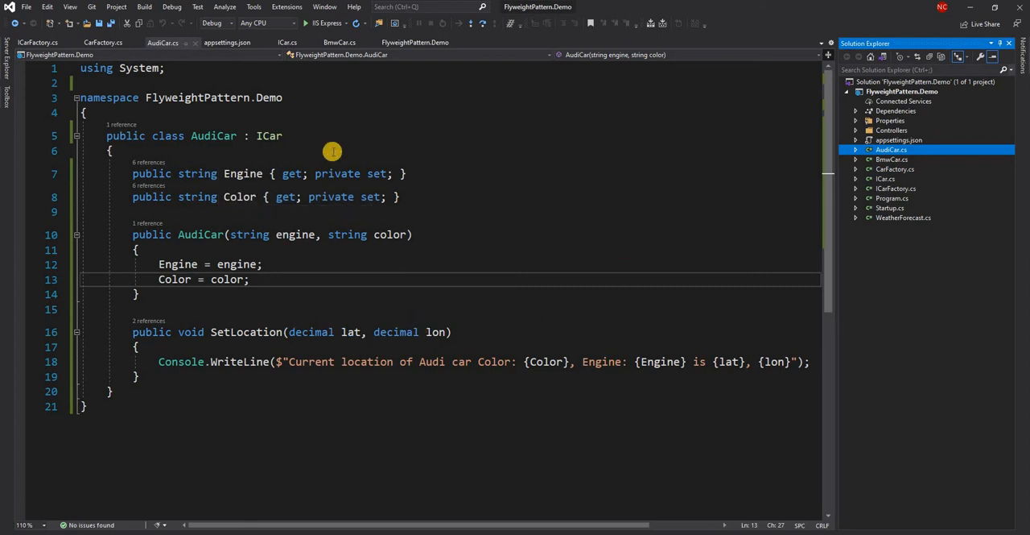
mouse_move(357, 391)
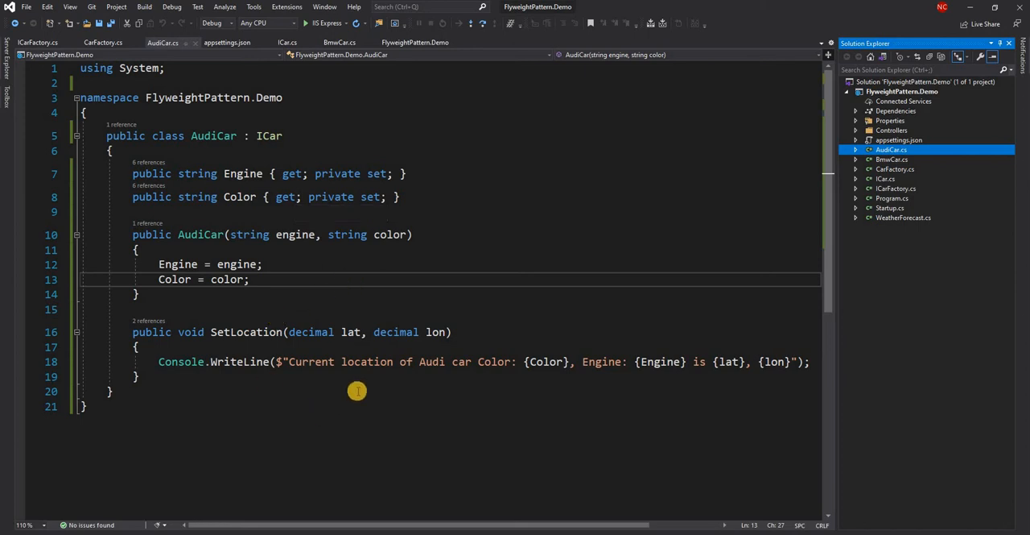
mouse_move(379, 285)
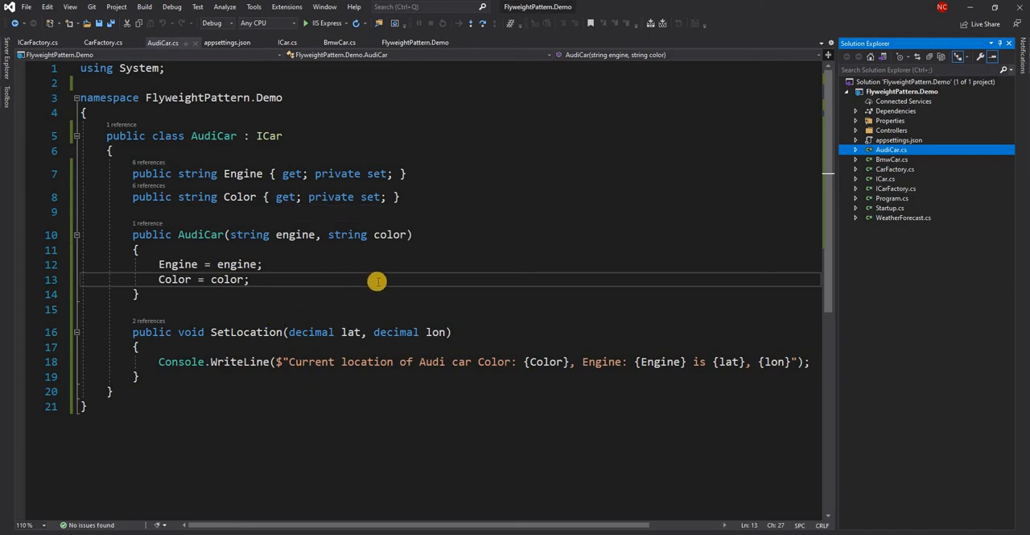
mouse_move(877, 136)
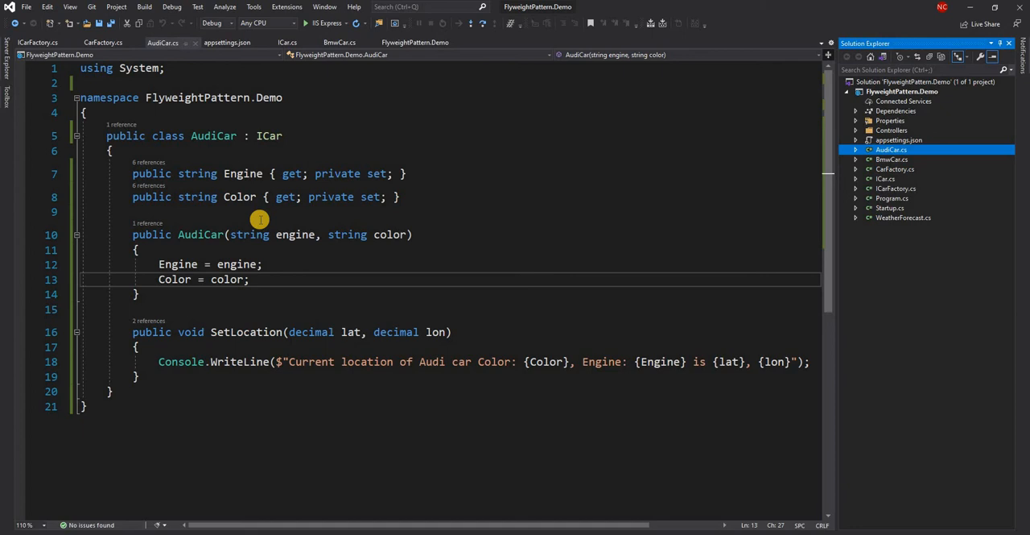
mouse_move(437, 245)
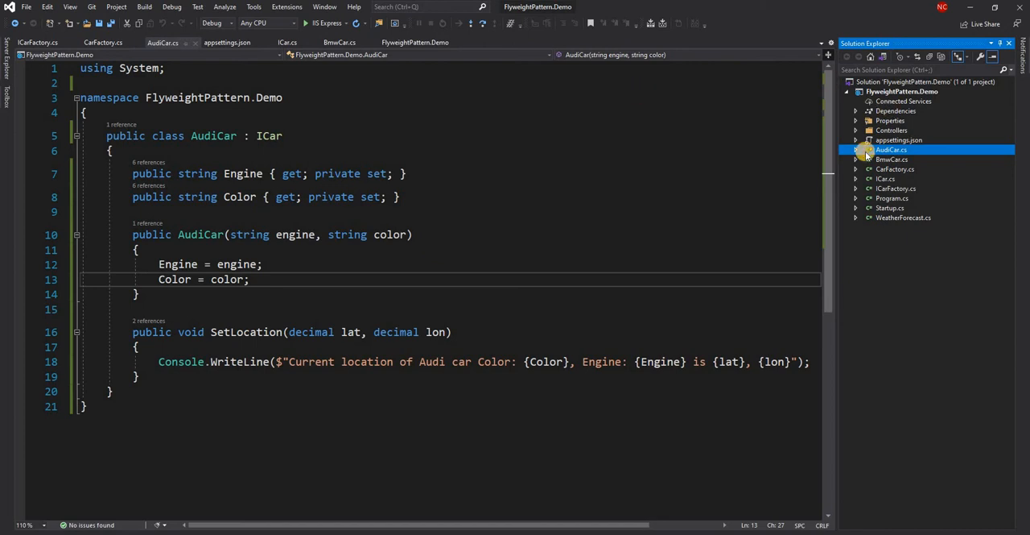
click(895, 169)
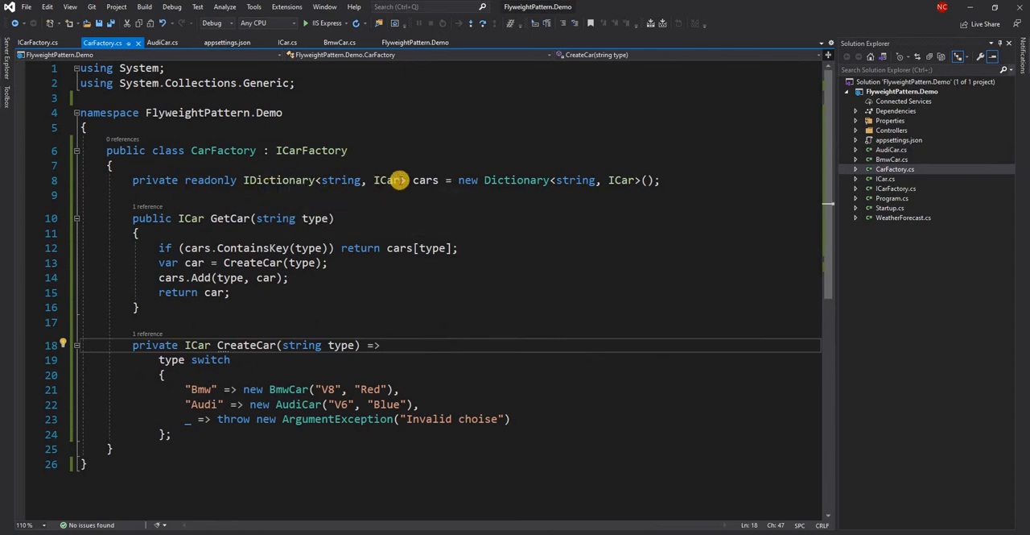
mouse_move(315, 218)
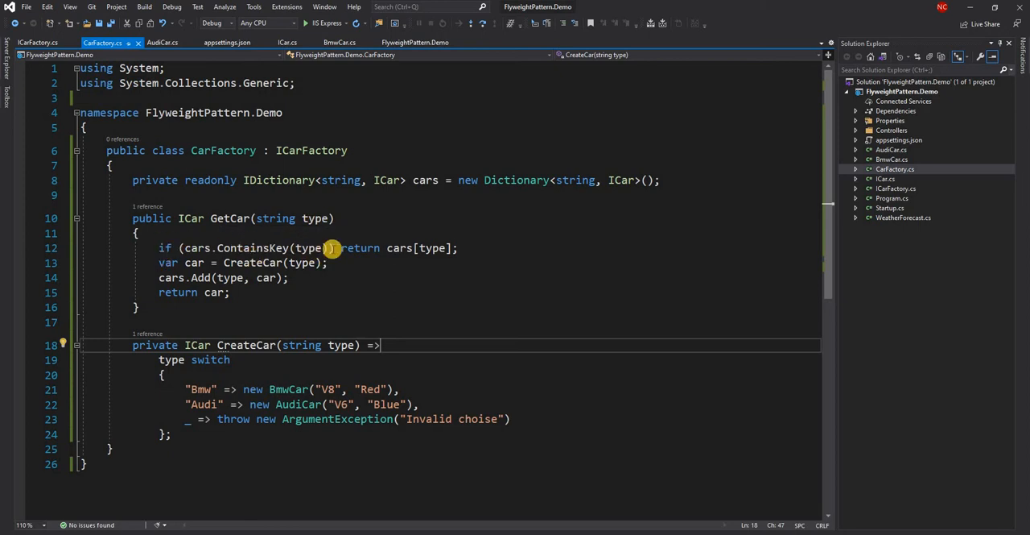
mouse_move(434, 250)
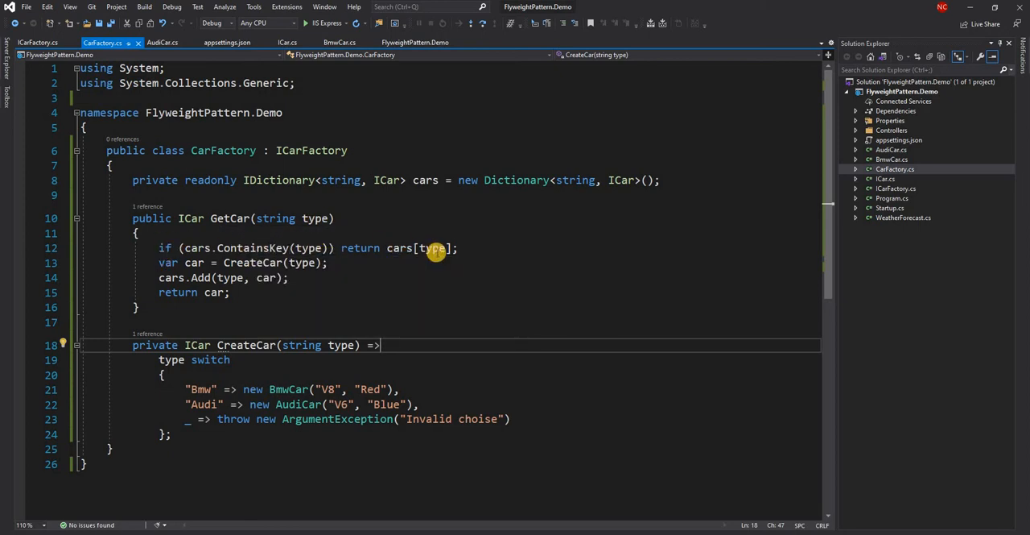
mouse_move(132, 341)
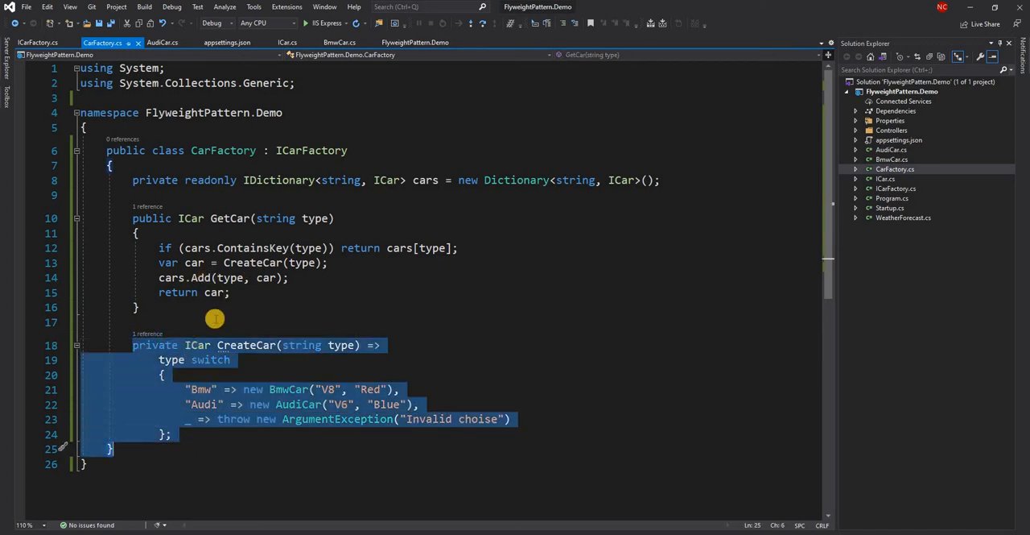
mouse_move(321, 302)
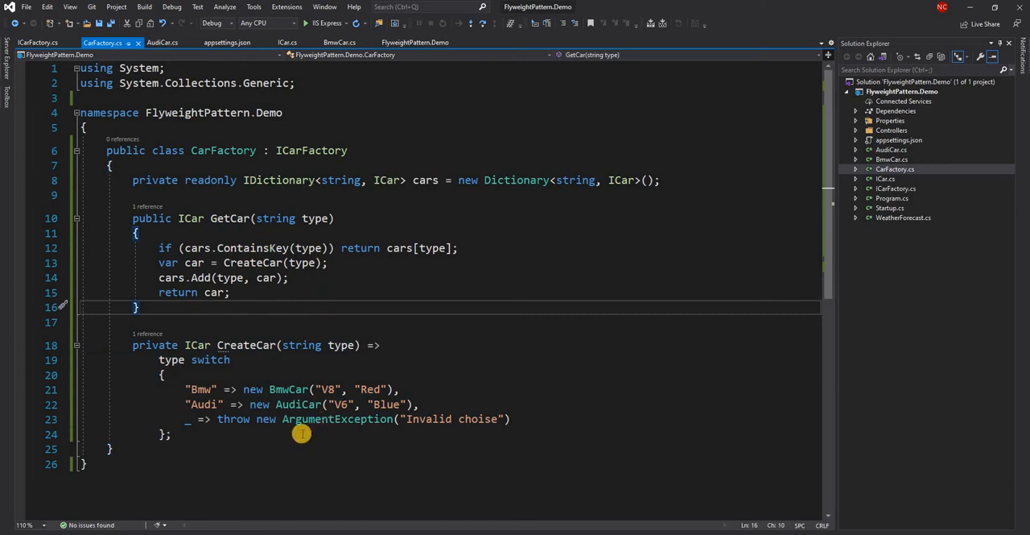
mouse_move(226, 360)
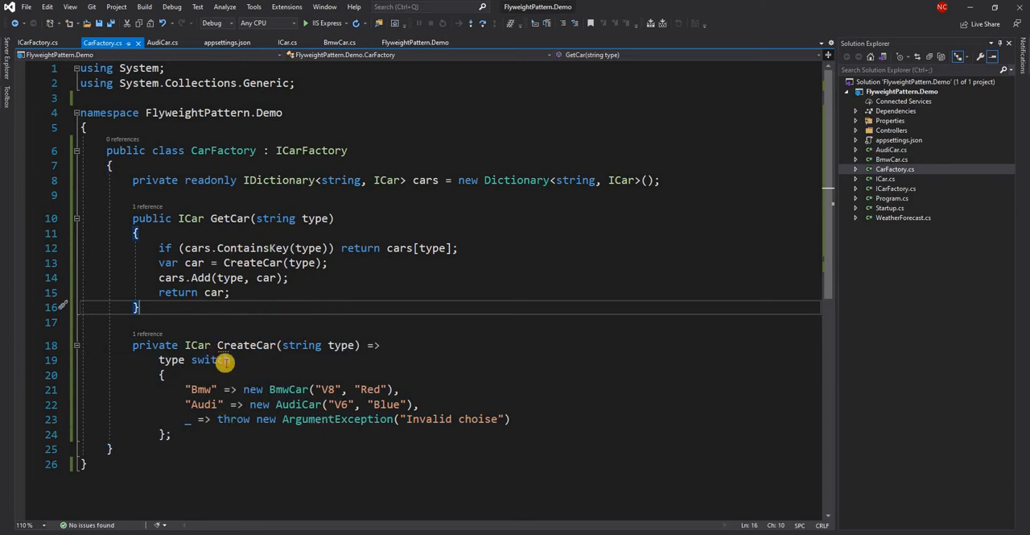
mouse_move(264, 180)
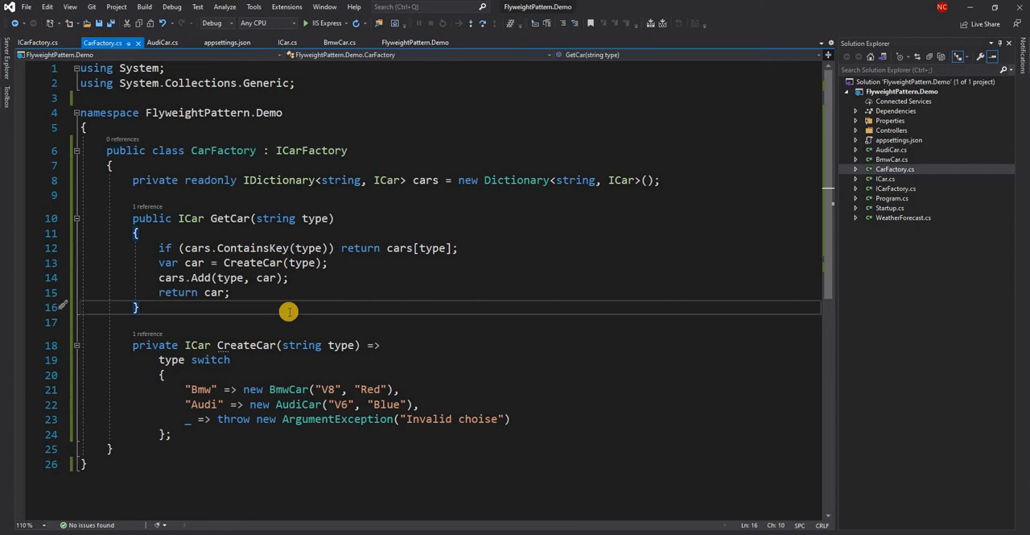
mouse_move(381, 284)
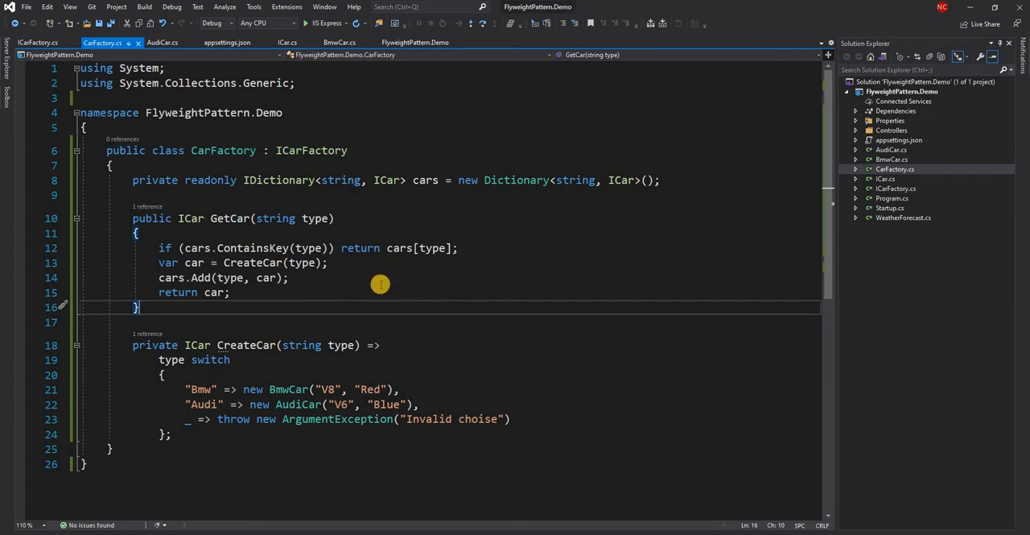
mouse_move(285, 231)
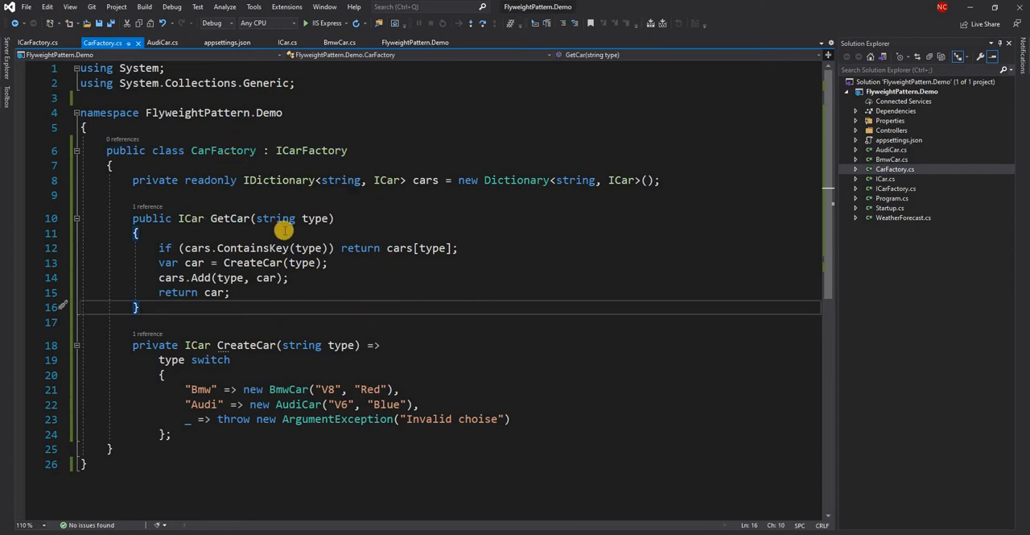
mouse_move(376, 248)
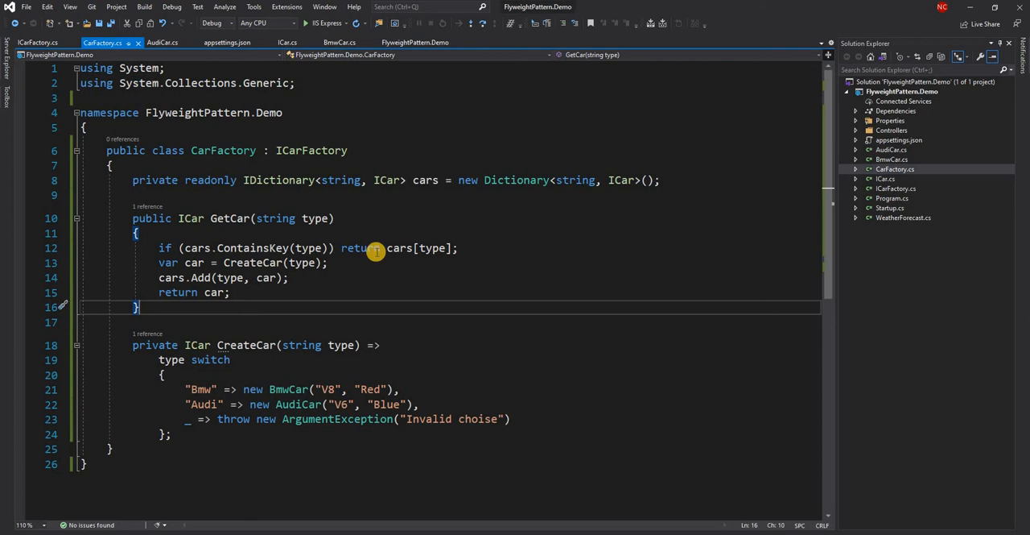
mouse_move(529, 190)
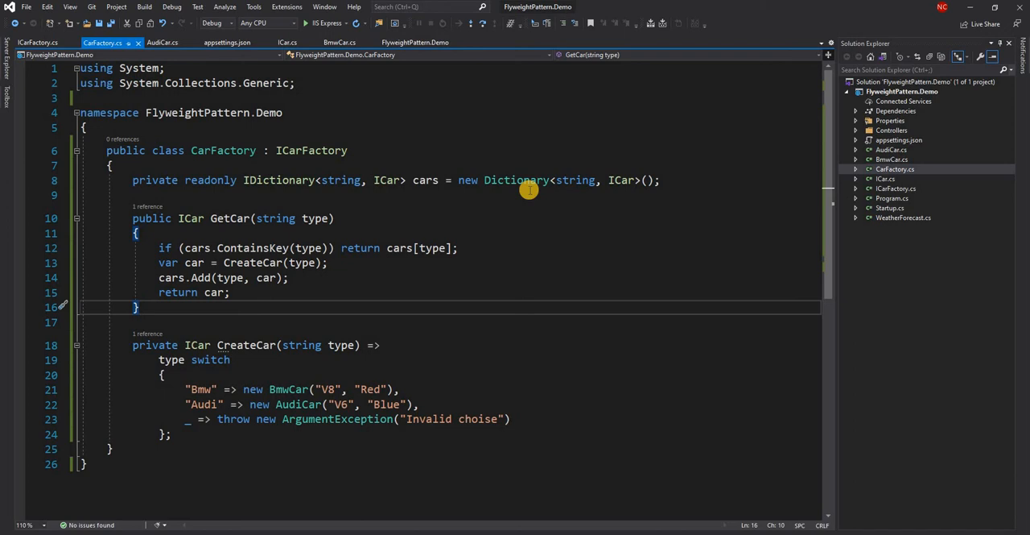
mouse_move(568, 209)
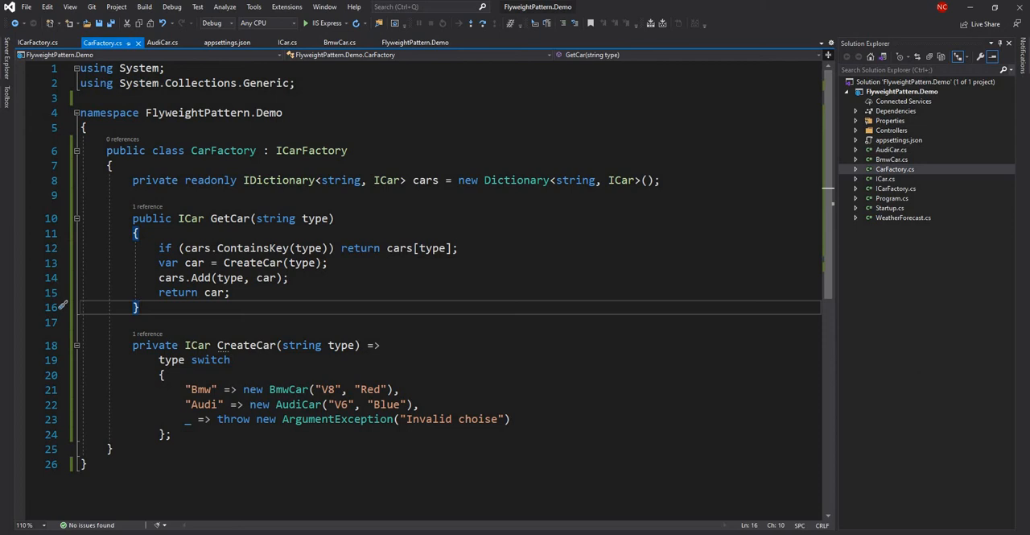
- Add a new class named CarManager to the FlyweightPattern.Demo project
right_click(902, 91)
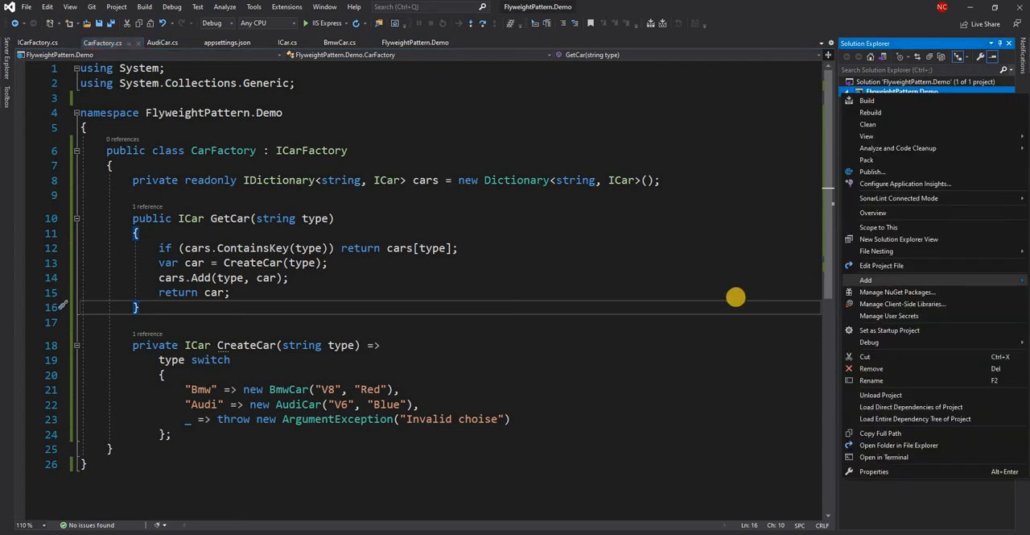
click(865, 279)
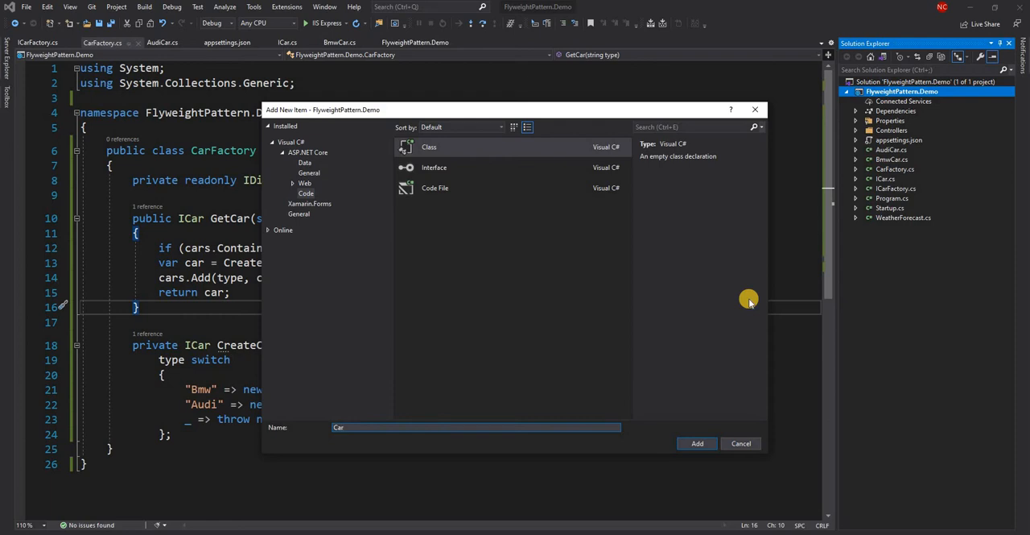
click(697, 443)
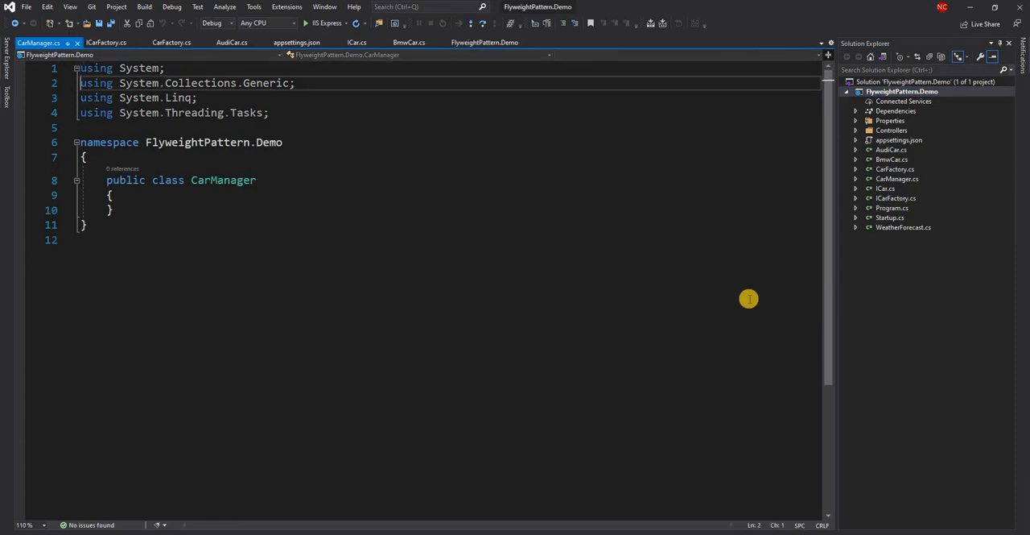
- Create a CarManager constructor taking string type, plus a private readonly ICar car field
key(Enter)
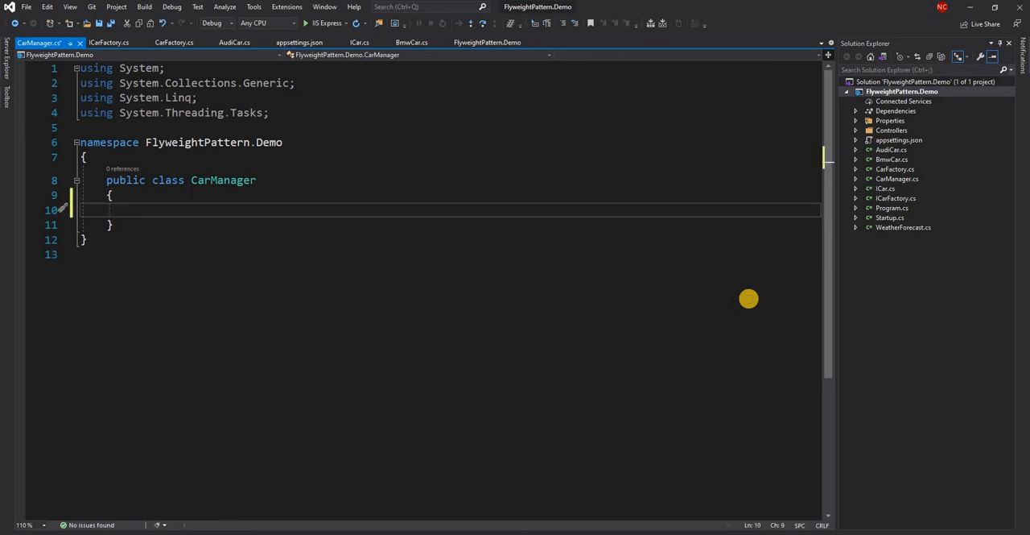
text(c)
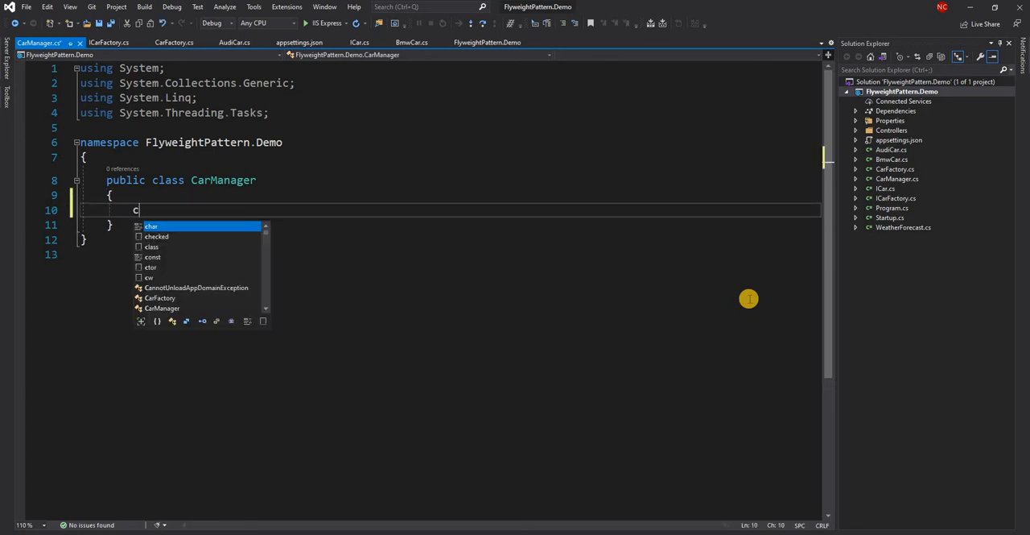
text(tor)
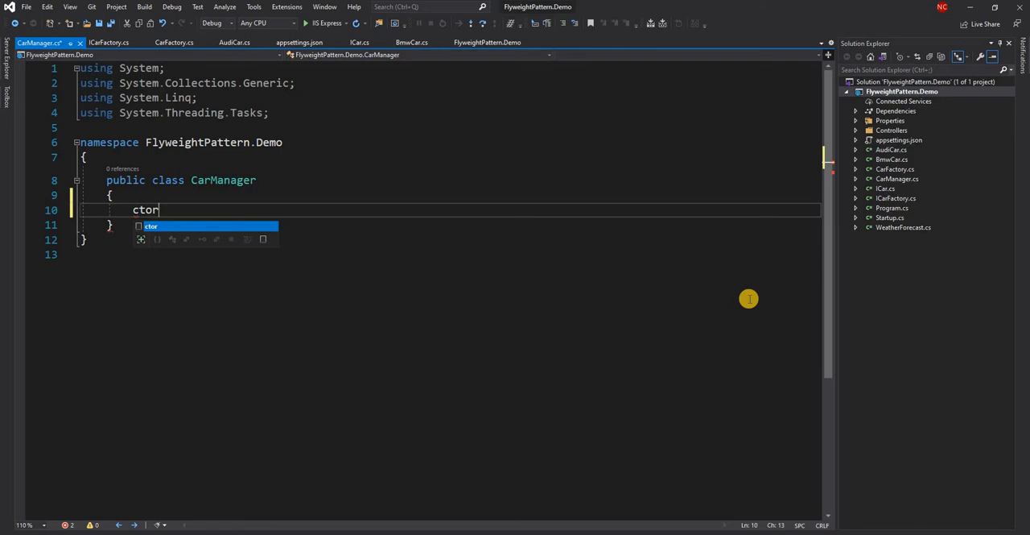
key(Tab)
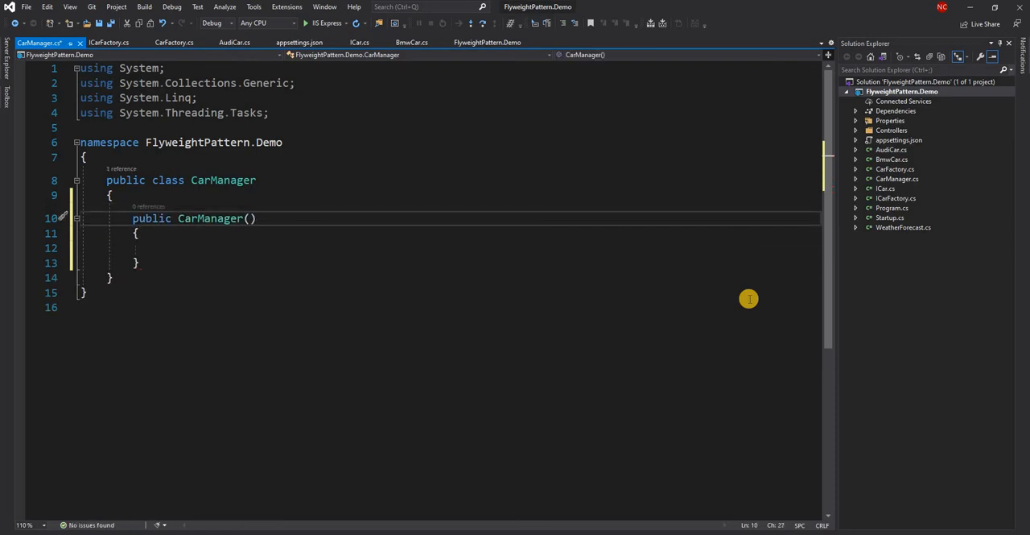
text(string type)
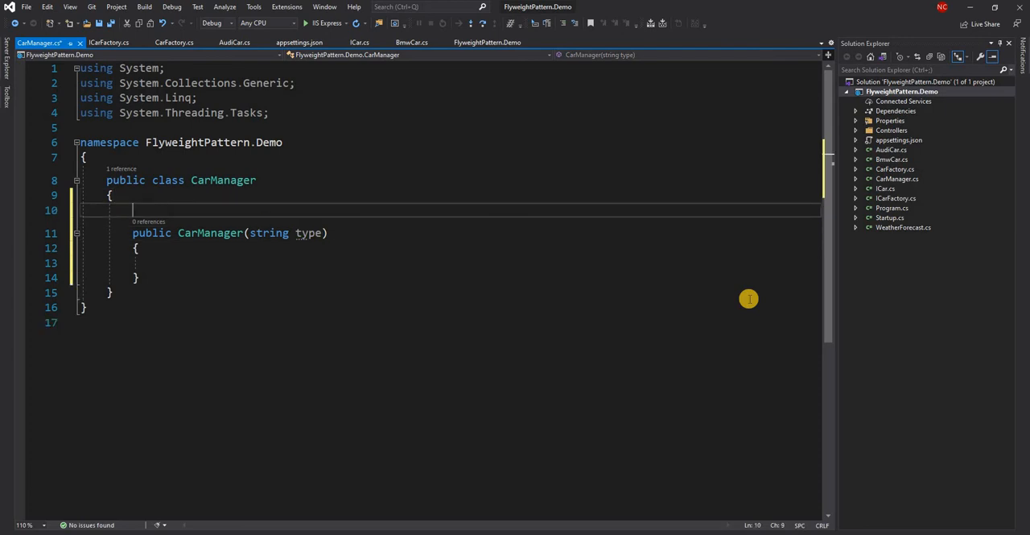
text(private)
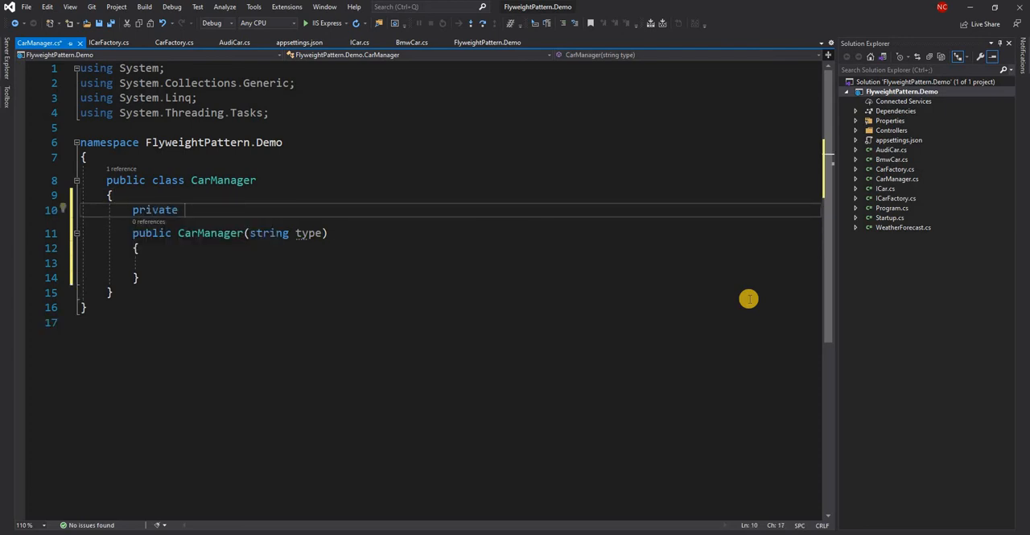
text(readonly)
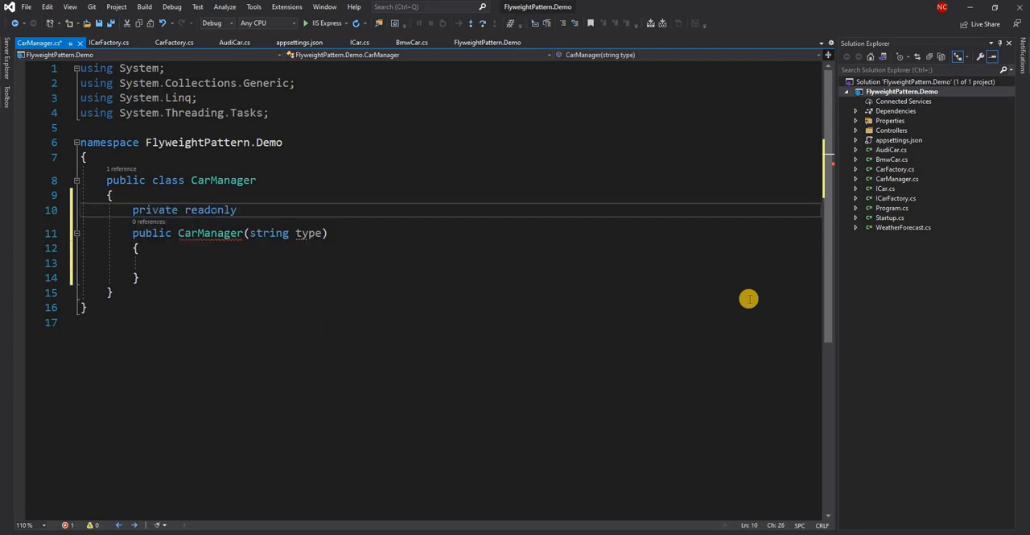
text(ICar car;)
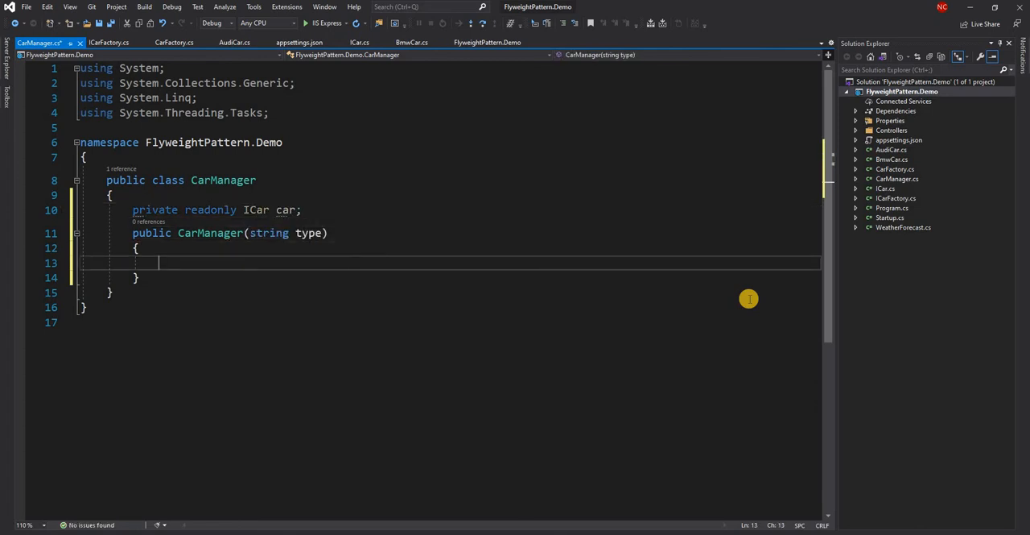
- Add an ICarFactory carFactory parameter and assign car = carFactory.GetCar(type)
text(car =)
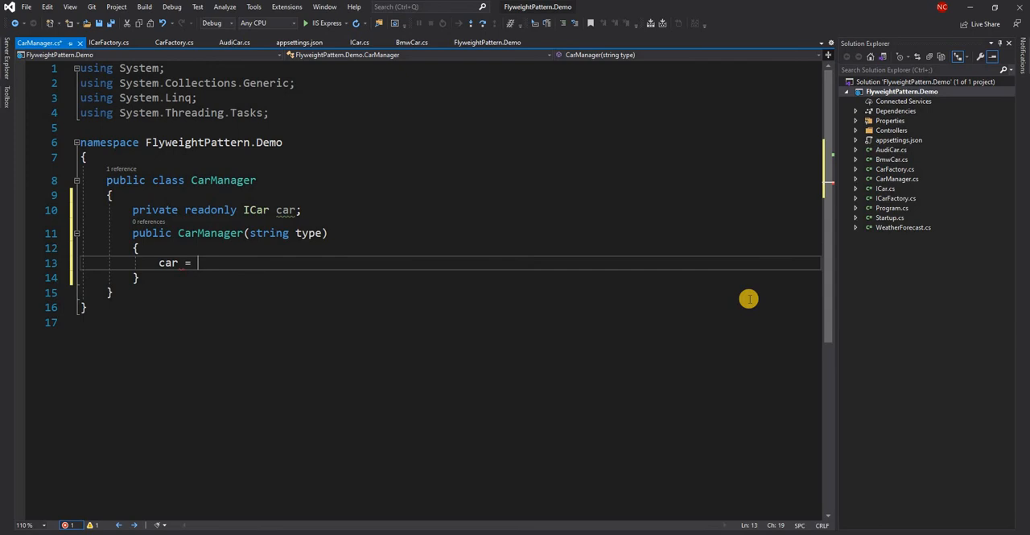
click(256, 232)
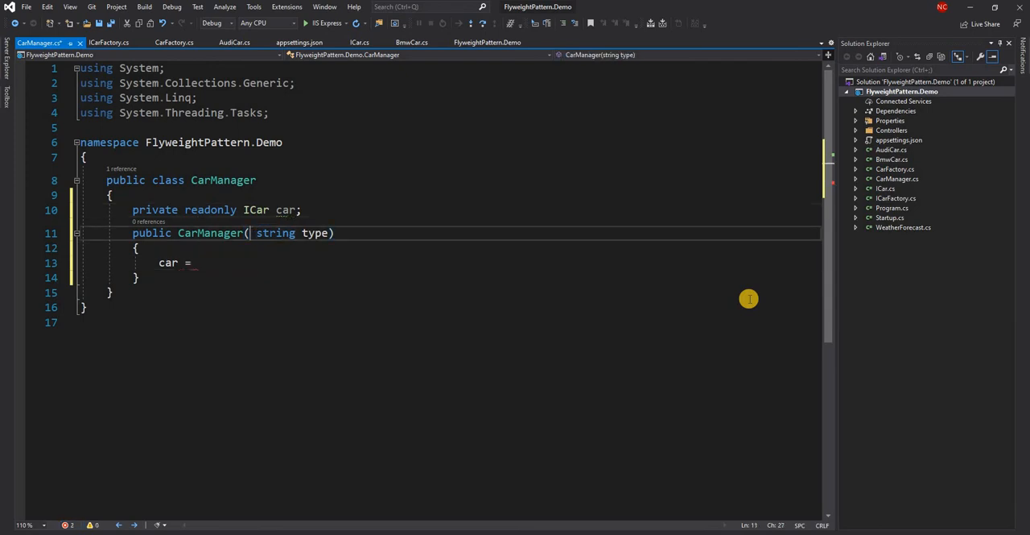
text(ICarf)
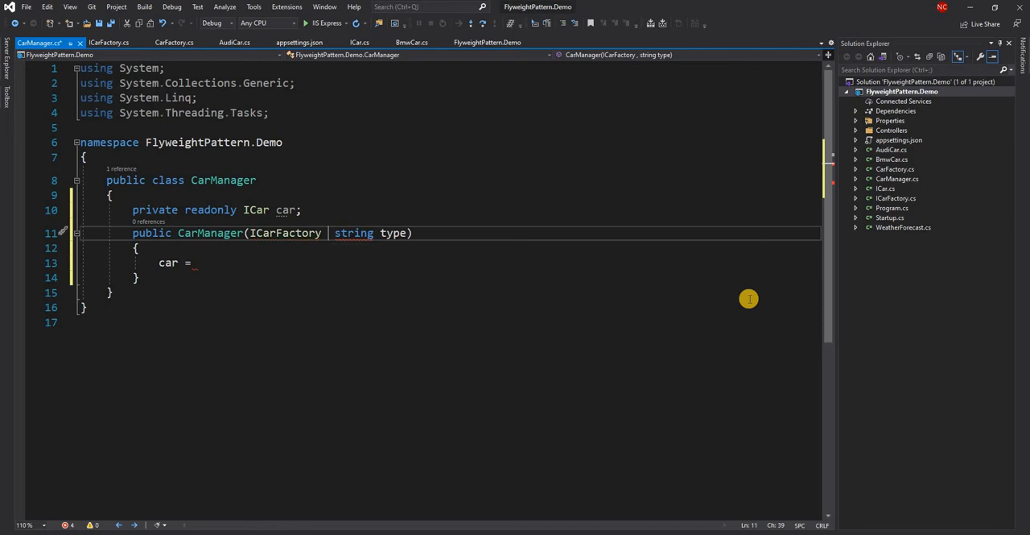
text(carFactory,)
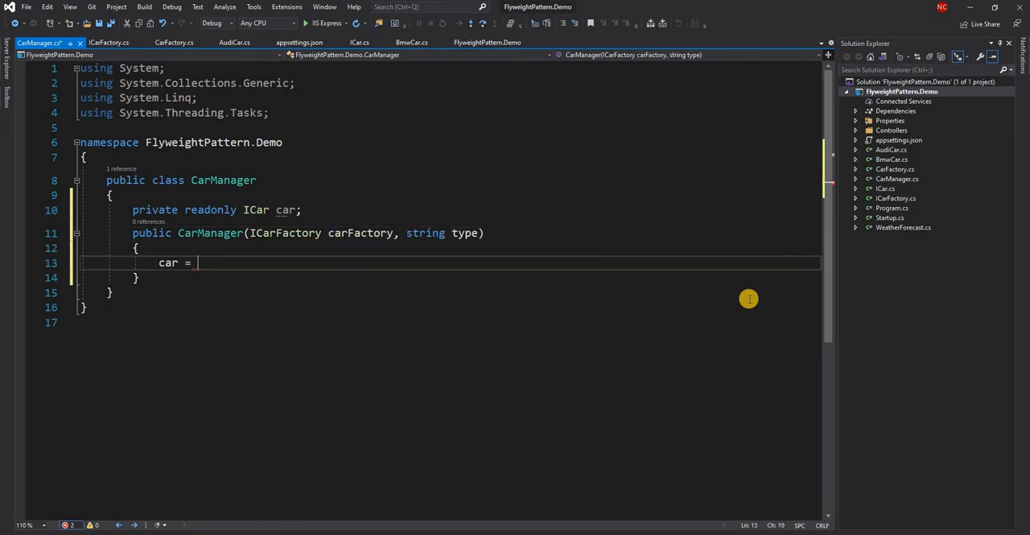
text(carFactory)
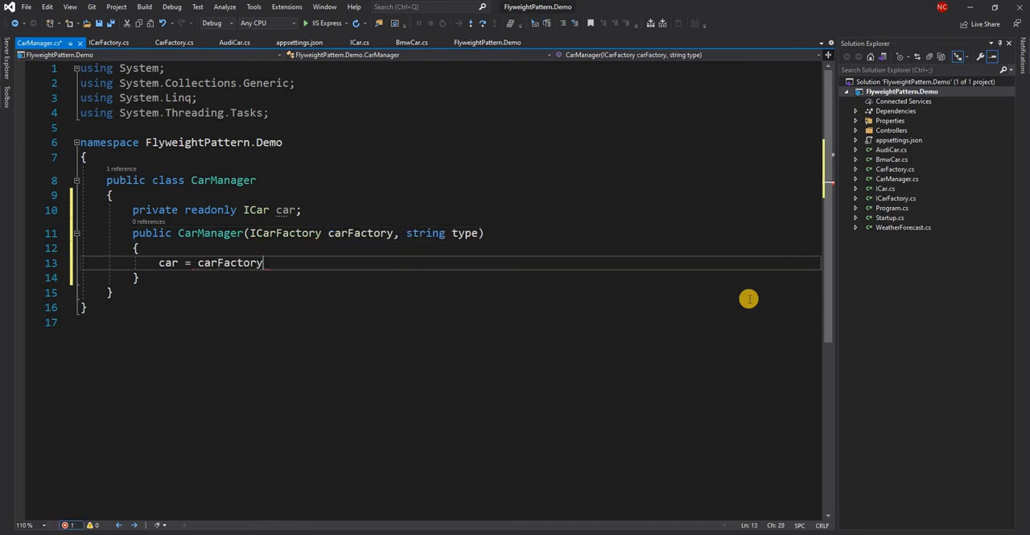
text(.GetCar)
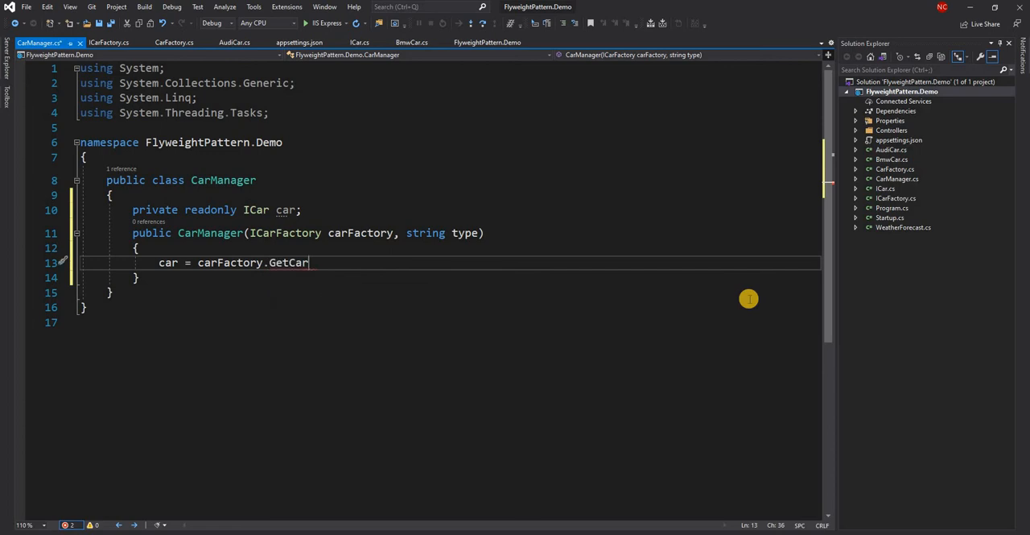
text((type);)
text(private)
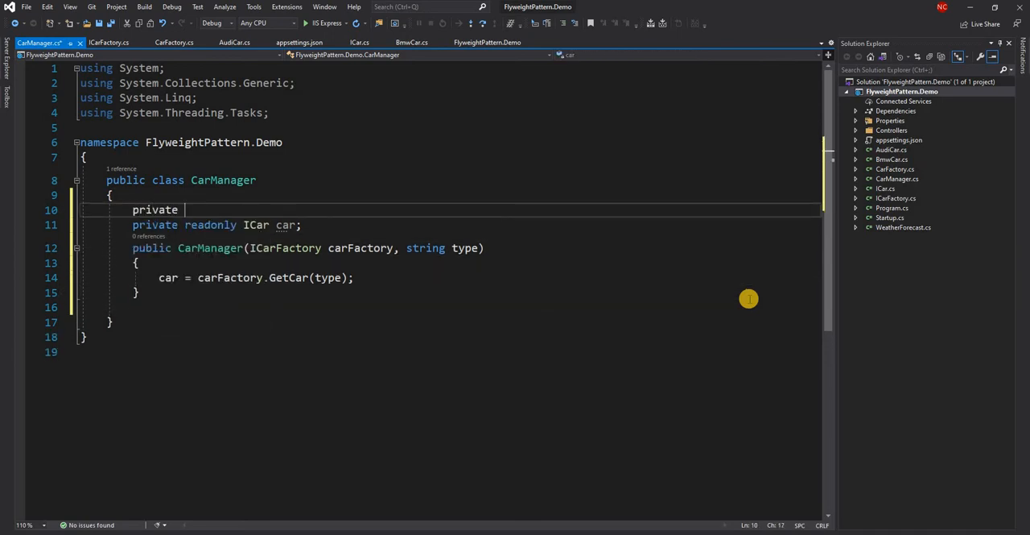
- Add private decimal lat and lon fields to CarManager
text(decimal)
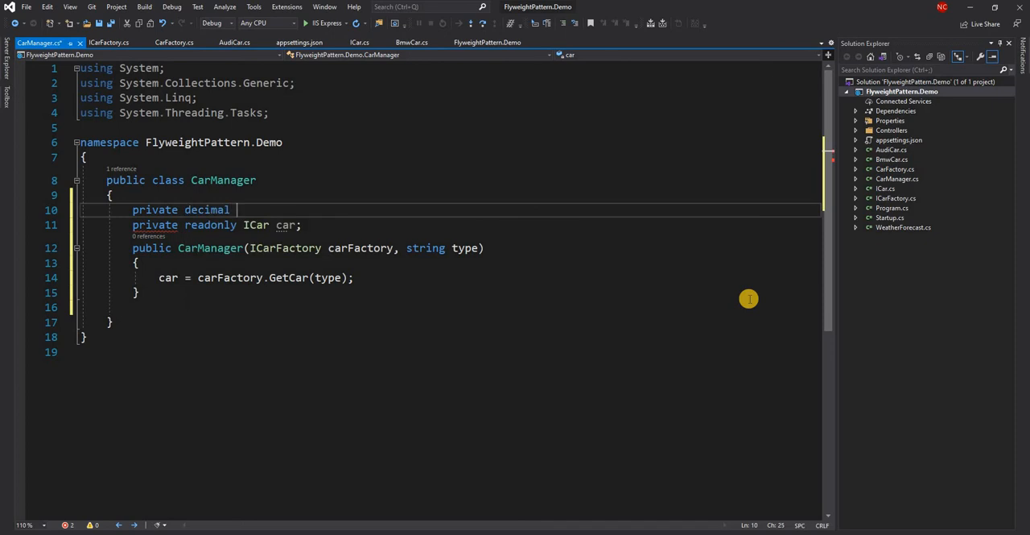
text(lat)
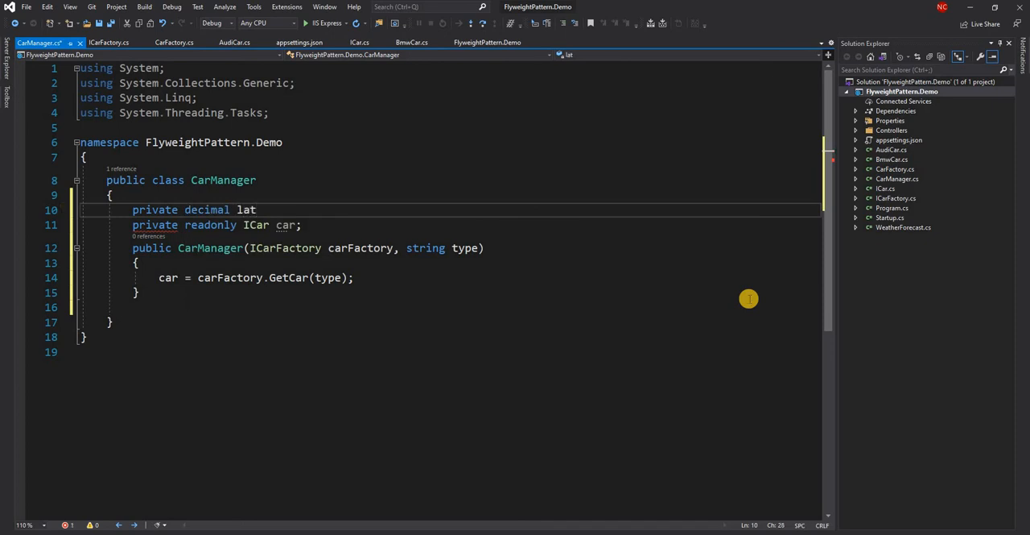
text(;)
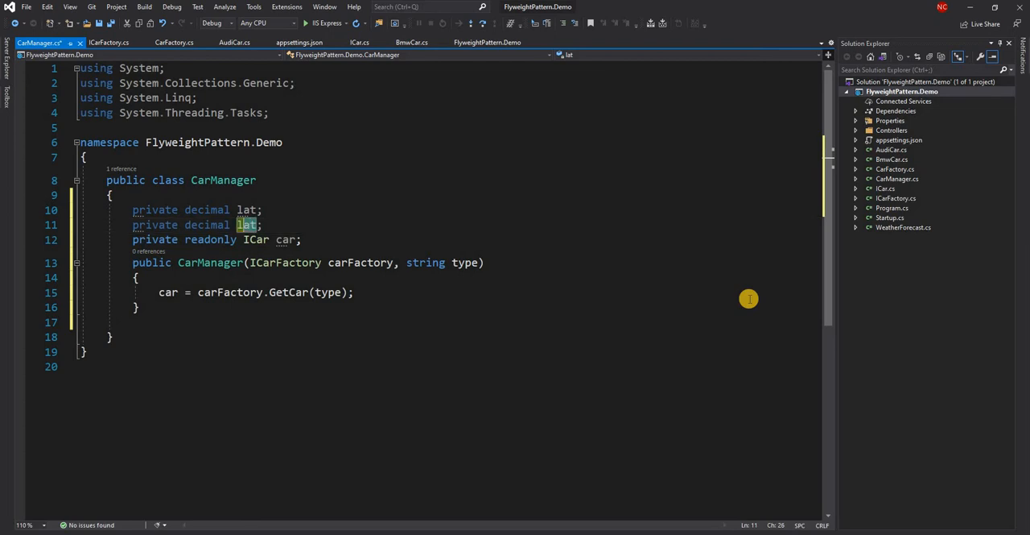
text(lon)
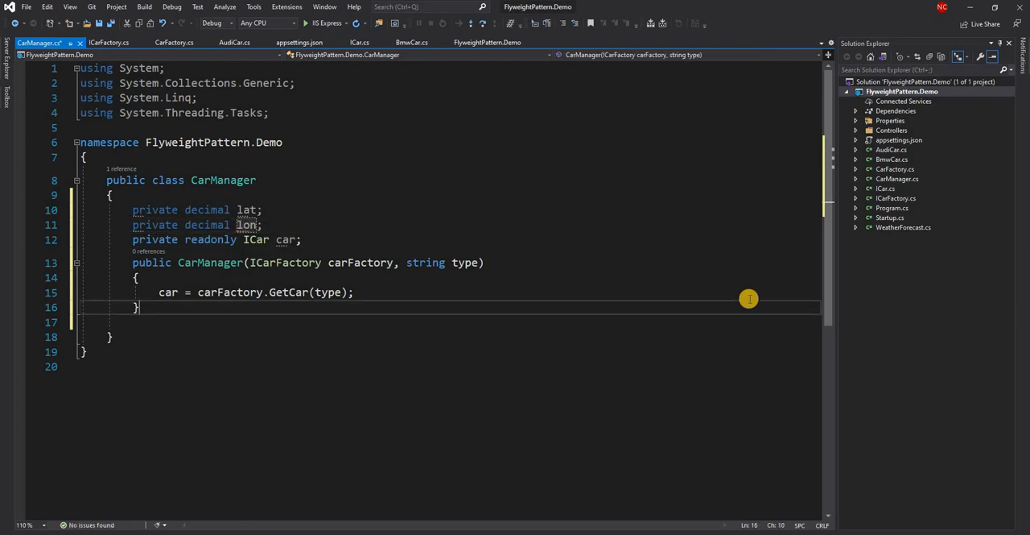
- Declare an empty public SetLocation(decimal lat, decimal lon) method
key(enter)
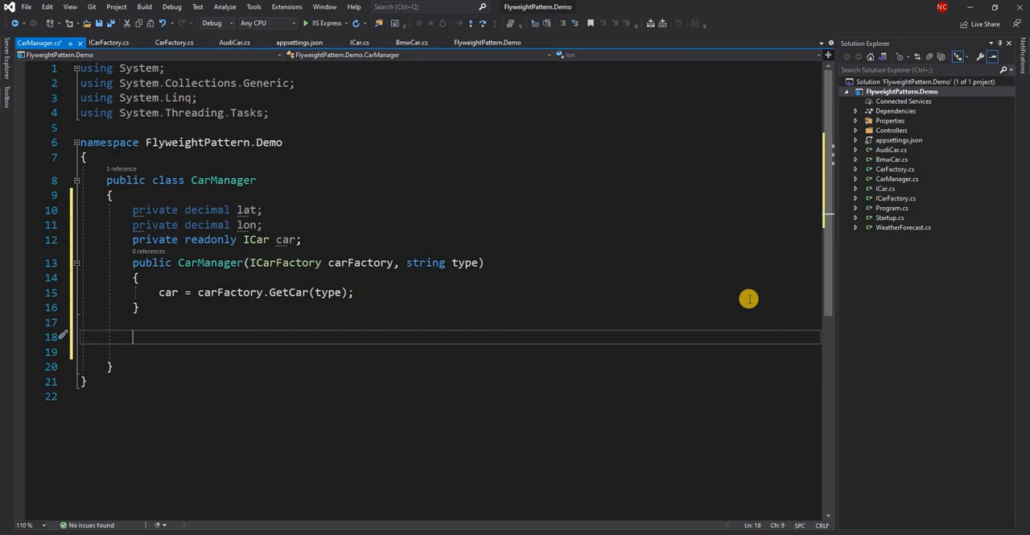
text(public v)
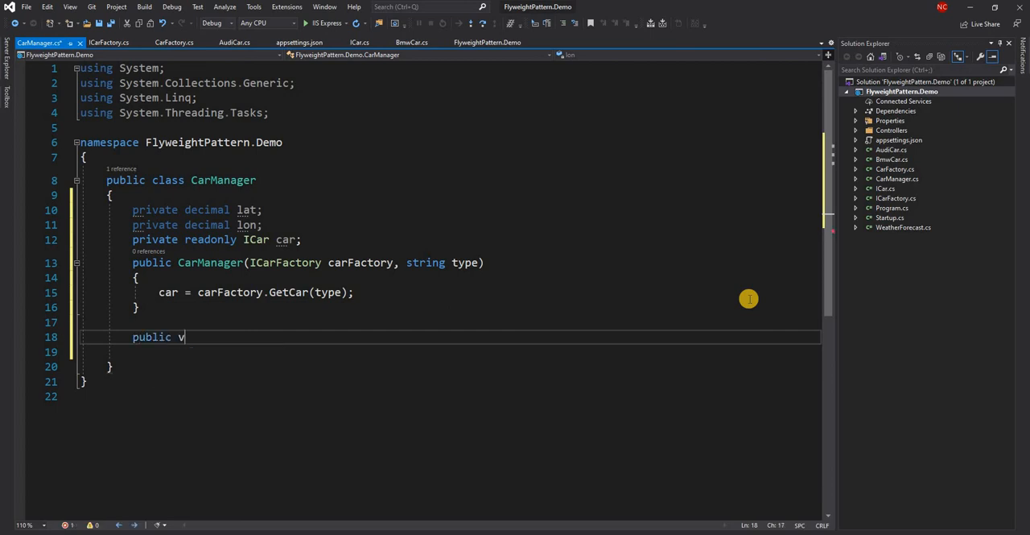
text(oid Se)
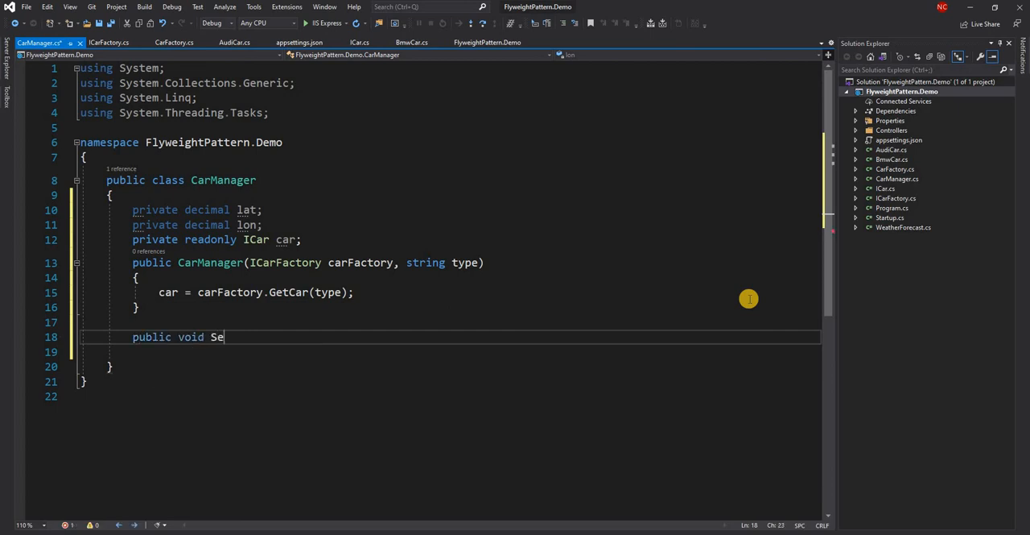
text(tLocation)
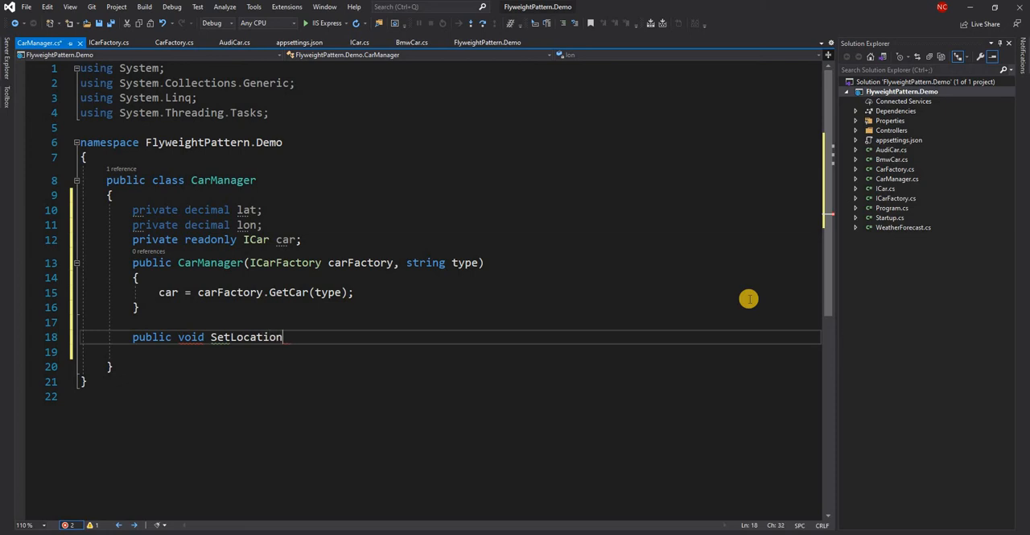
text(()
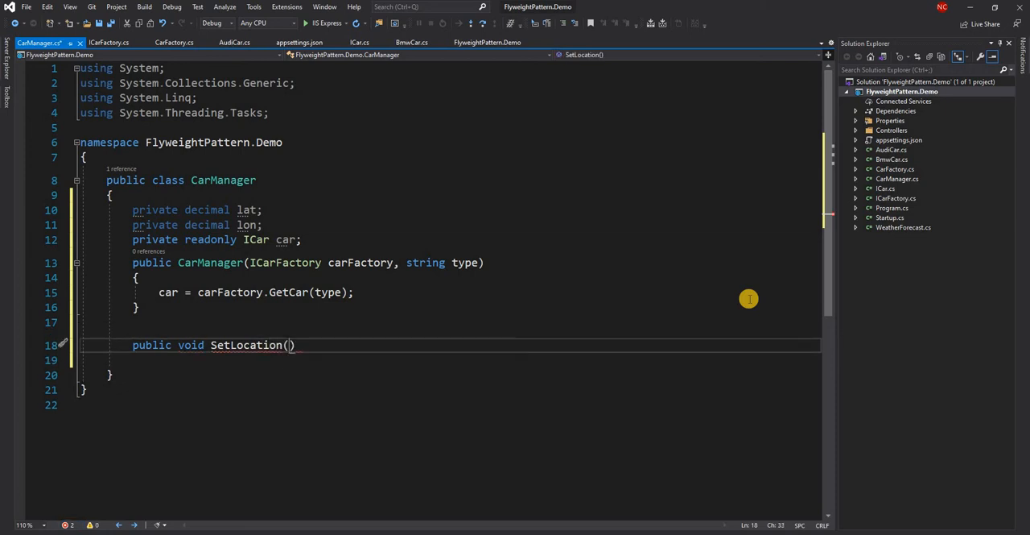
text(decimal)
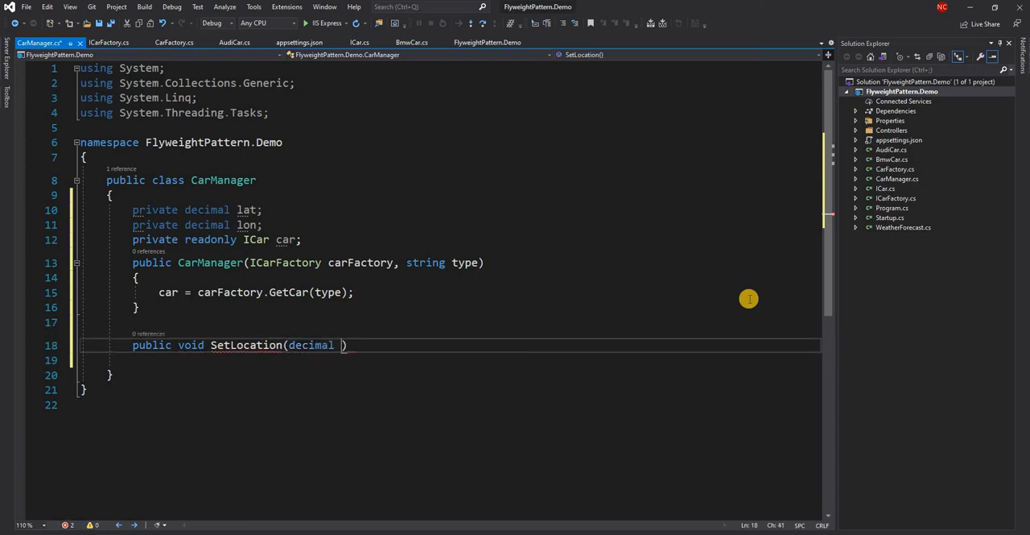
text(lat, decima)
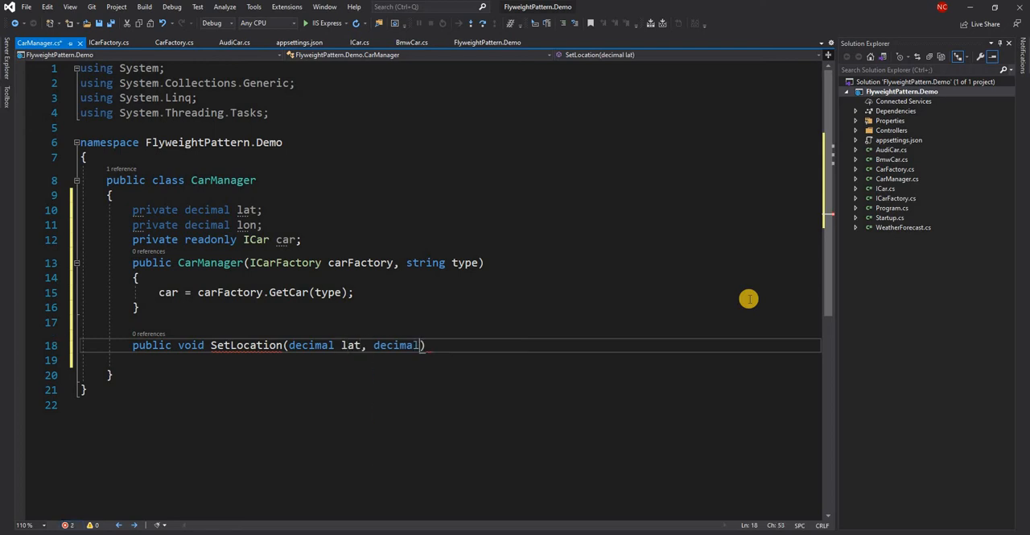
text(lon)
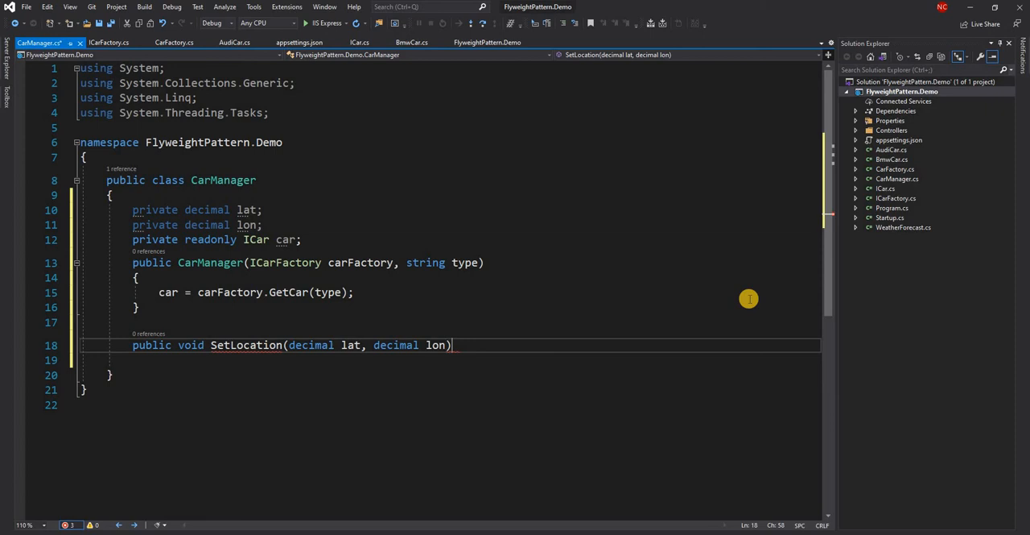
key(Enter)
text({)
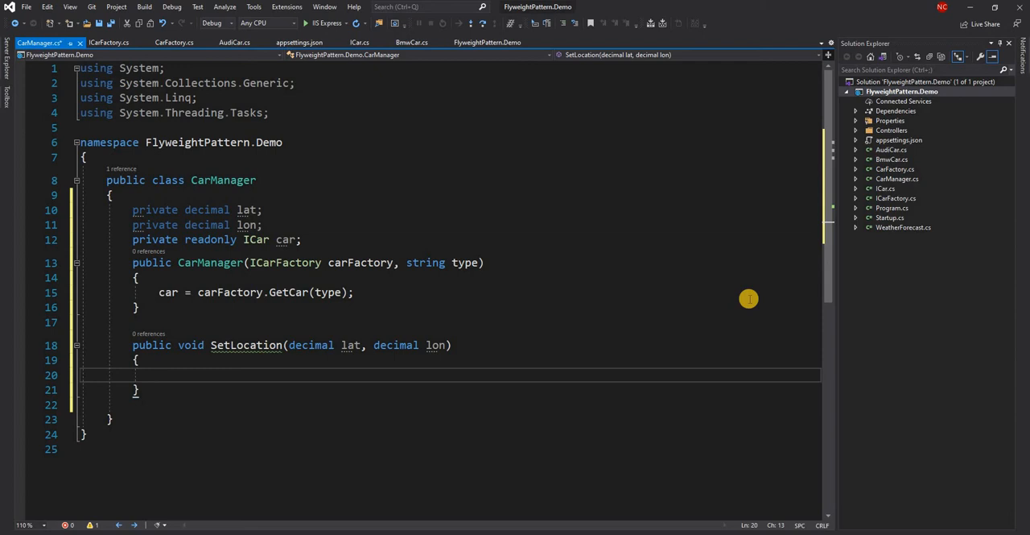
- Initialize lat and lon to 0 and have SetLocation store both arguments in the fields
click(260, 210)
text( = 0)
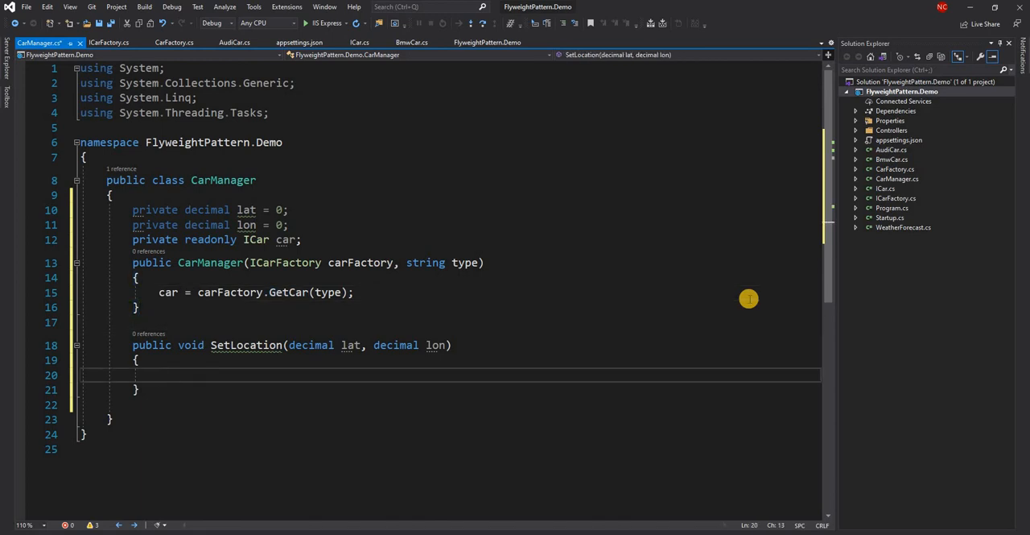
text(lat =)
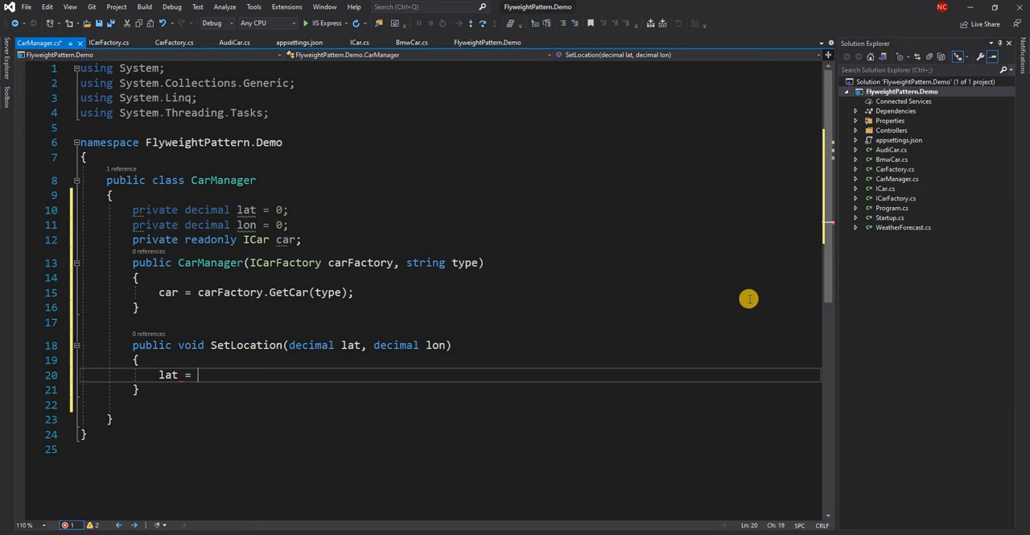
text(lat;)
text(this.lon)
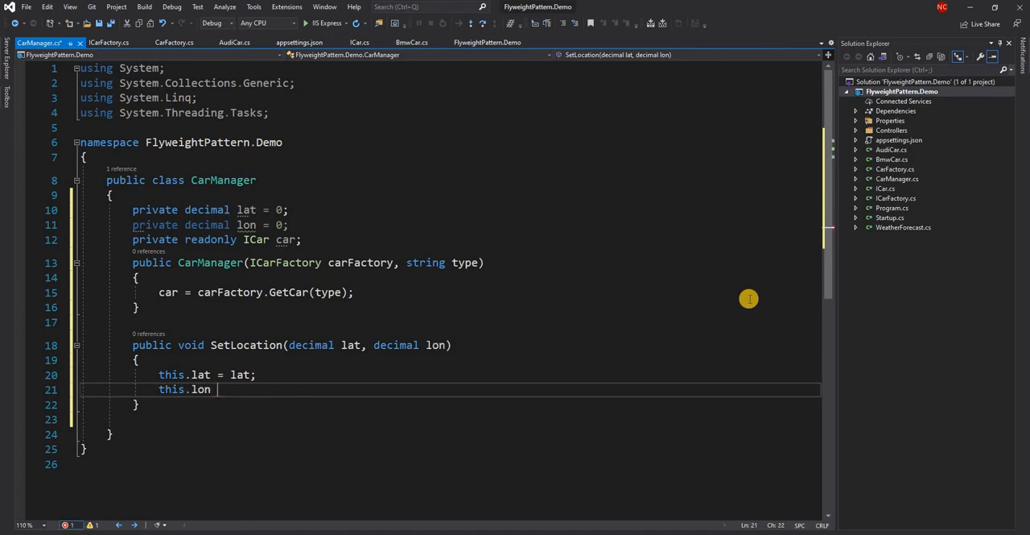
text(= lon)
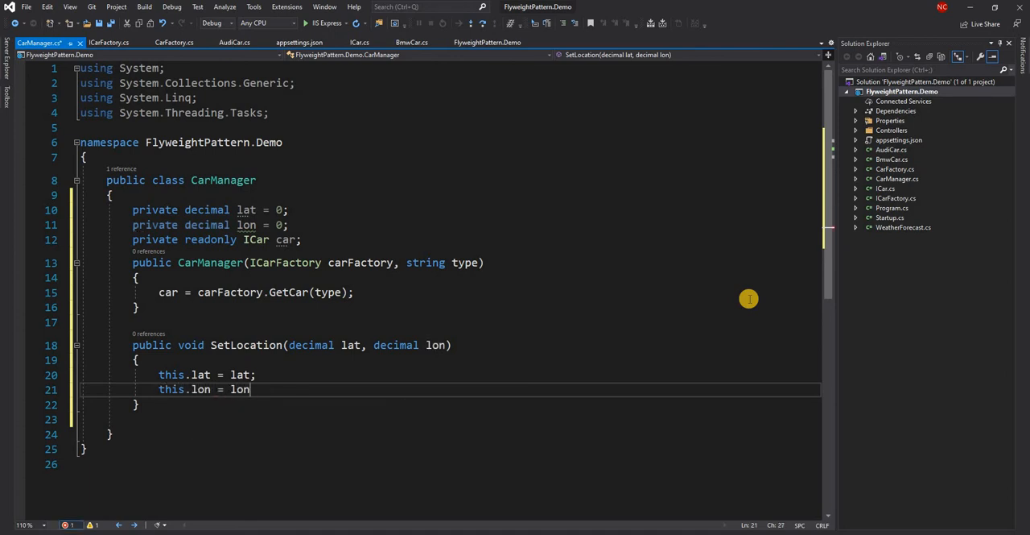
key(enter)
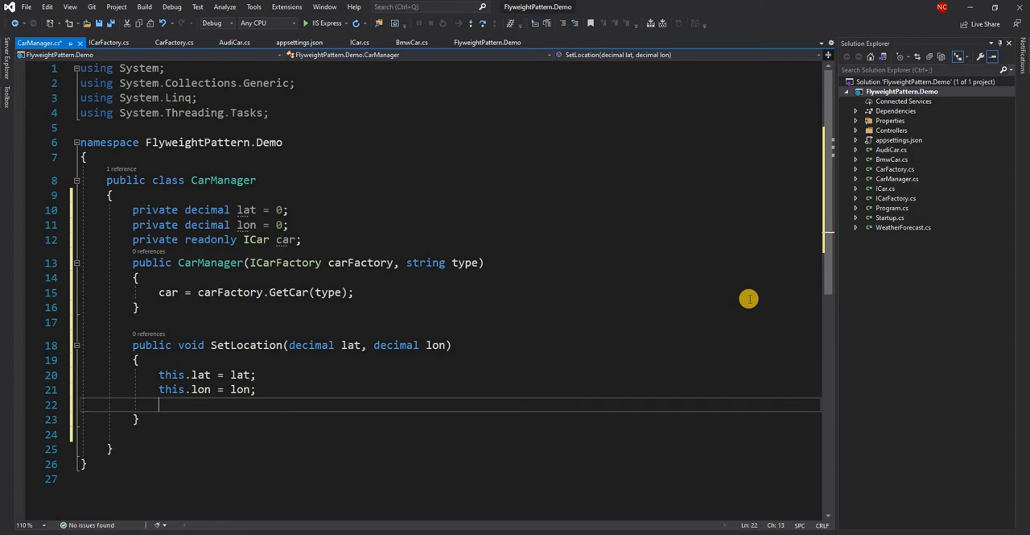
- Call car.SetLocation(lat, lon) inside SetLocation and select the SetLocation method name
text(car)
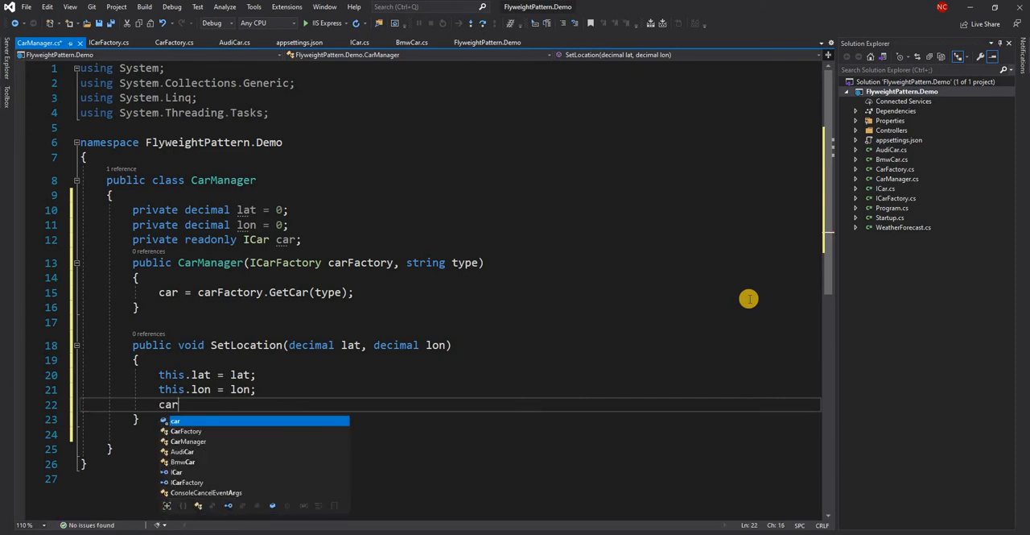
text(.s)
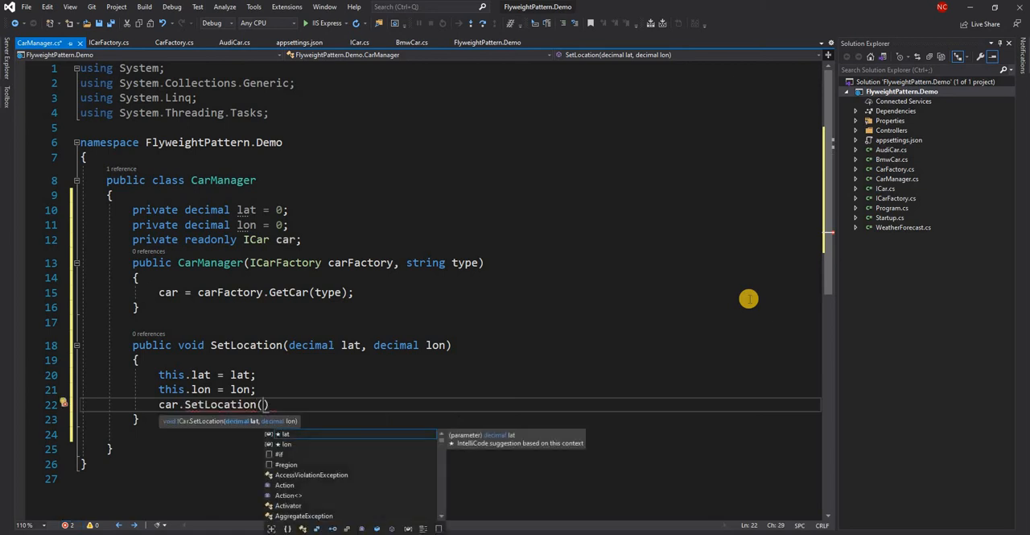
text(lt,)
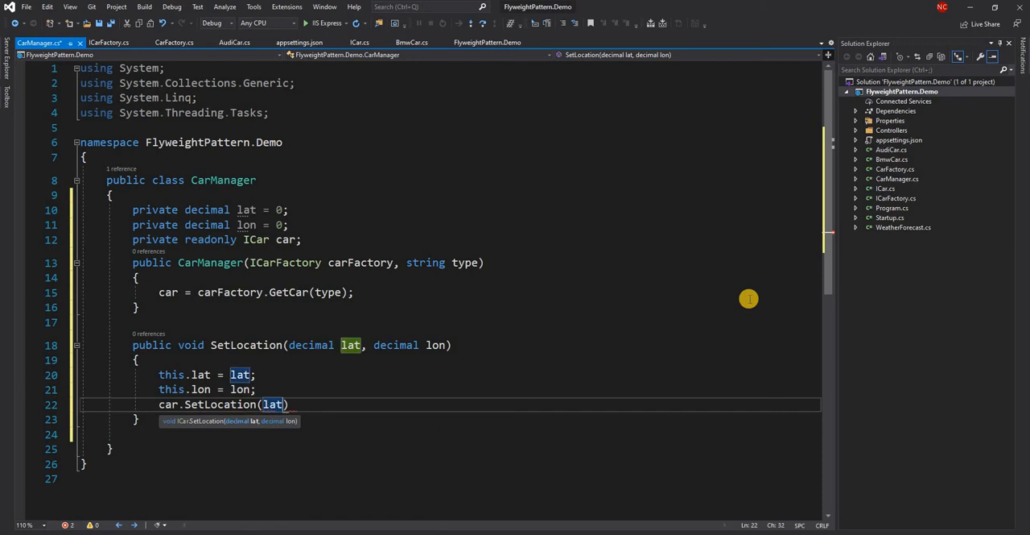
text(, lon)
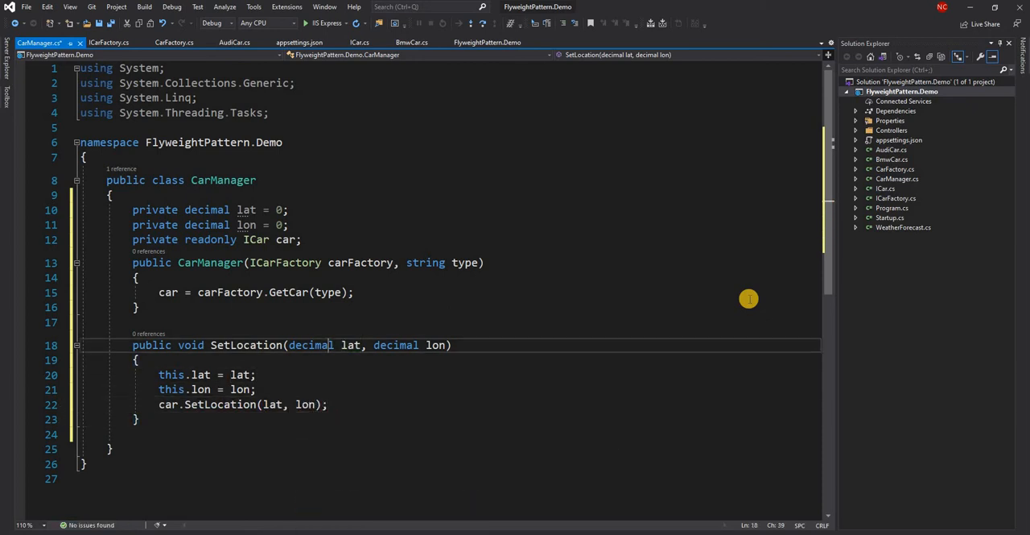
click(256, 374)
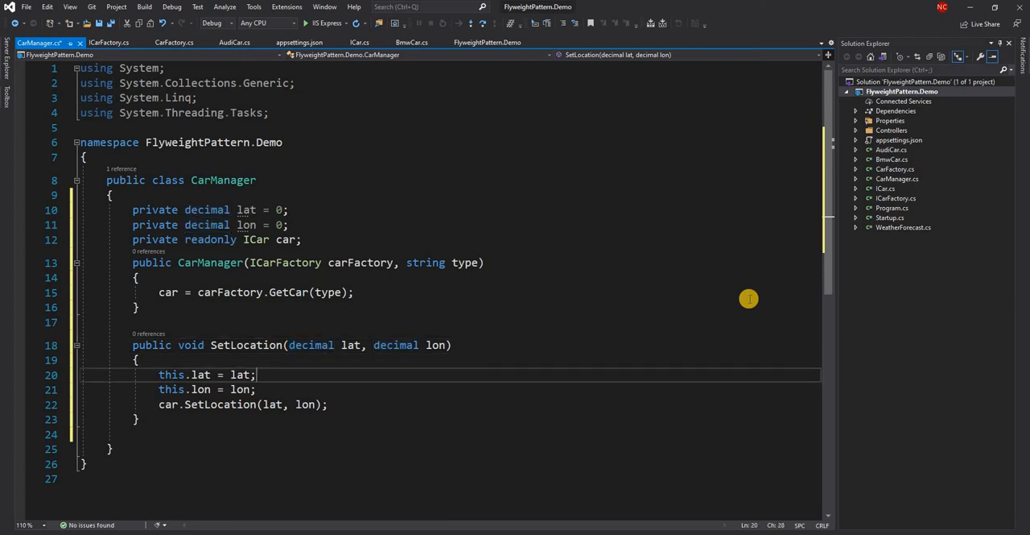
double_click(202, 374)
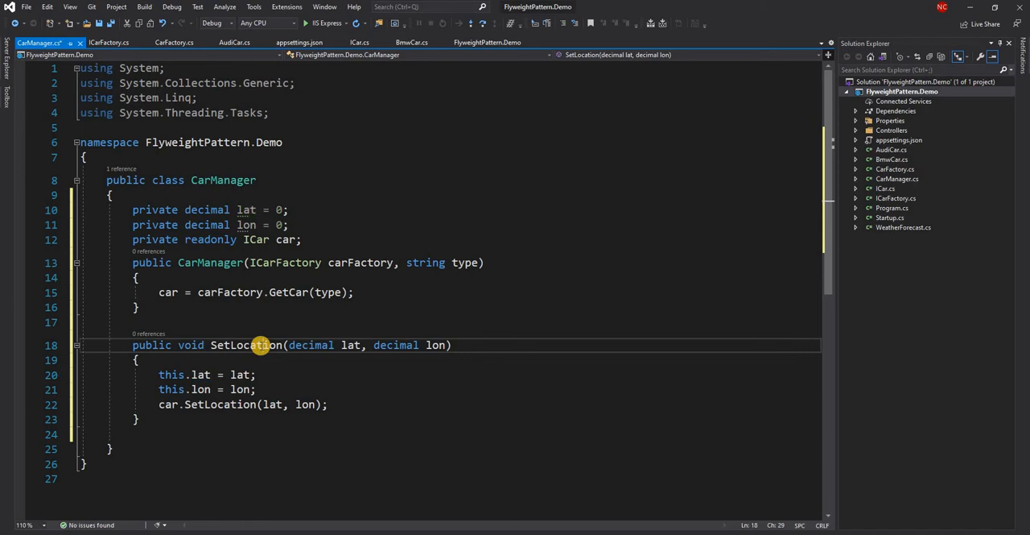
double_click(246, 345)
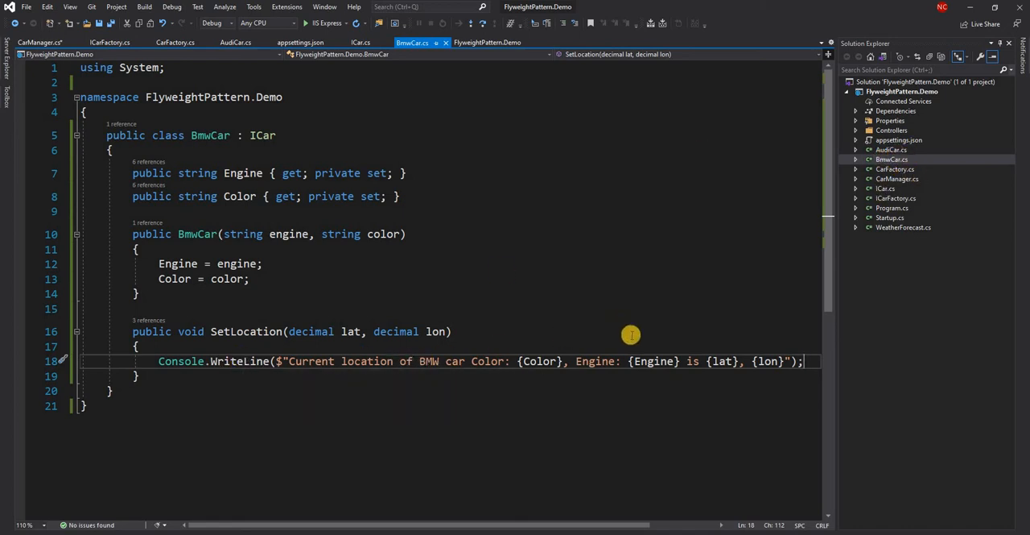
mouse_move(896, 178)
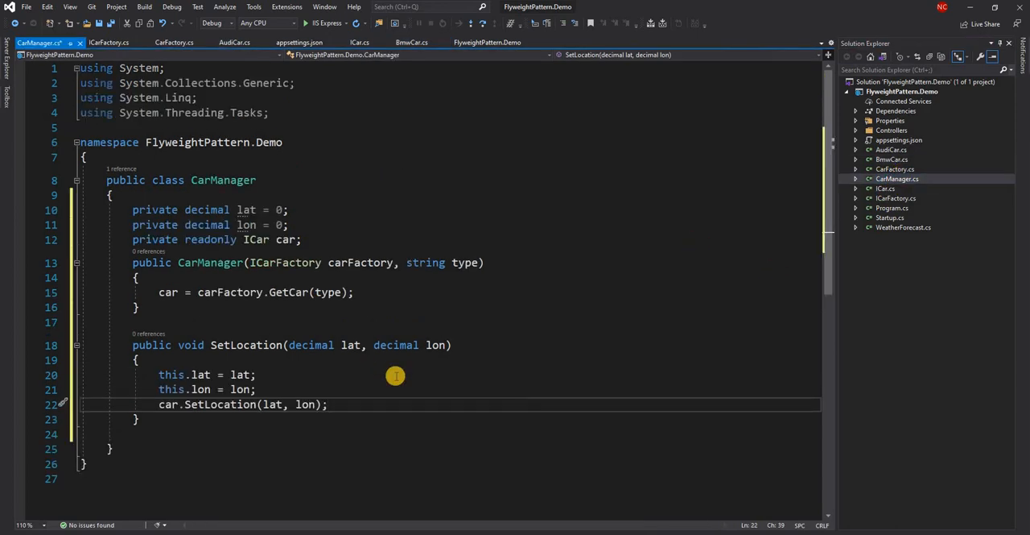
mouse_move(280, 324)
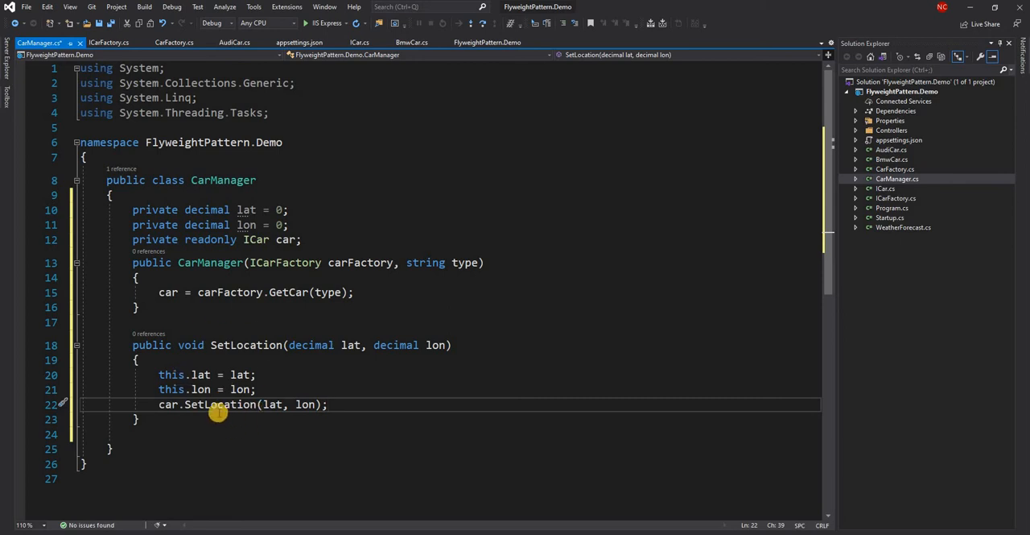
mouse_move(893, 179)
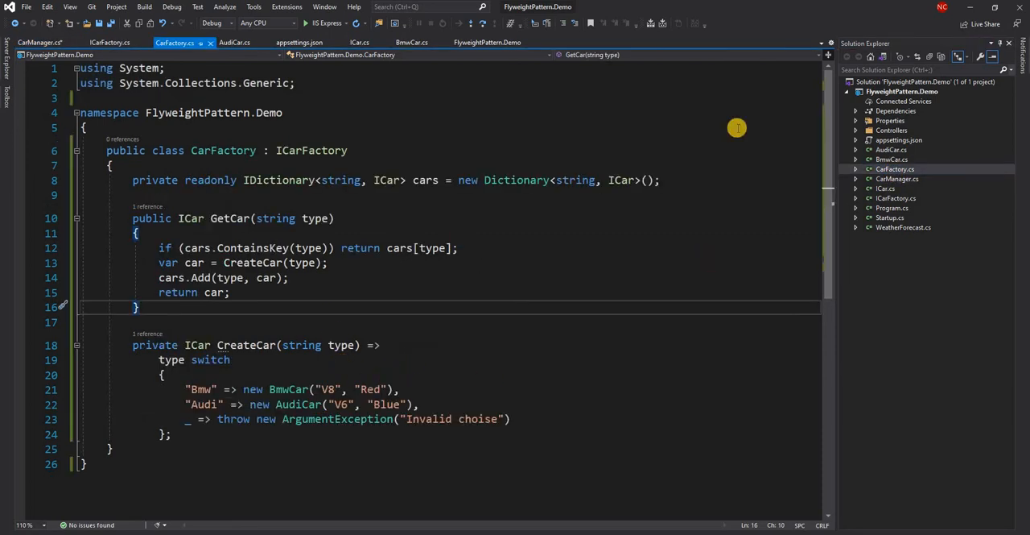
- Extract an ICarManager interface from the CarManager class after reviewing BmwCar
click(413, 42)
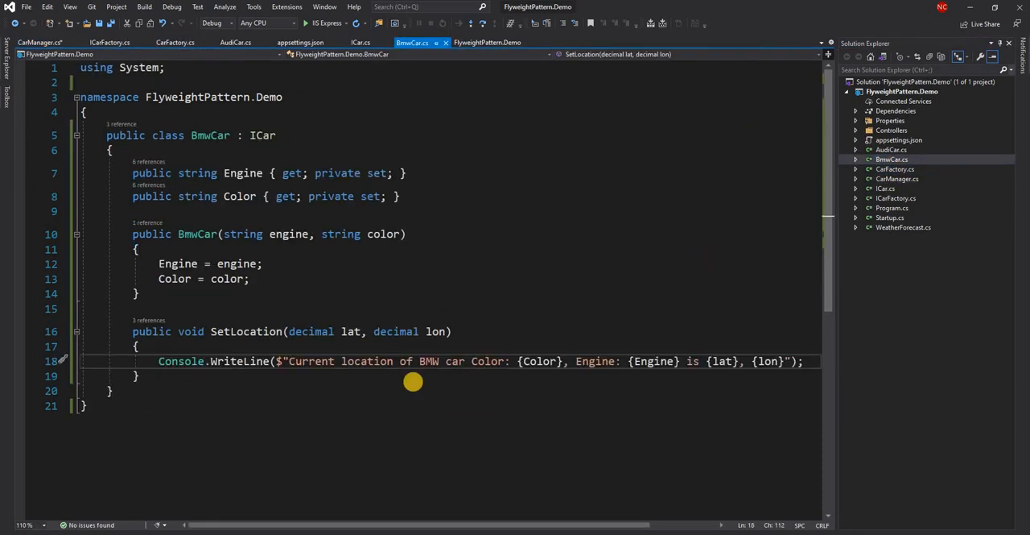
mouse_move(501, 316)
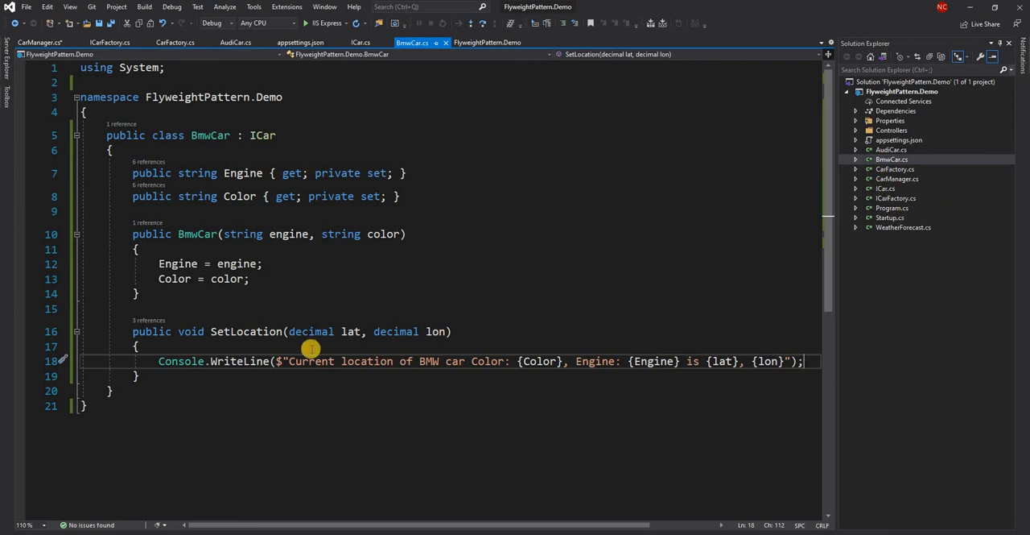
mouse_move(248, 195)
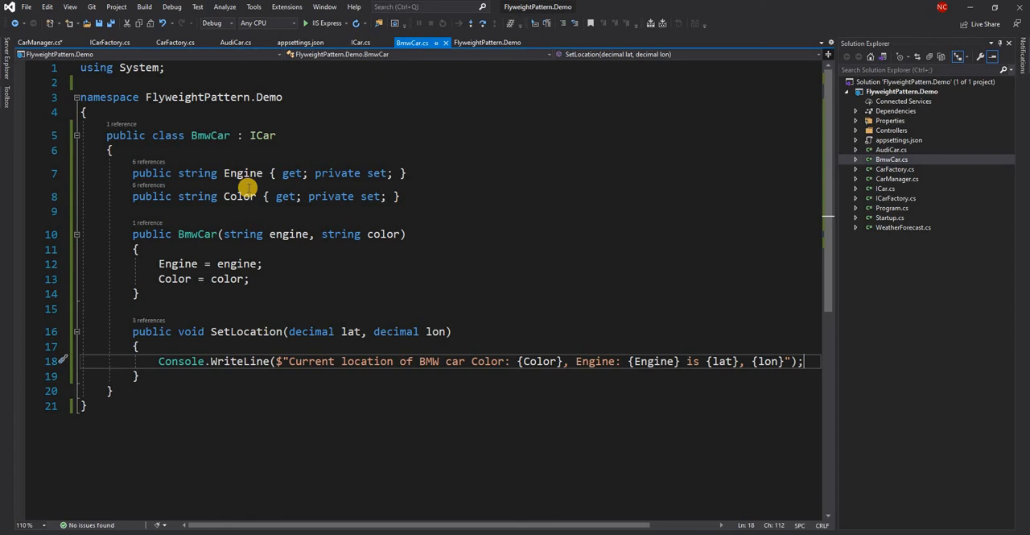
mouse_move(248, 218)
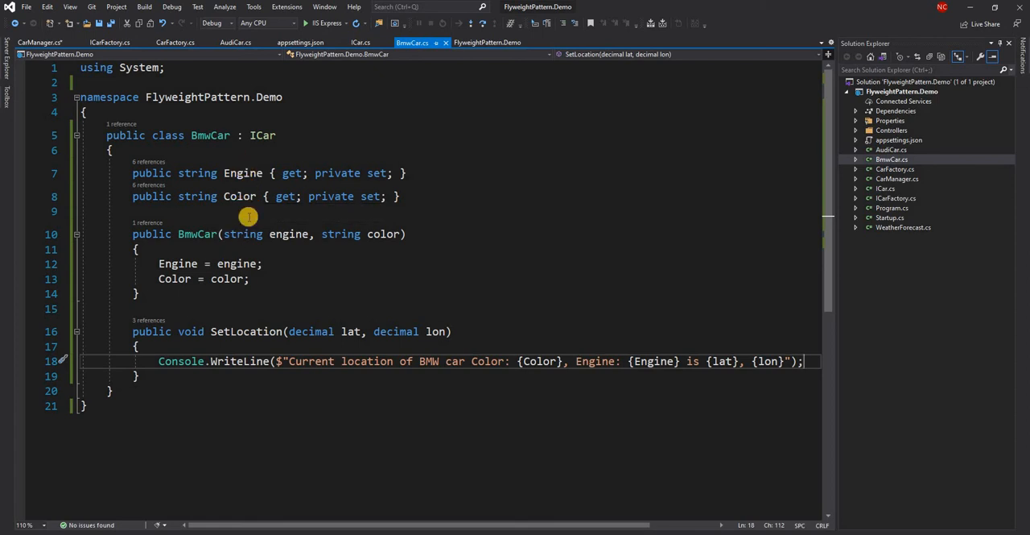
mouse_move(648, 126)
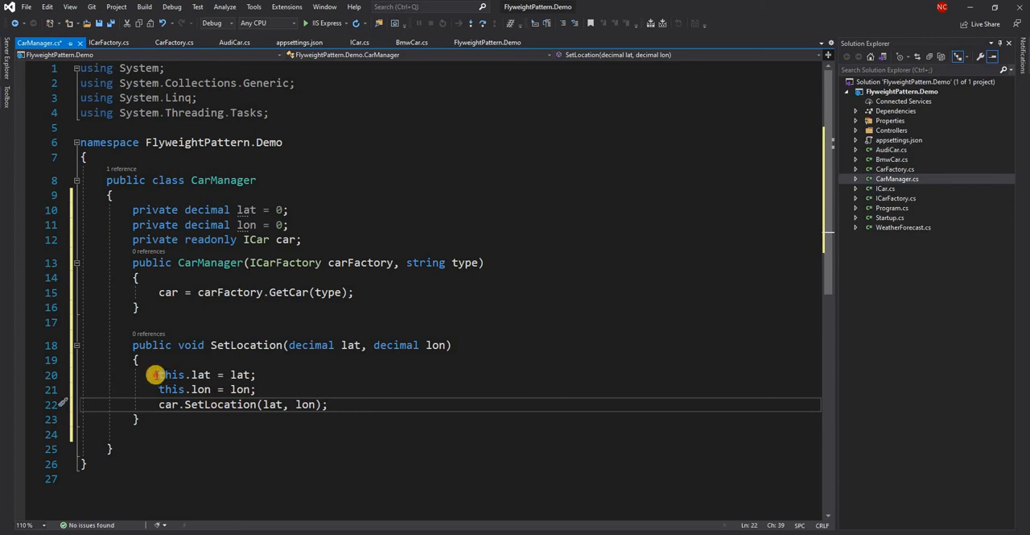
drag(157, 374, 276, 393)
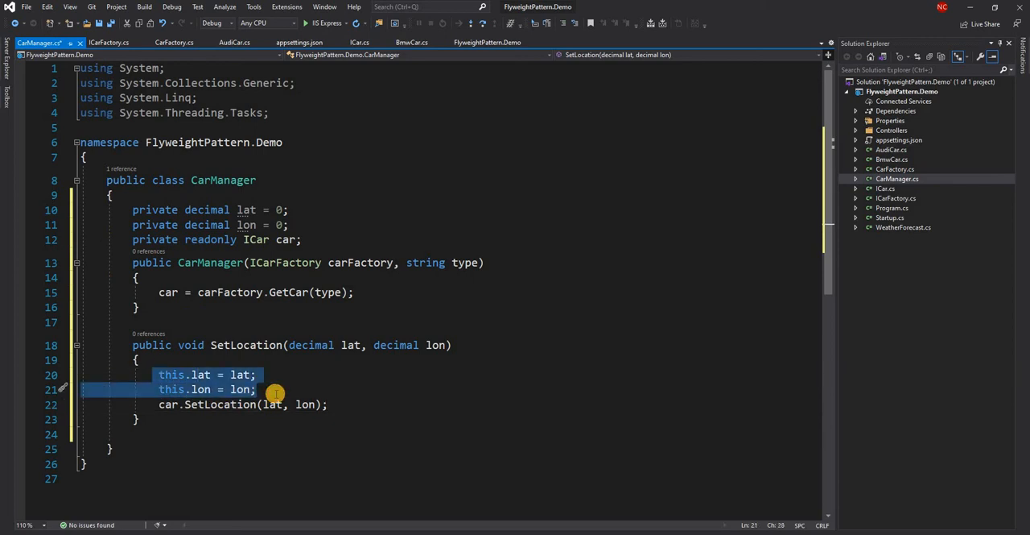
click(287, 322)
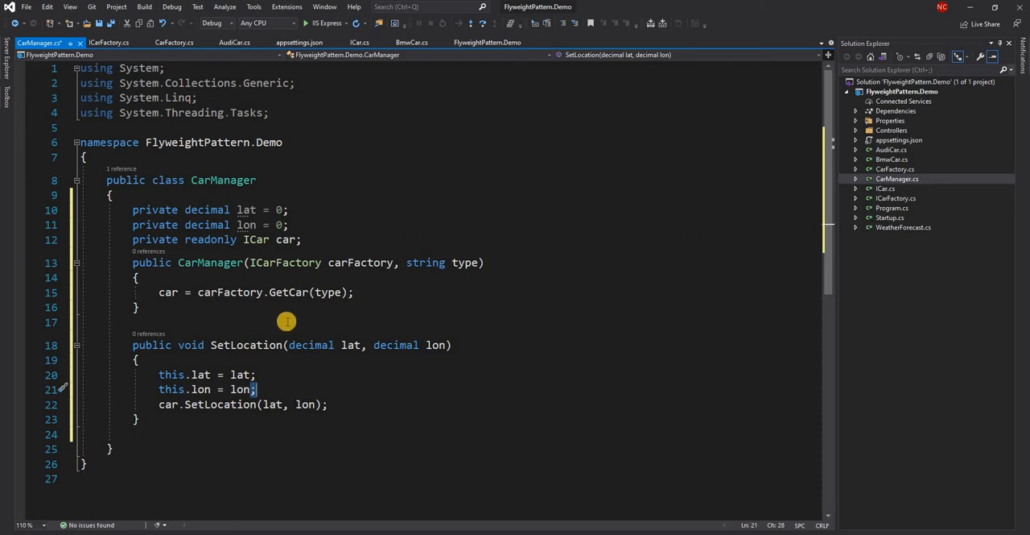
mouse_move(353, 382)
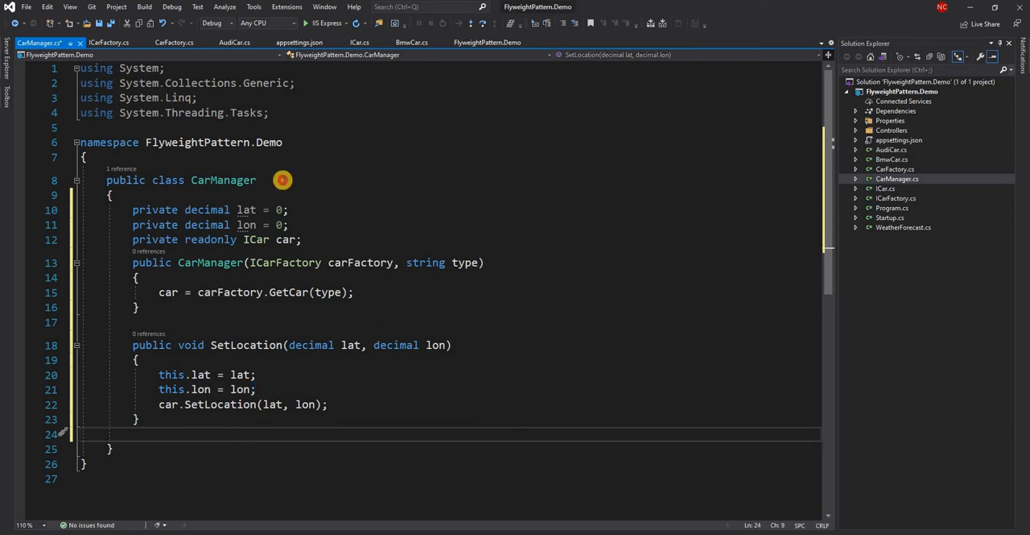
click(223, 180)
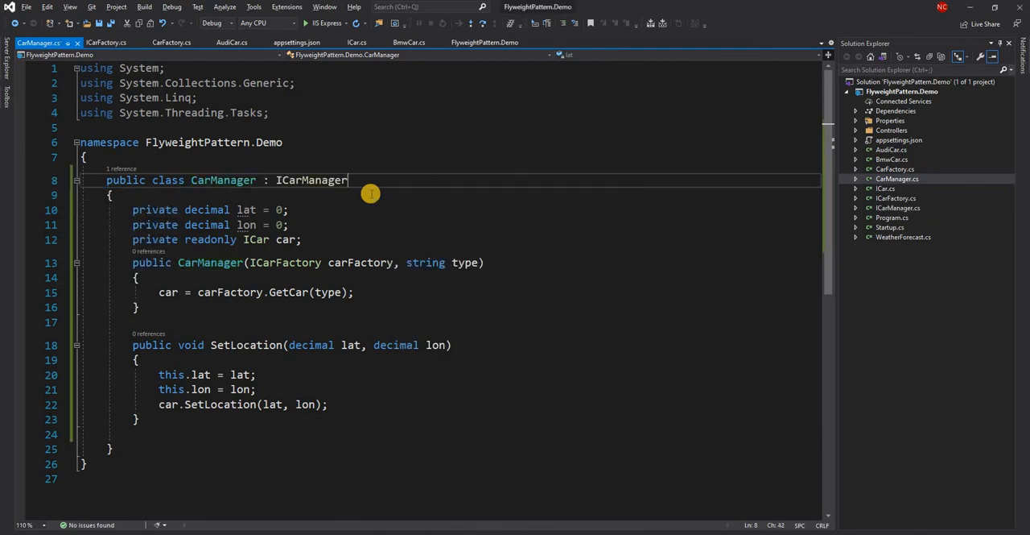
double_click(311, 179)
text(s)
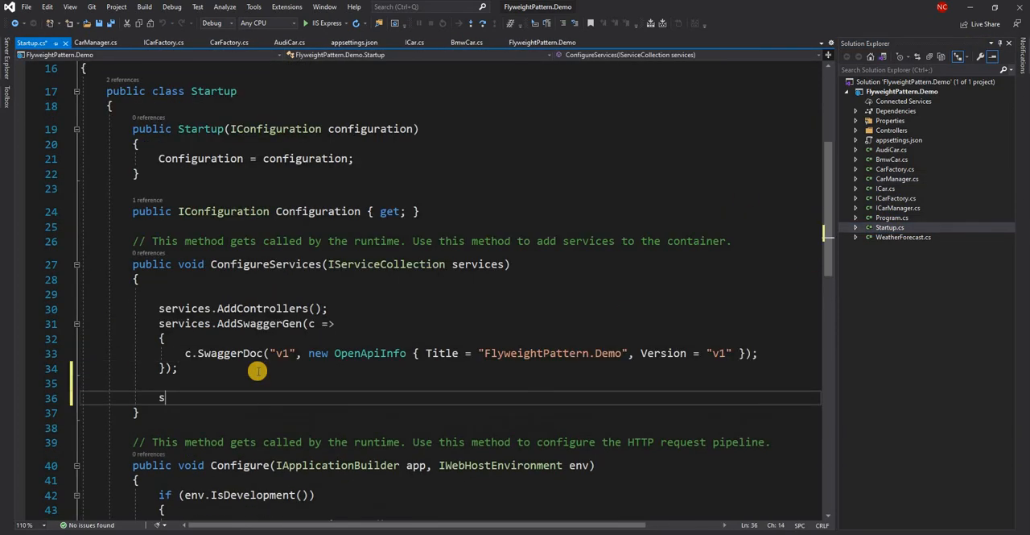
- Add services.AddSingleton<ICarFactory, CarFactory>(); to Startup's ConfigureServices
text(ervices.AddSingleton)
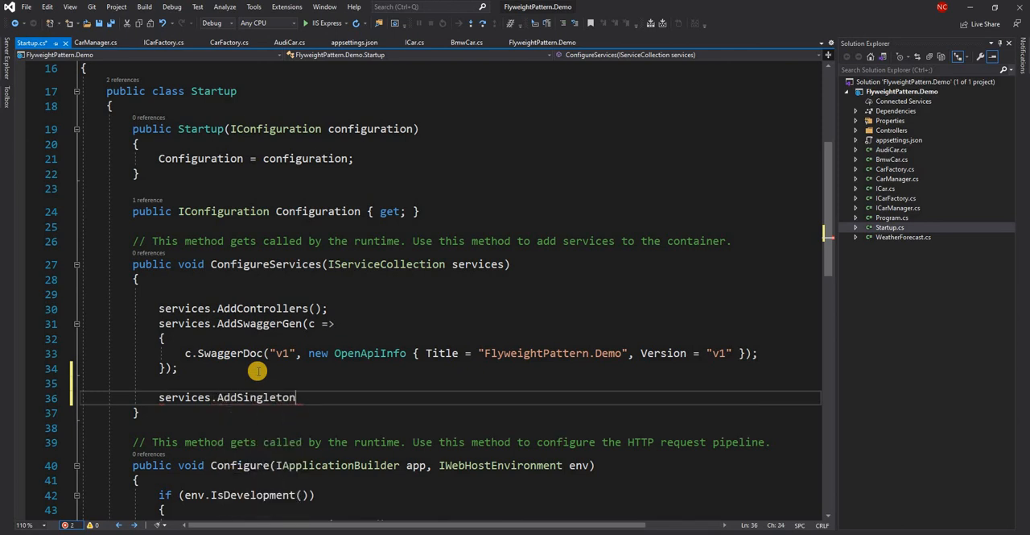
text(<>)
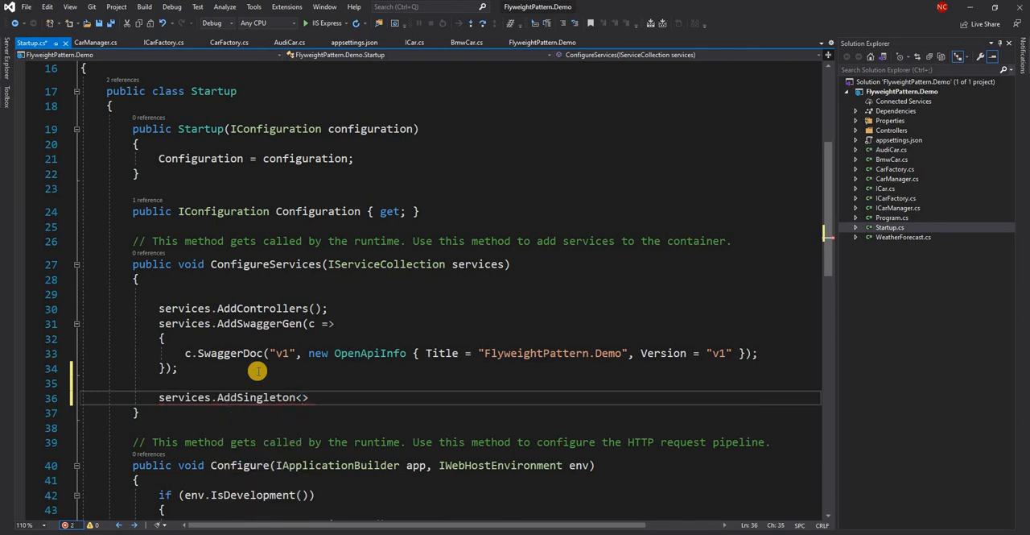
text(ICarFactory, c)
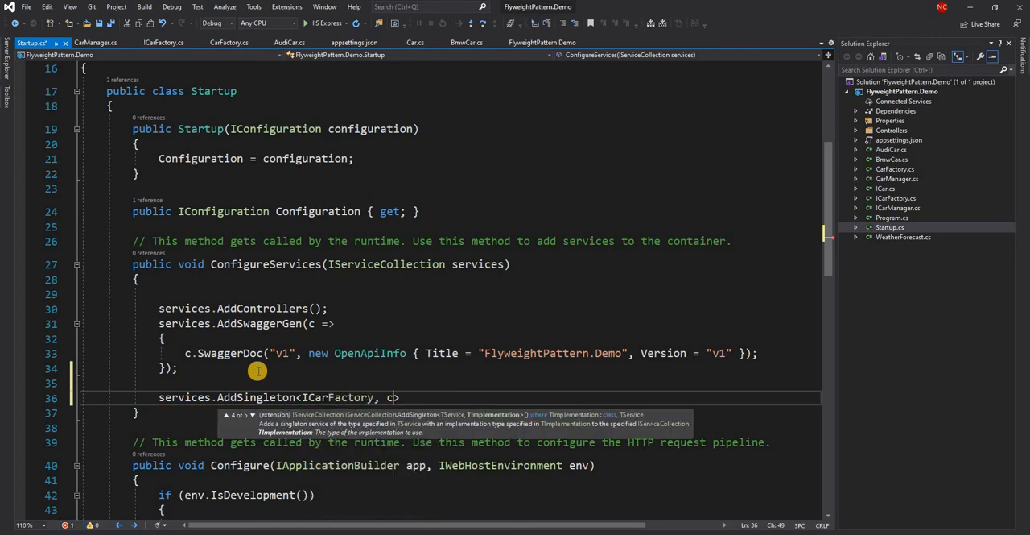
text(CarFactory)
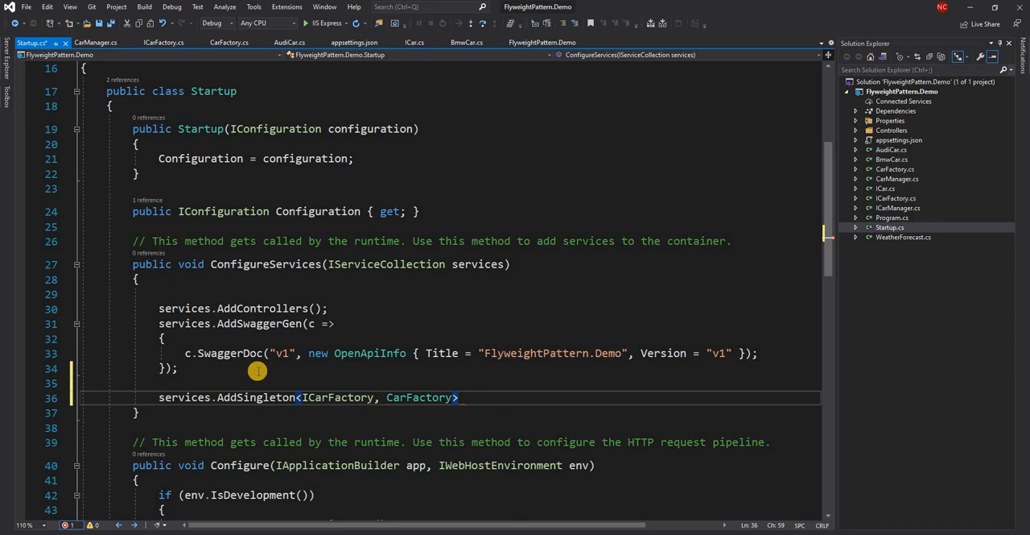
text(();)
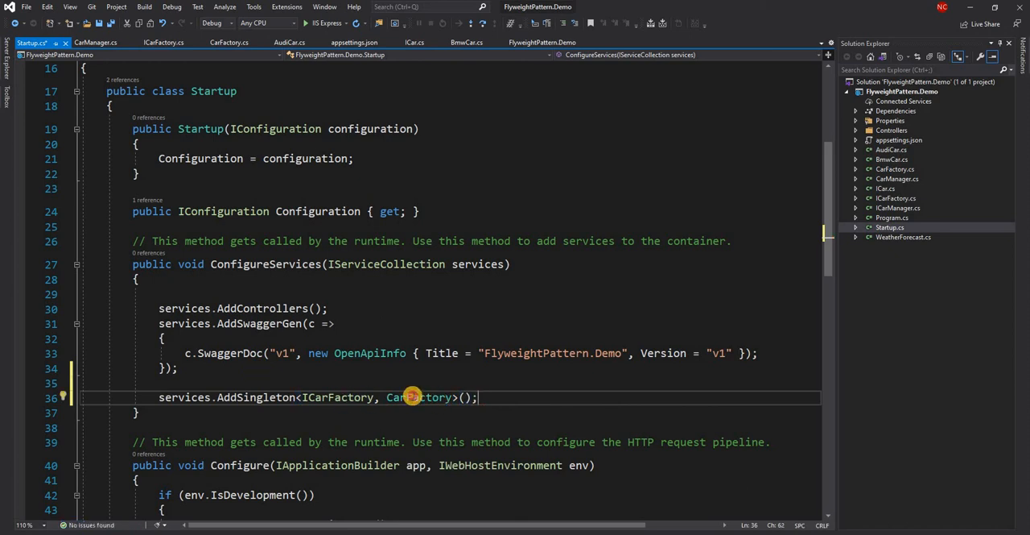
click(230, 42)
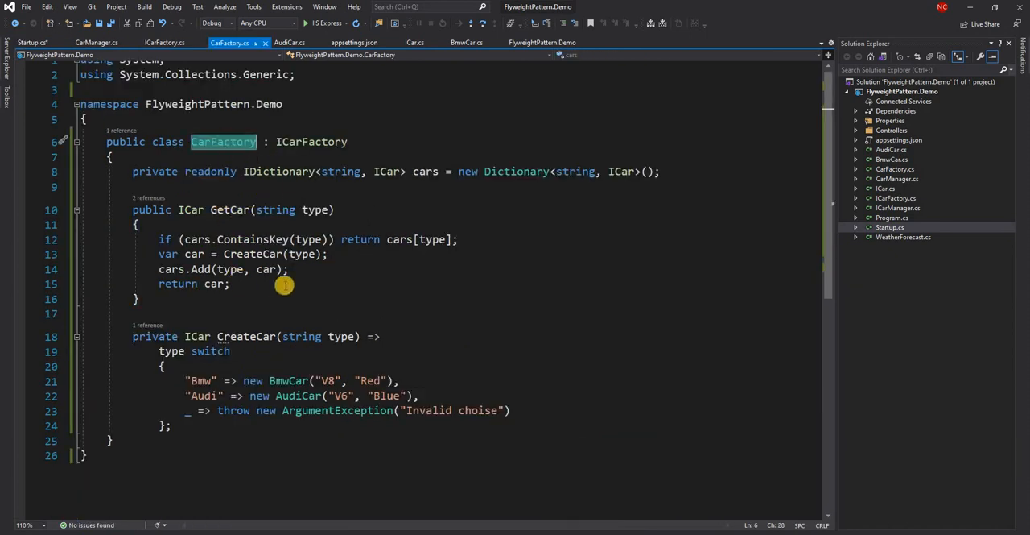
mouse_move(474, 276)
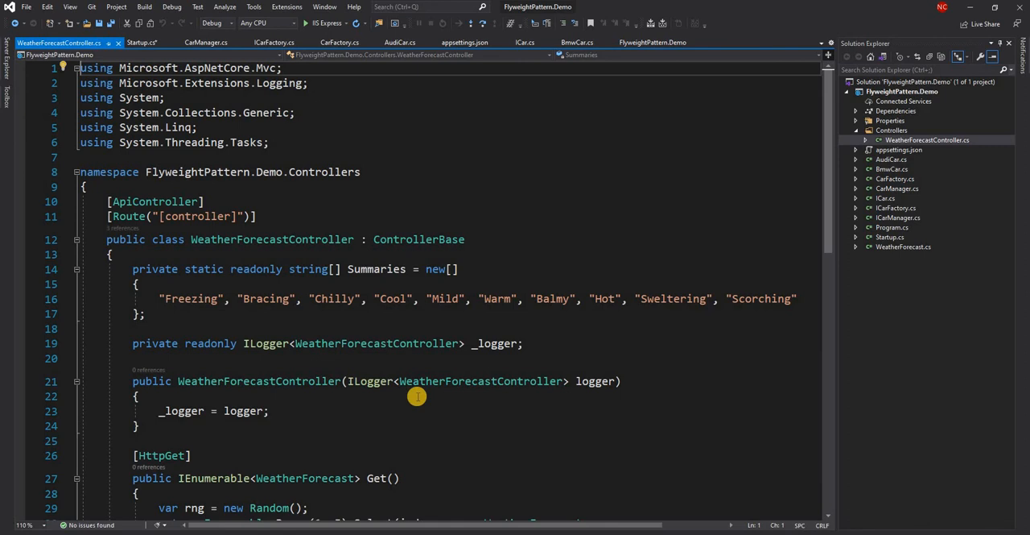
- Add an ICarManager[] carManagers constructor parameter to WeatherForecastController, kept in a readonly field
scroll(down, 3)
text(, )
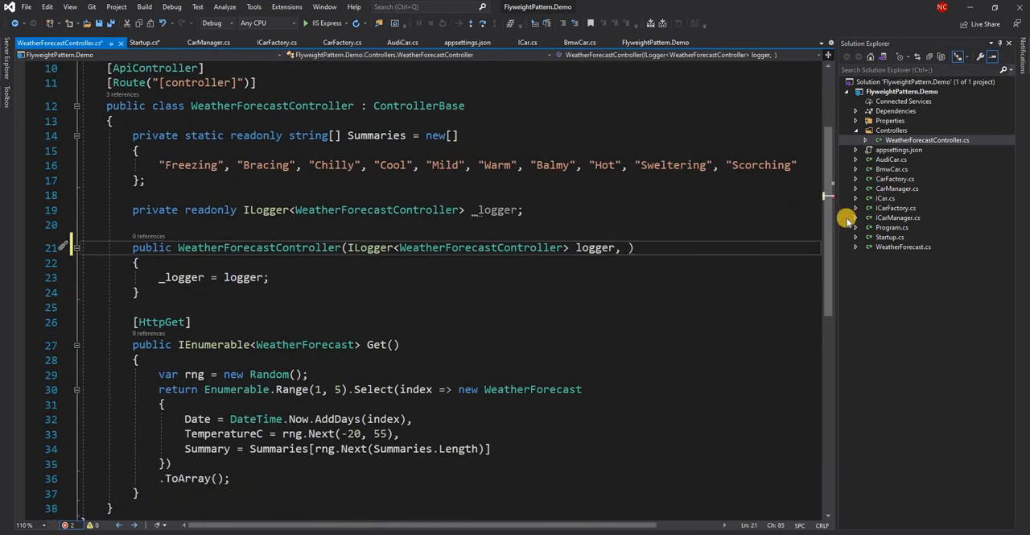
text(ICarma)
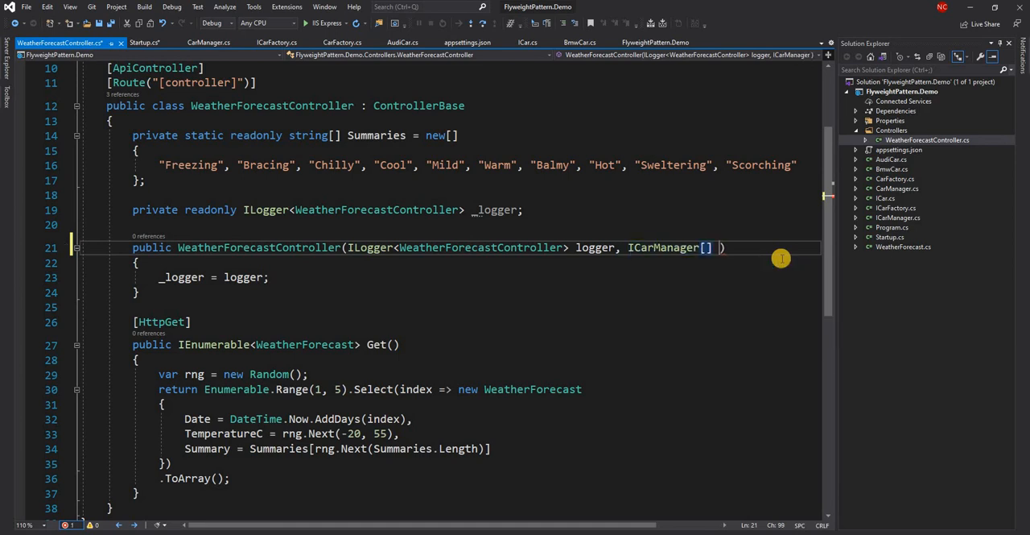
text(carManagers)
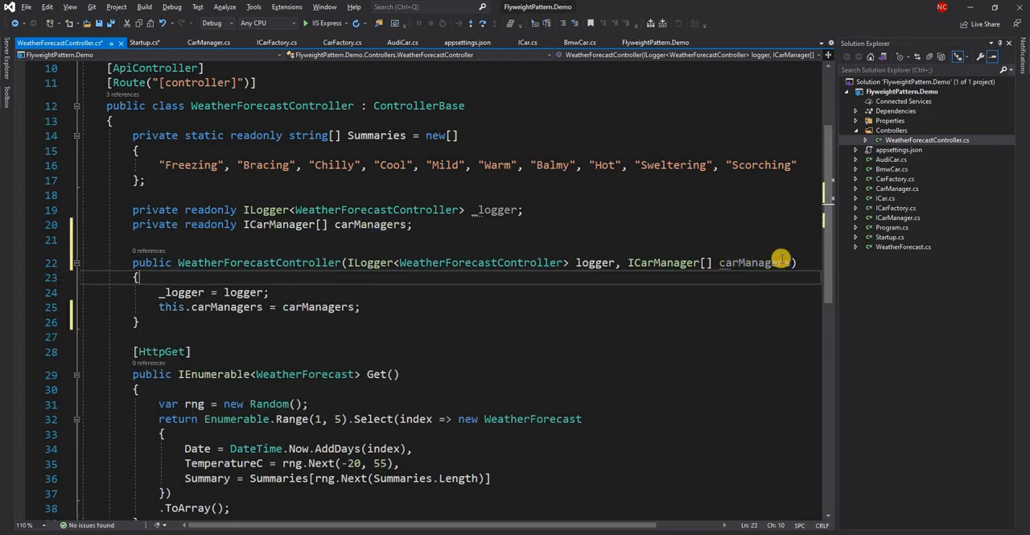
scroll(down, 3)
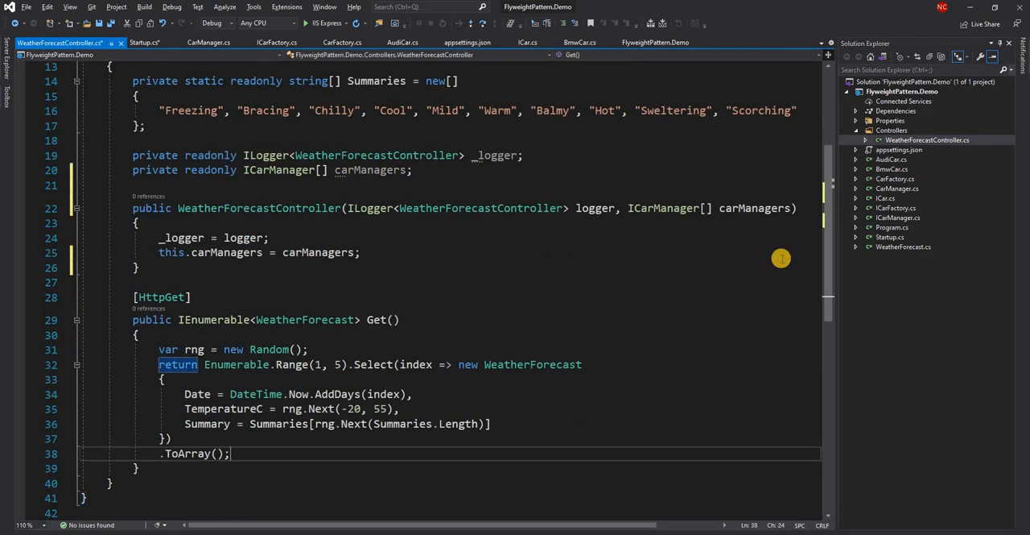
- In Get(), add a foreach over carManagers and declare decimal lat and lon set to 1
text(for)
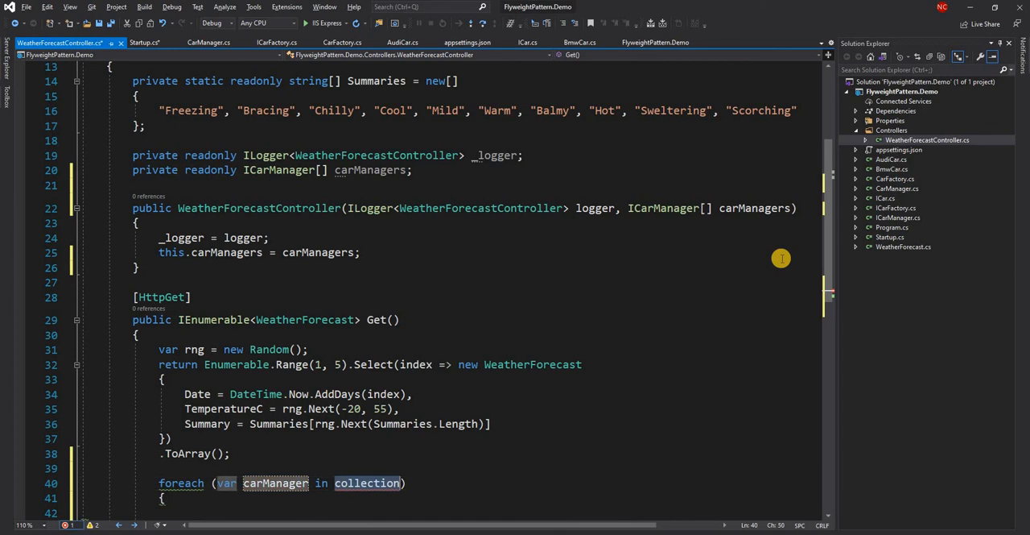
text(carManagers)
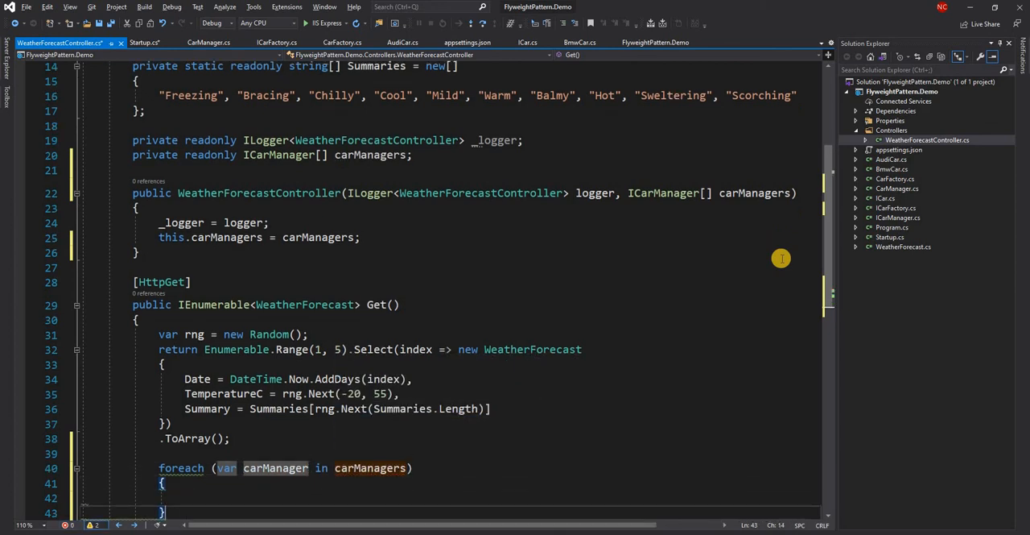
text(carManager.SetLocation()
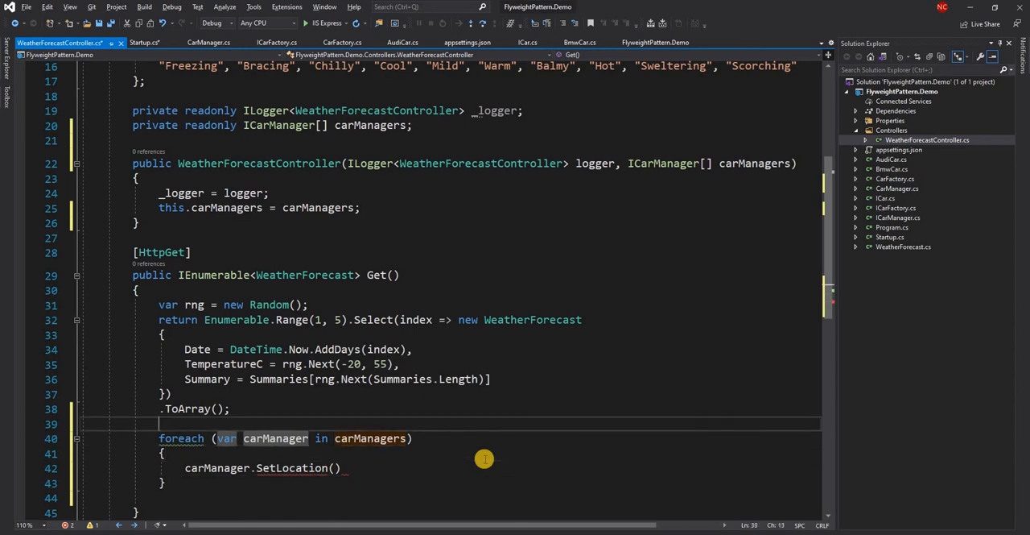
text(decimal la)
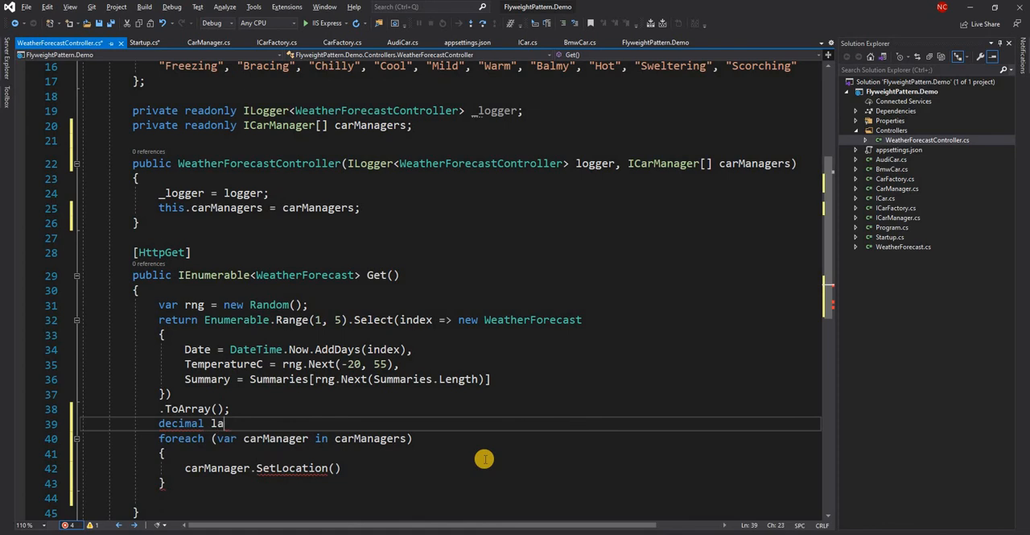
text(t;)
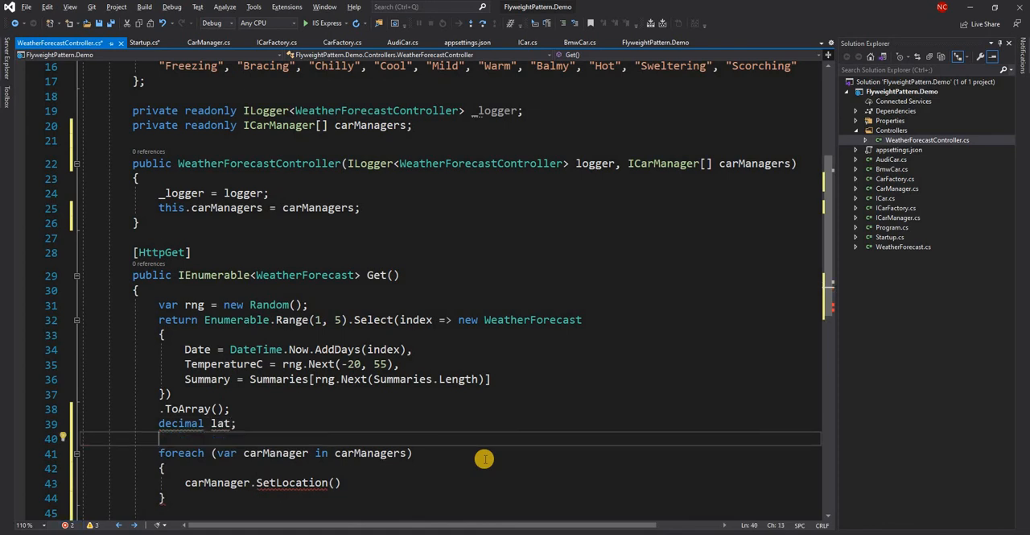
text(decimal)
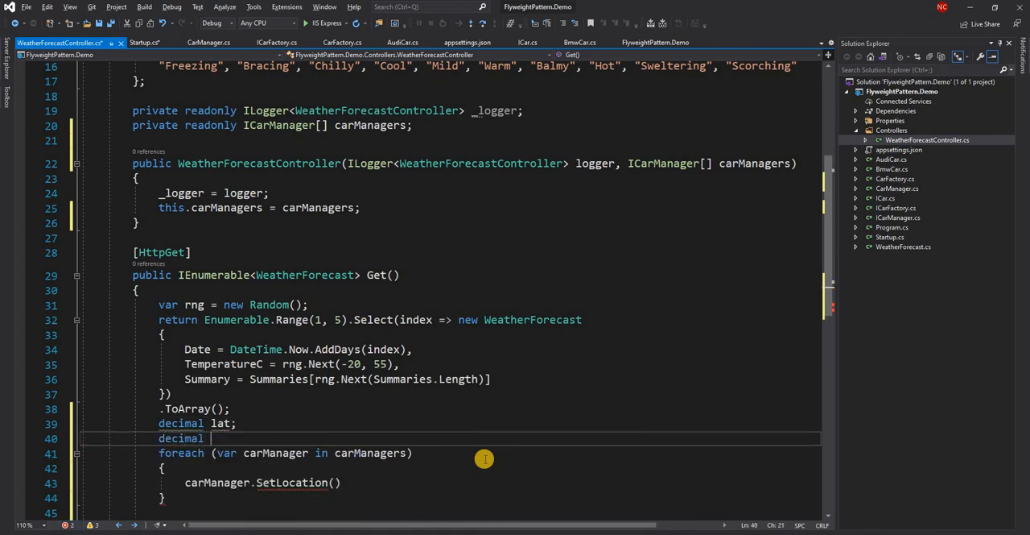
text(lon;)
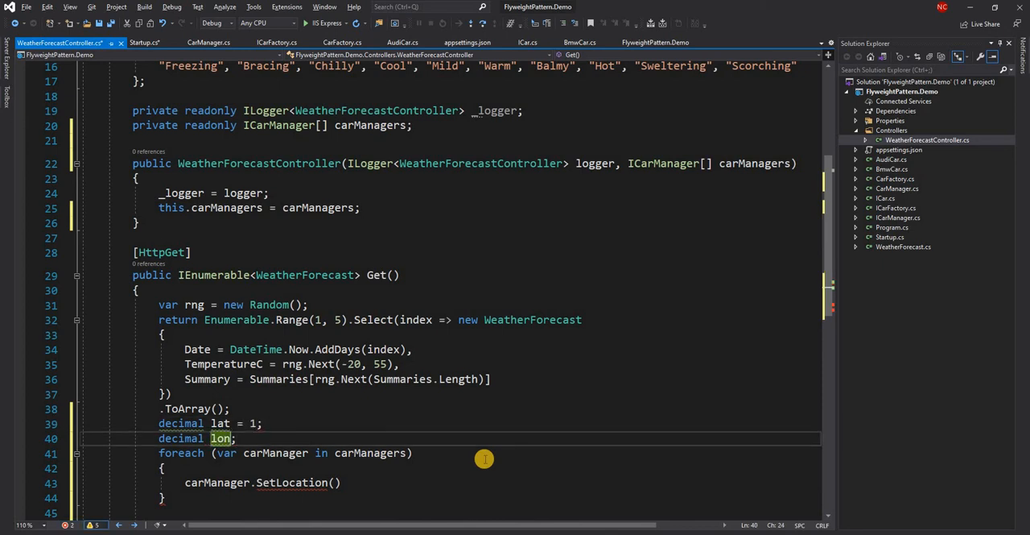
text(= 1)
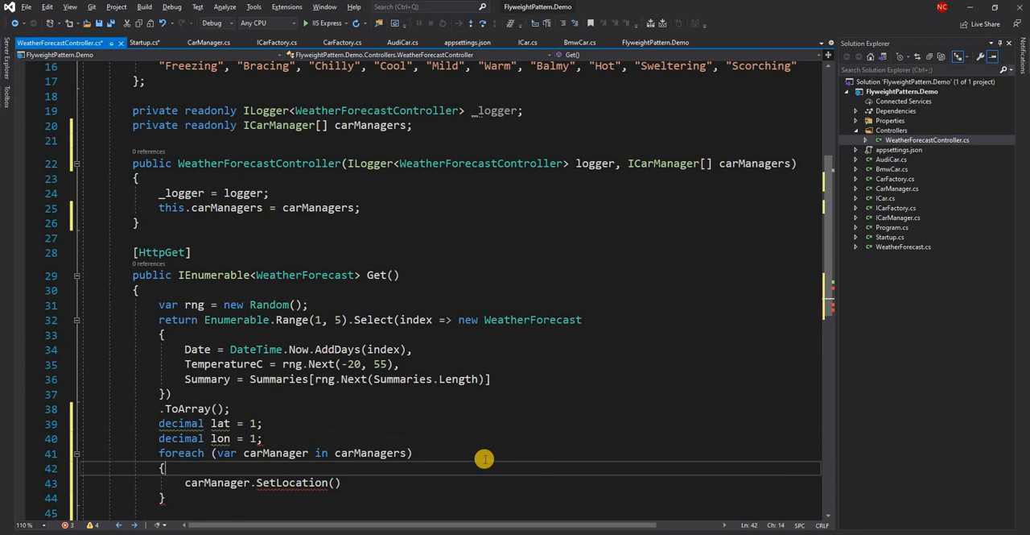
- Call carManager.SetLocation(lat++, lon++) in the loop, ahead of the Random forecast code
click(263, 482)
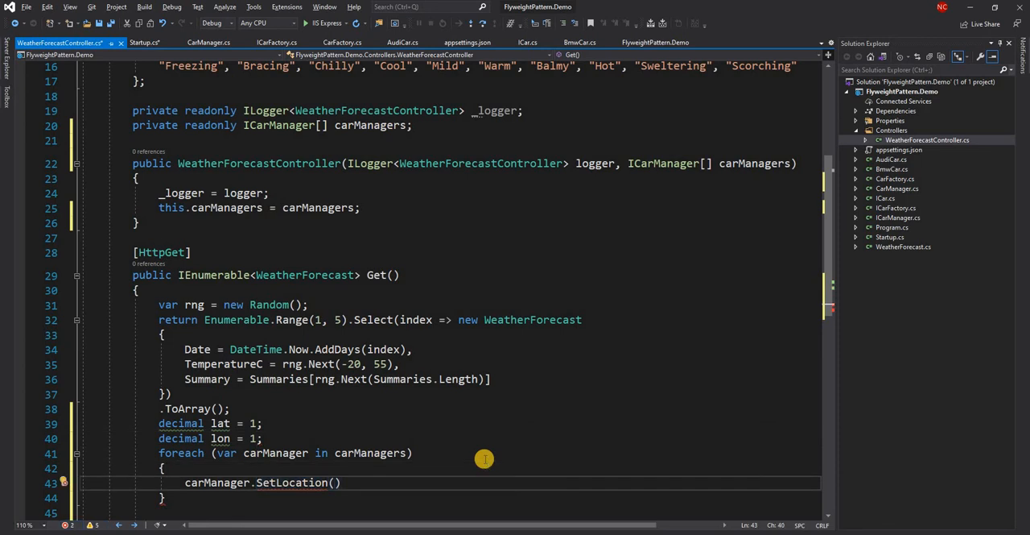
text(lat++, lon++)
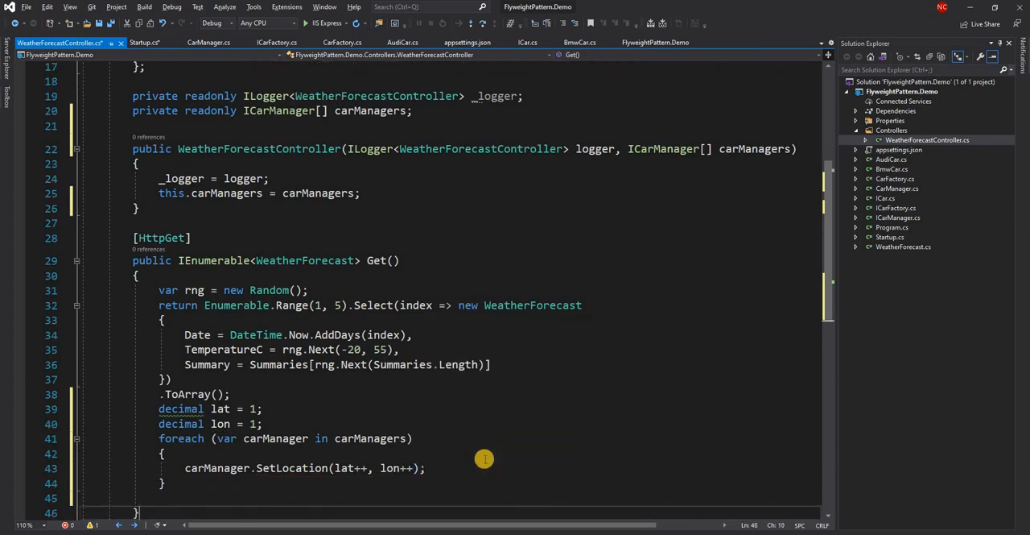
scroll(down, 3)
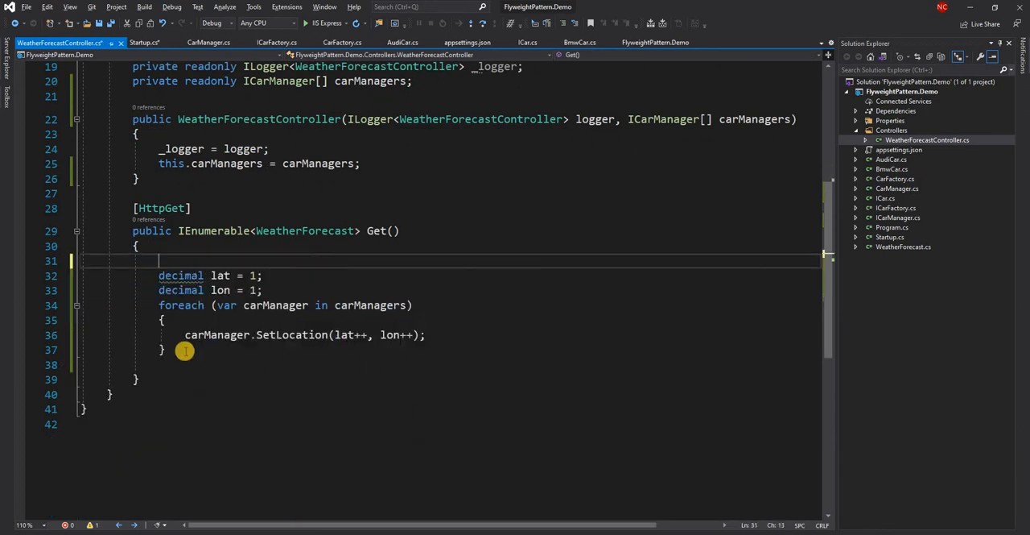
text(var rng = new Random();)
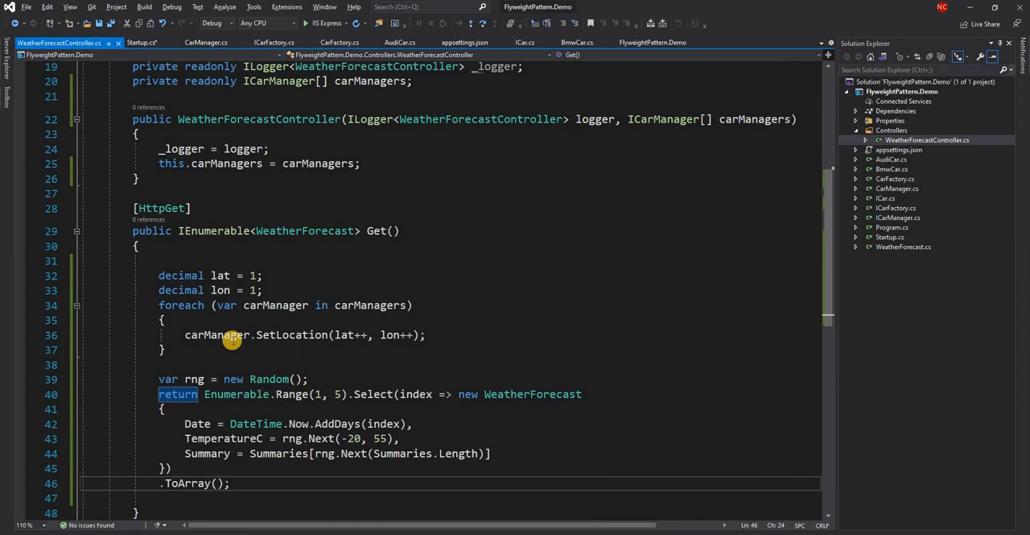
click(164, 348)
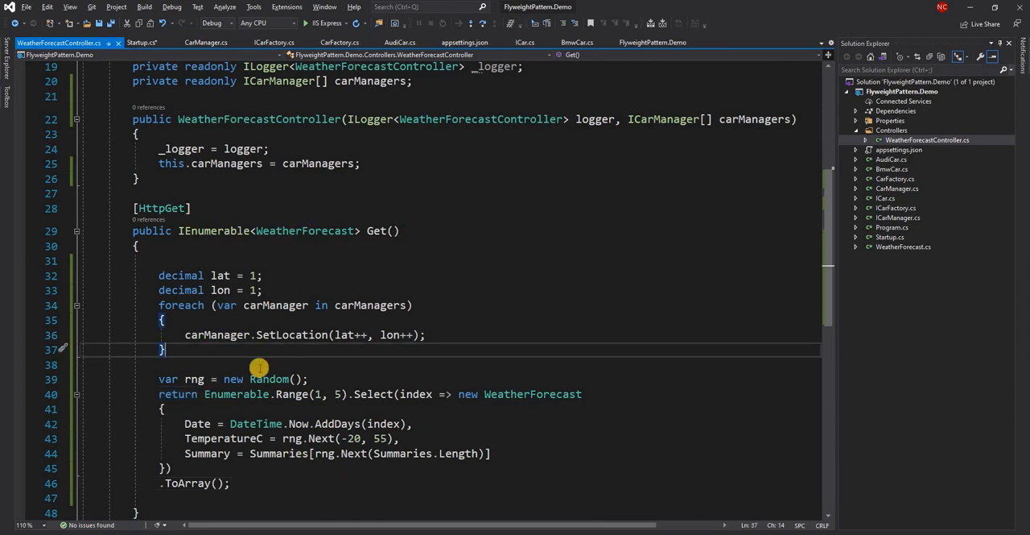
mouse_move(277, 334)
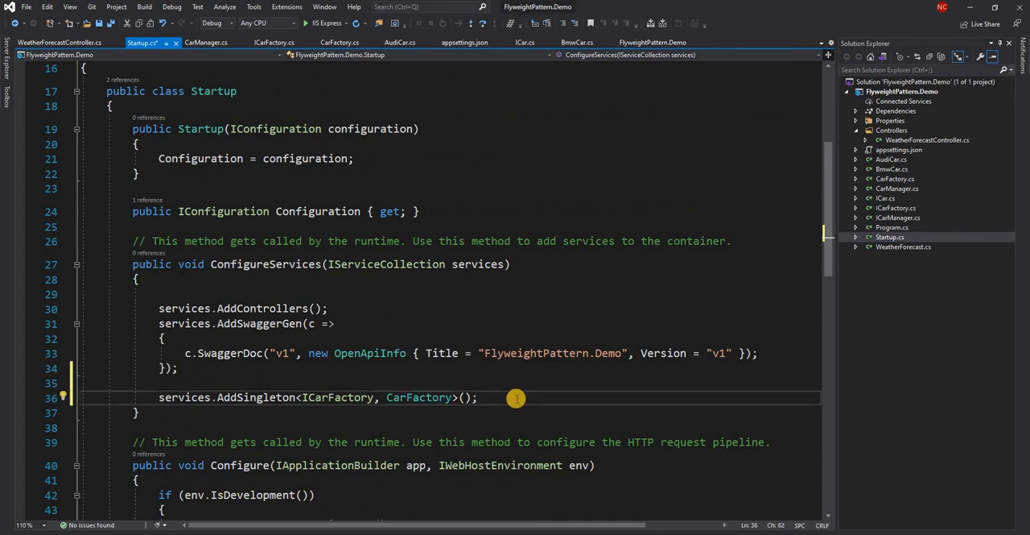
- Add services.AddSingleton<ICarManager[]> returning new CarManager entries for Bmw, Bmw, Audi, Audi using ICarFactory
text(services)
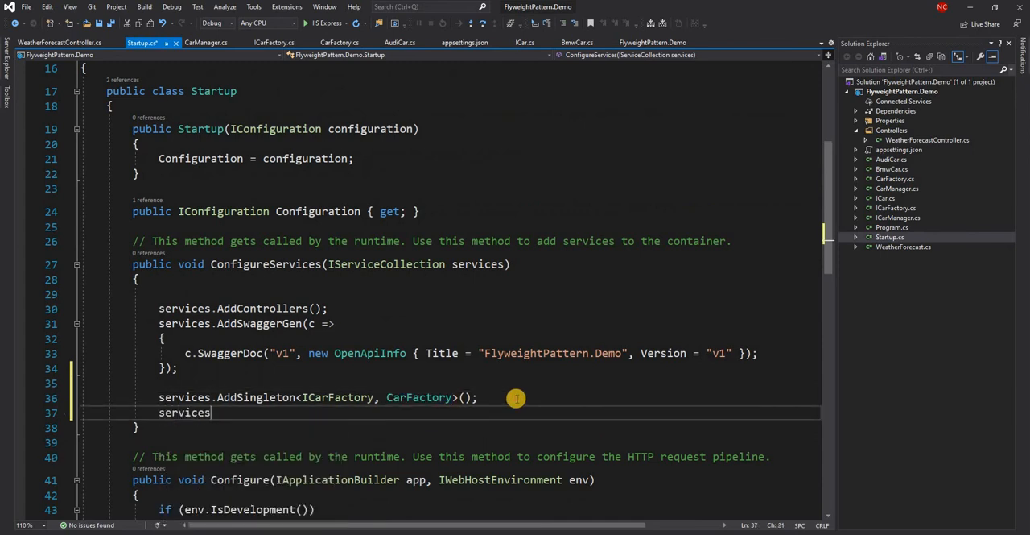
text(.a)
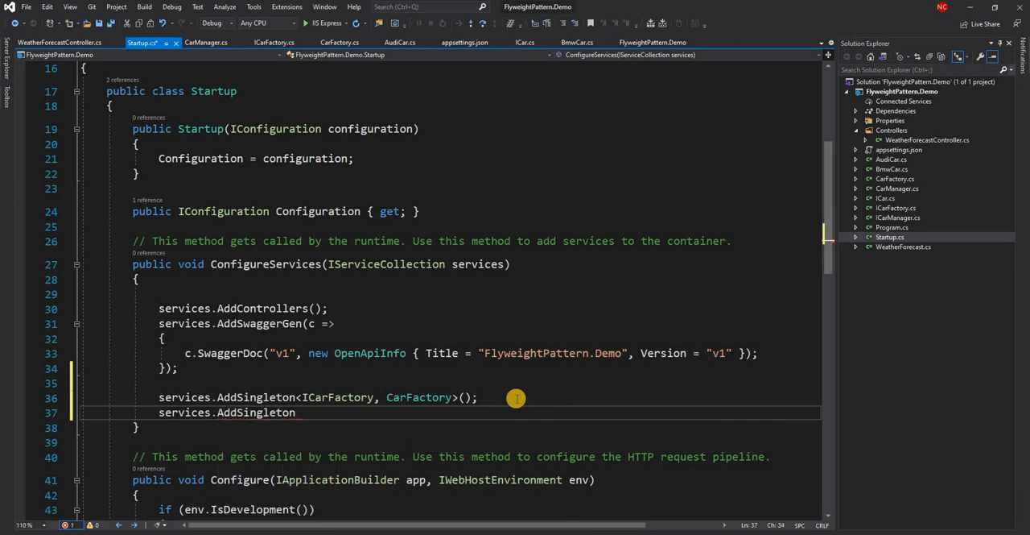
text(<ICarManager>()
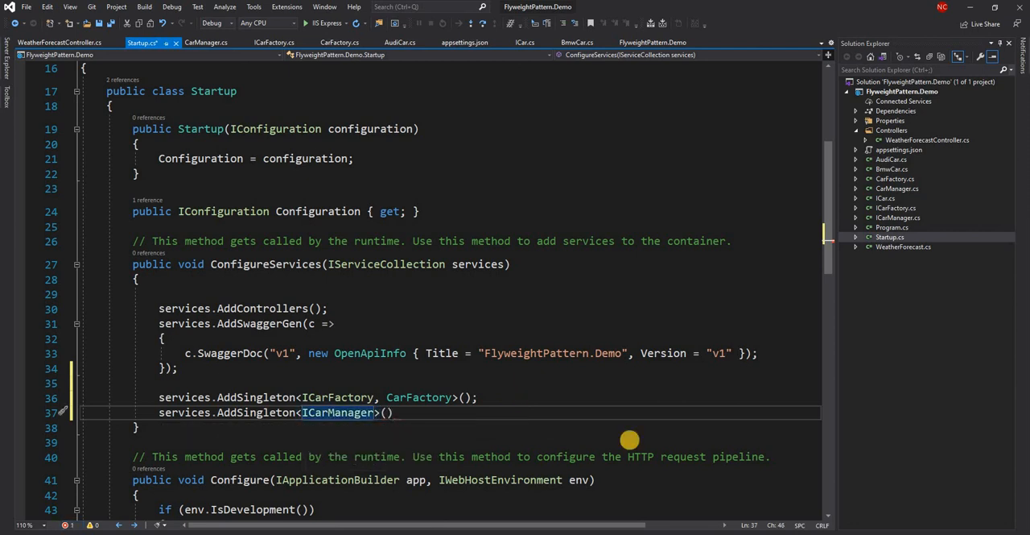
text([])
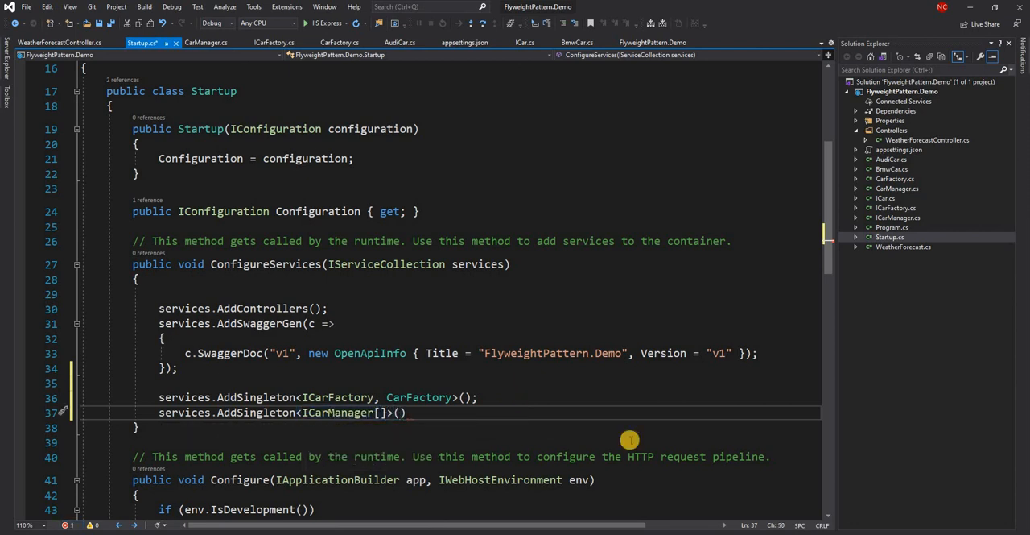
text(new)
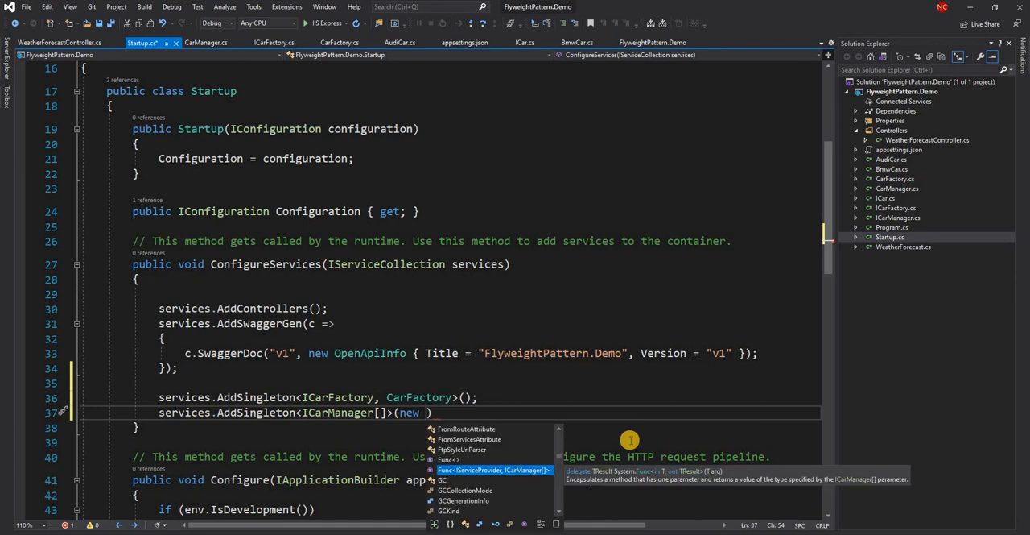
text(CarManager[] {)
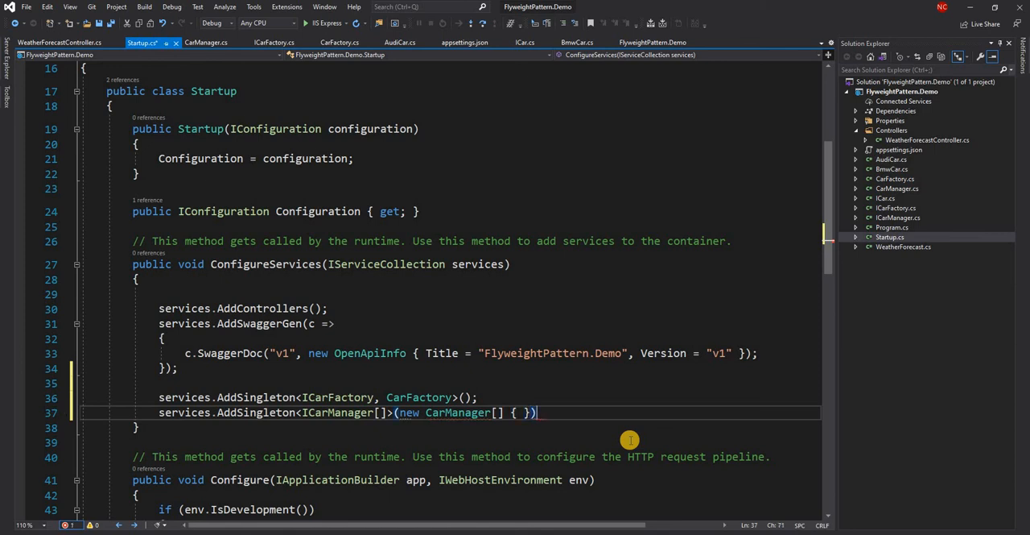
key(Enter)
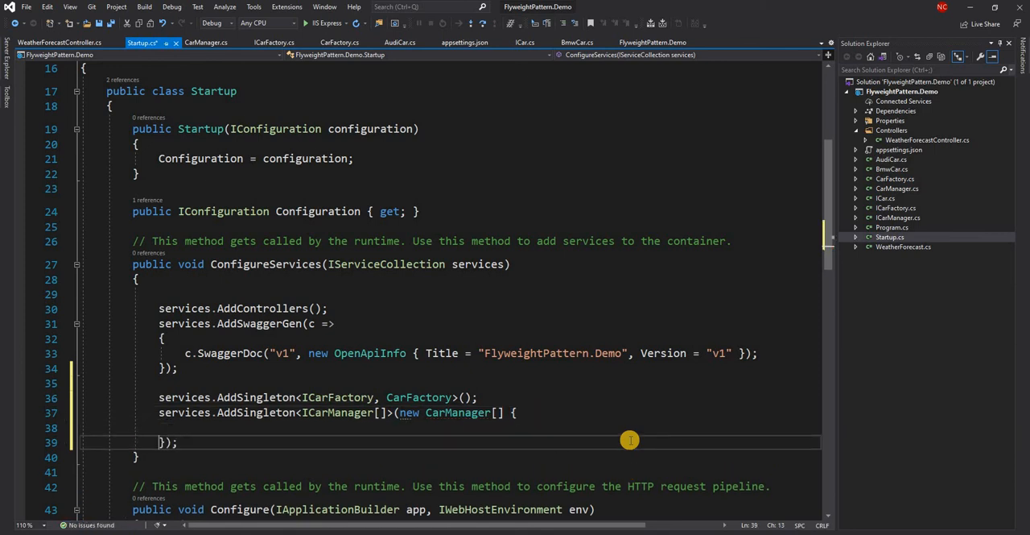
text(n)
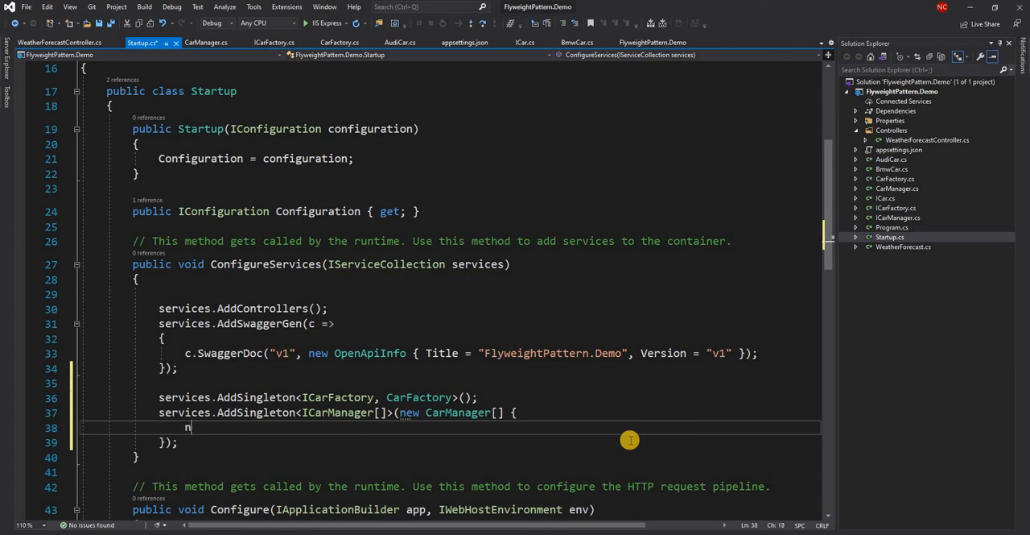
text(ew CarManager())
click(451, 412)
text(x => )
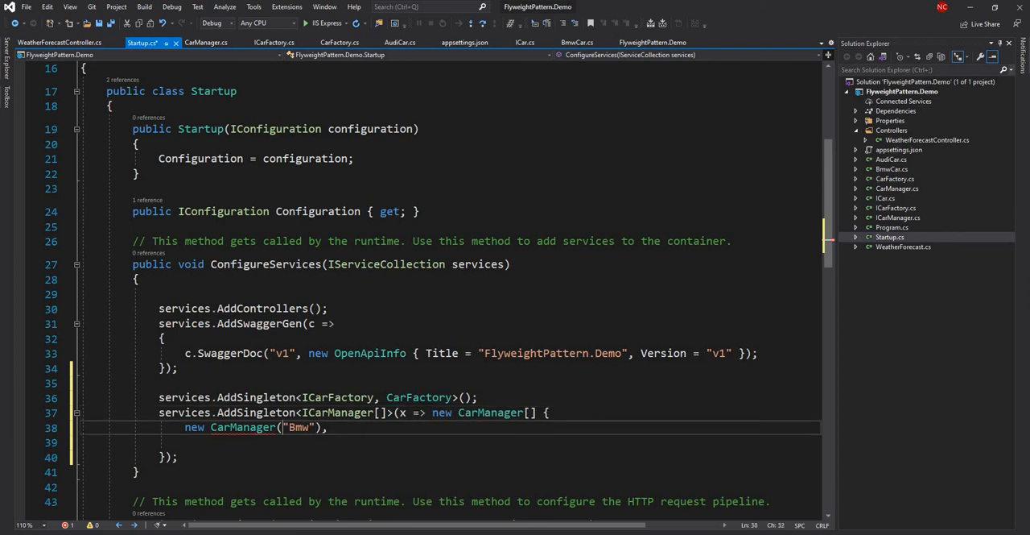
text(x.GetService<>)
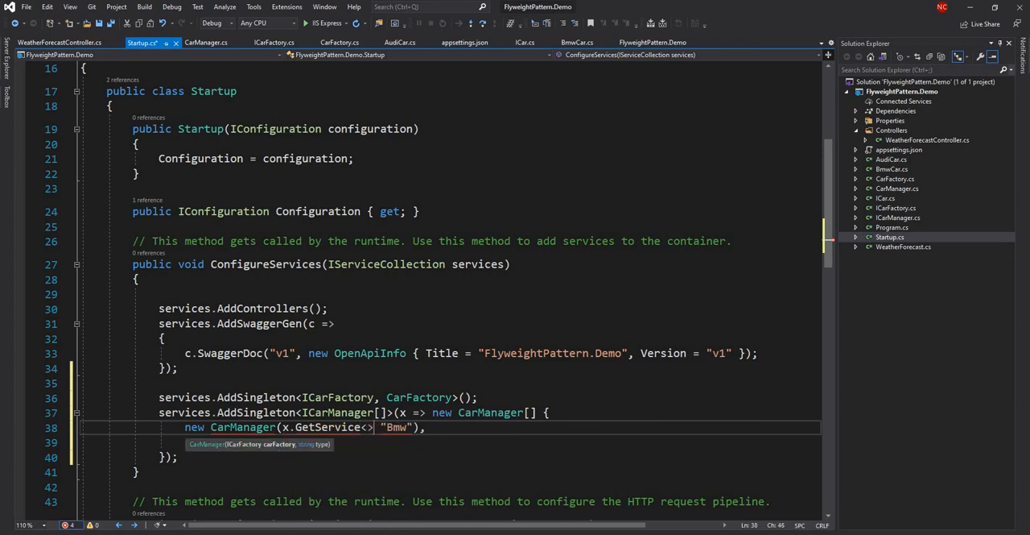
text(ICarFactory)
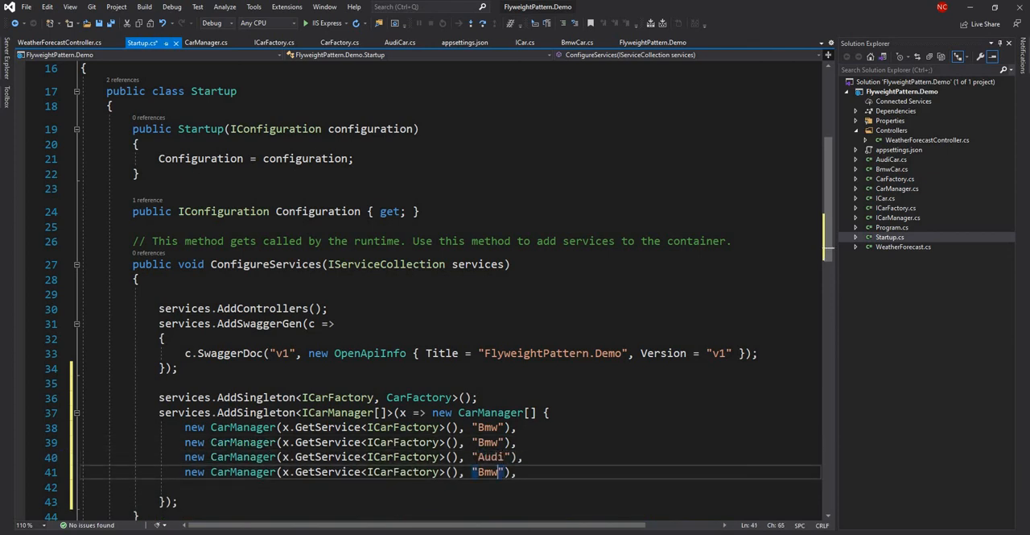
text(Audi)
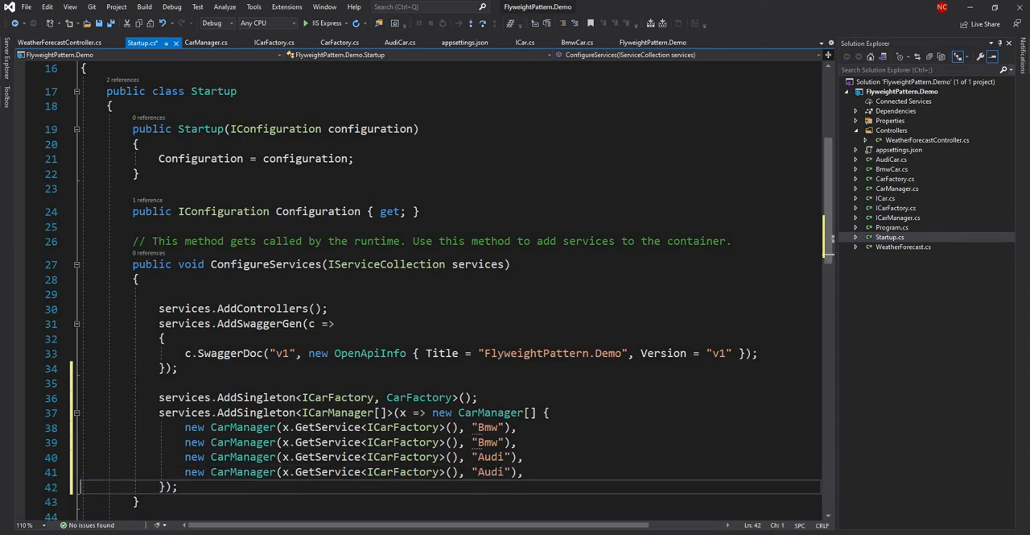
- Save Startup.cs and start FlyweightPattern.Demo under the IIS Express debugger
click(339, 42)
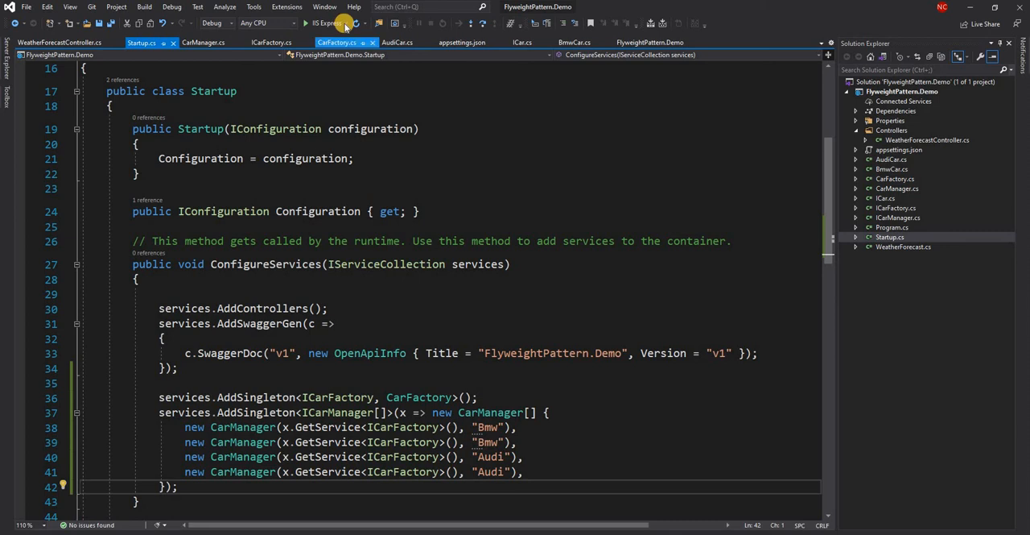
click(317, 23)
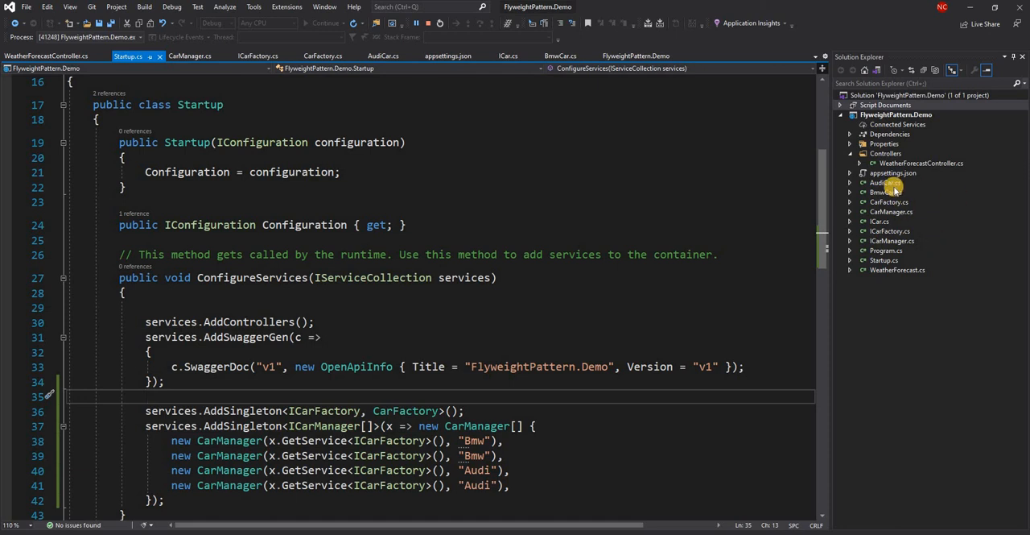
- Inspect BmwCar's properties, constructor and lon parameter uses, then view CarManager's references
click(885, 182)
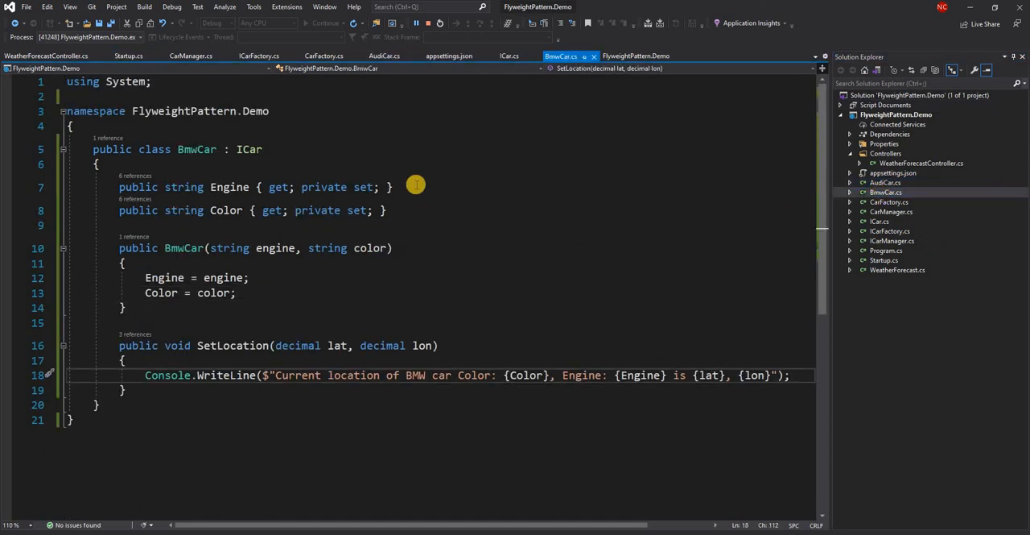
mouse_move(115, 176)
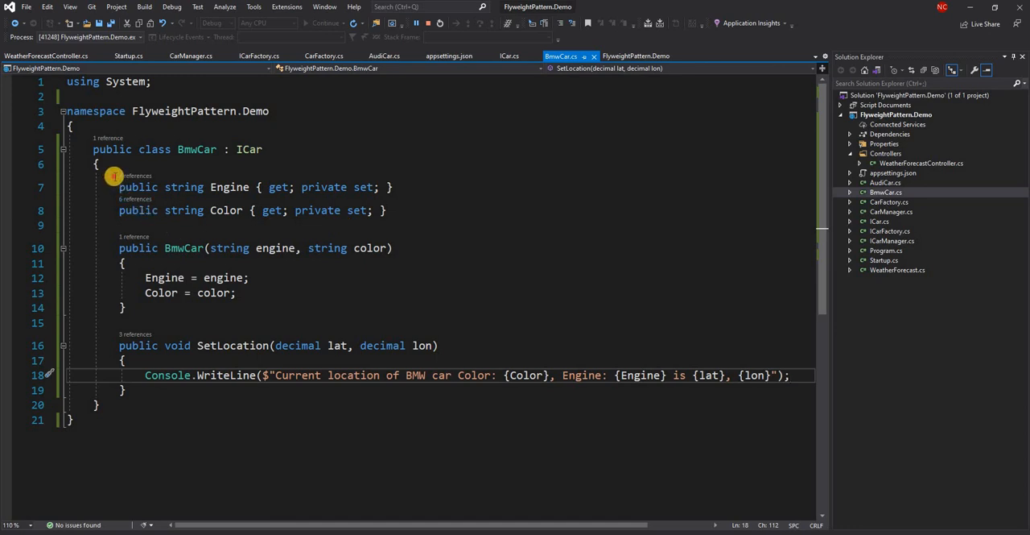
drag(114, 176, 251, 277)
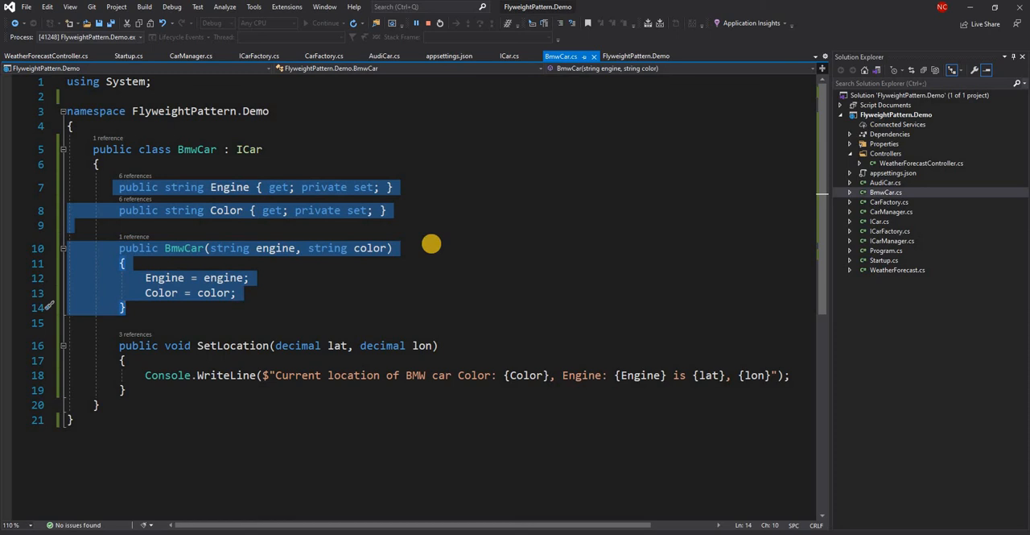
mouse_move(878, 245)
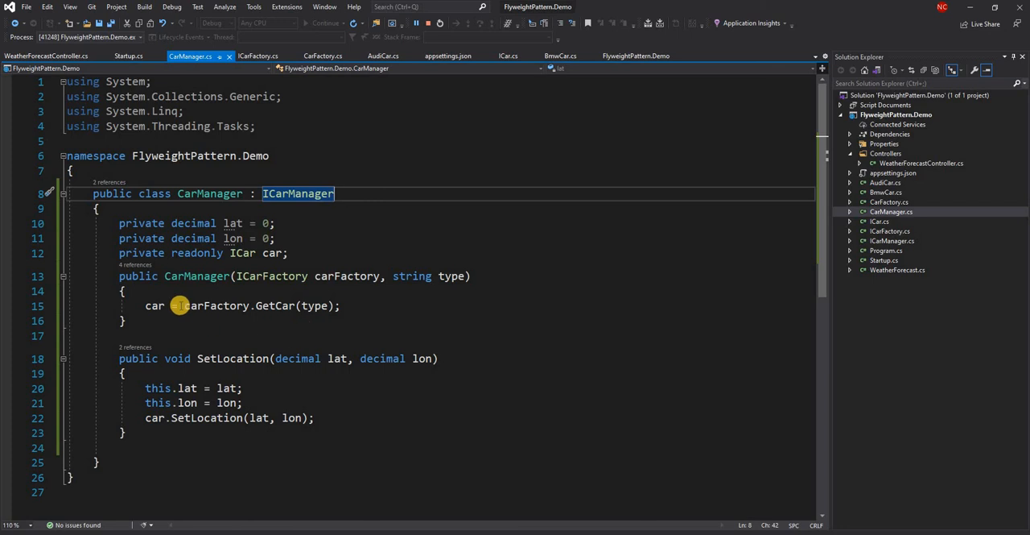
mouse_move(562, 309)
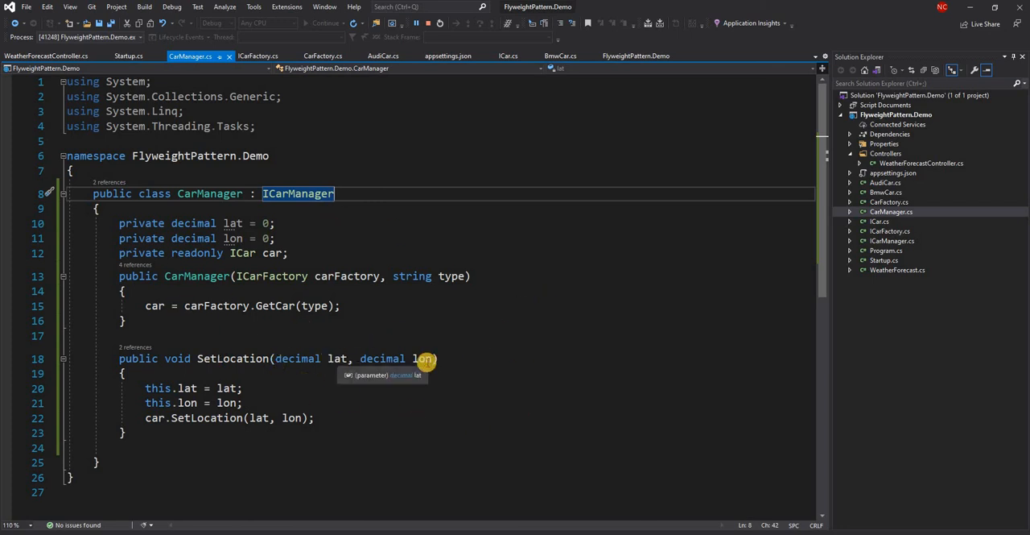
click(423, 358)
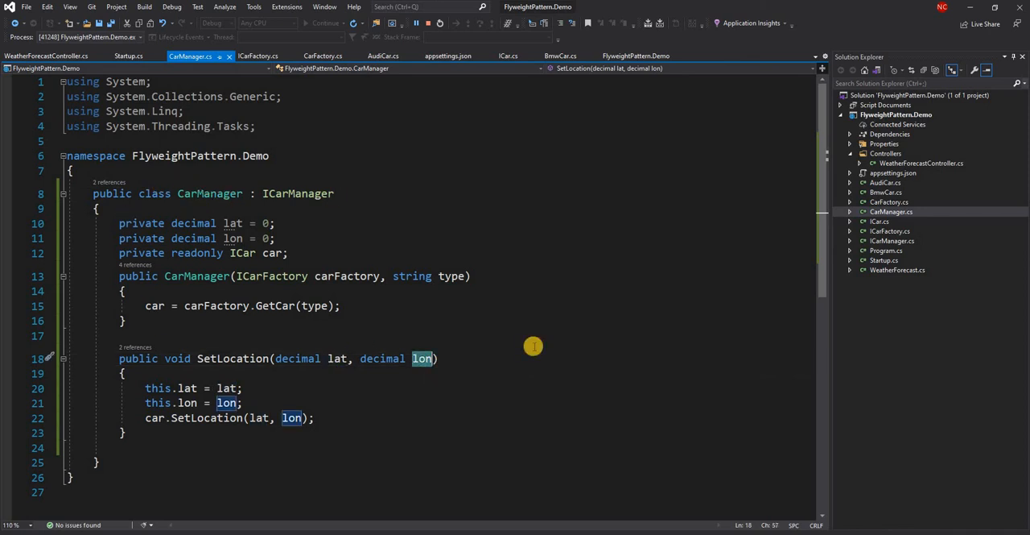
mouse_move(640, 245)
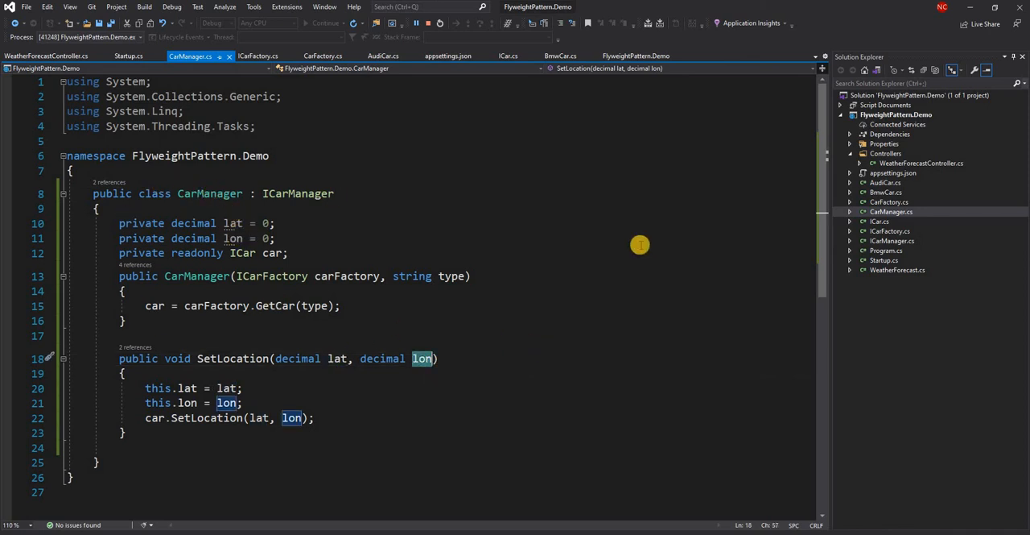
mouse_move(208, 193)
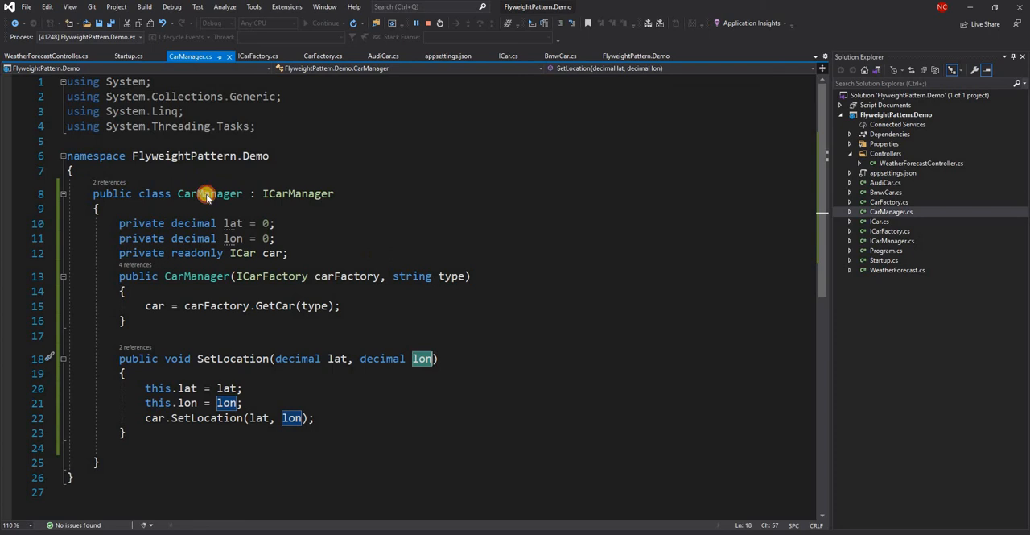
click(209, 193)
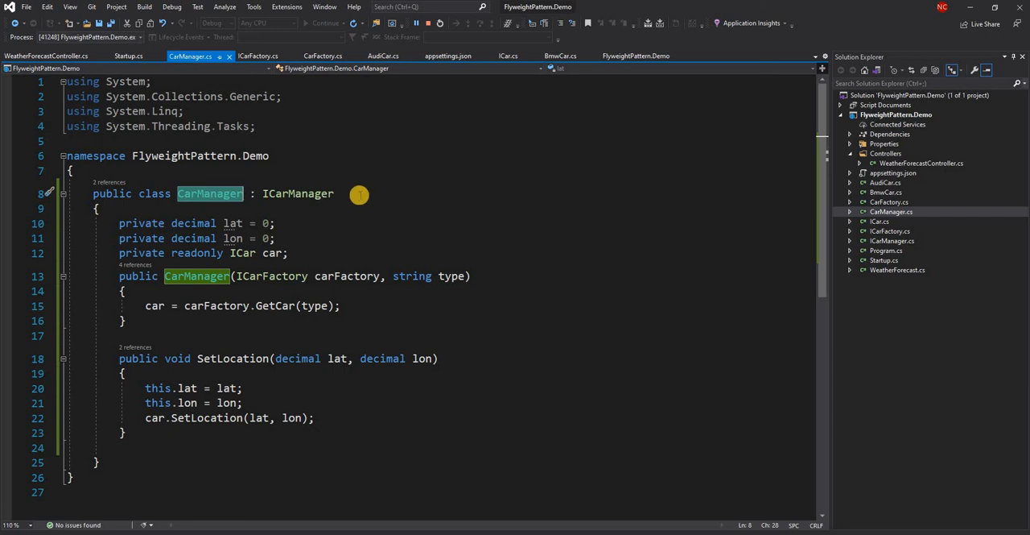
mouse_move(385, 169)
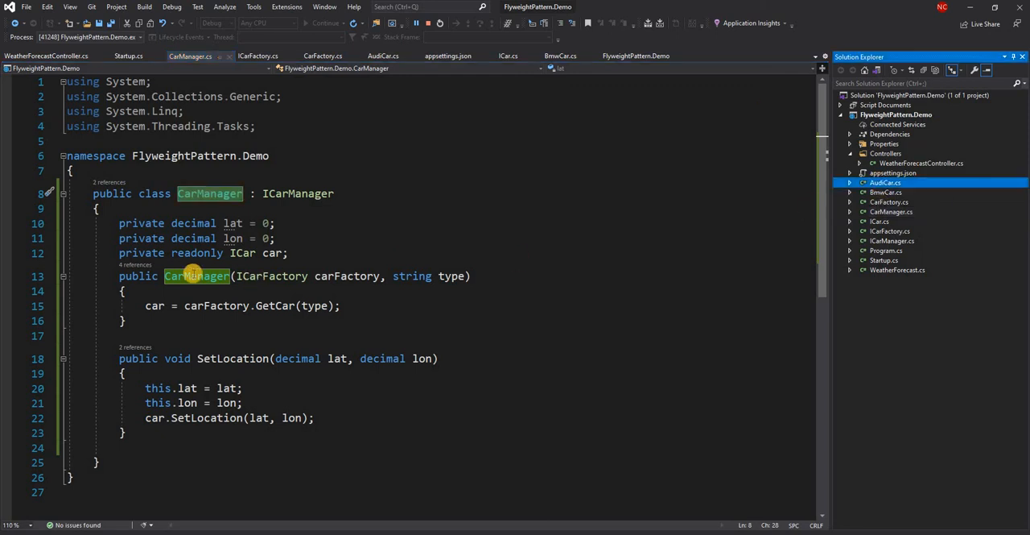
- Open AudiCar.cs to view its Engine, Color and SetLocation output
click(384, 56)
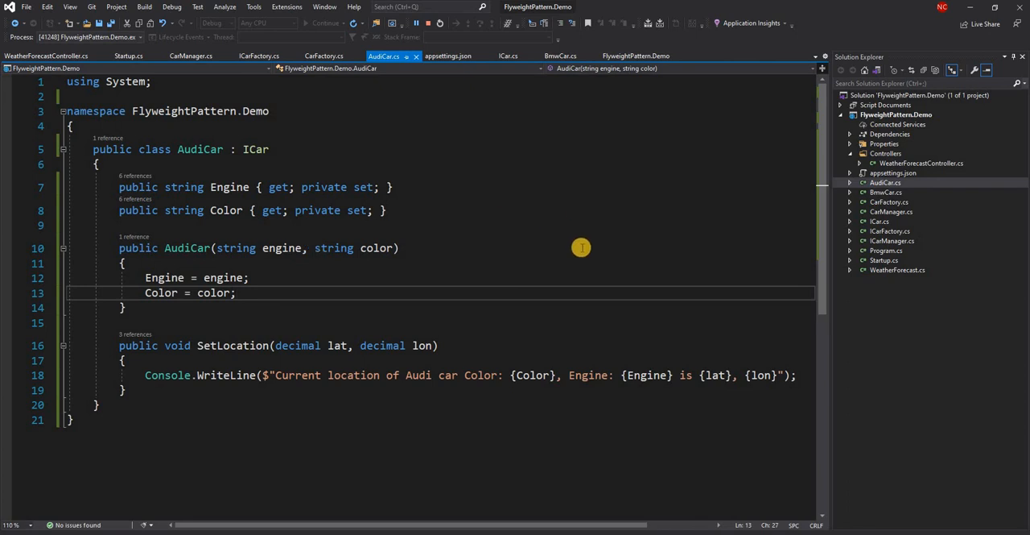
mouse_move(572, 245)
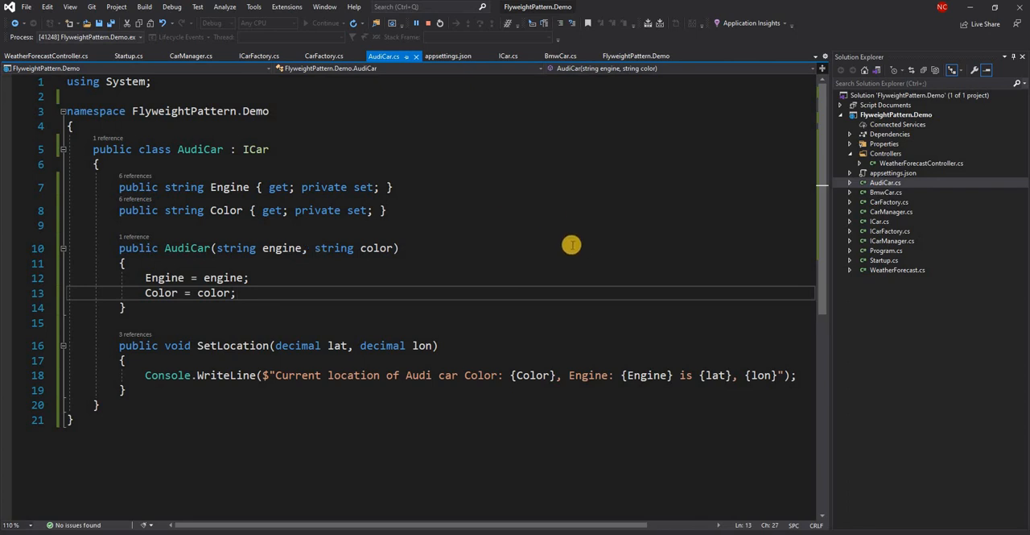
mouse_move(237, 211)
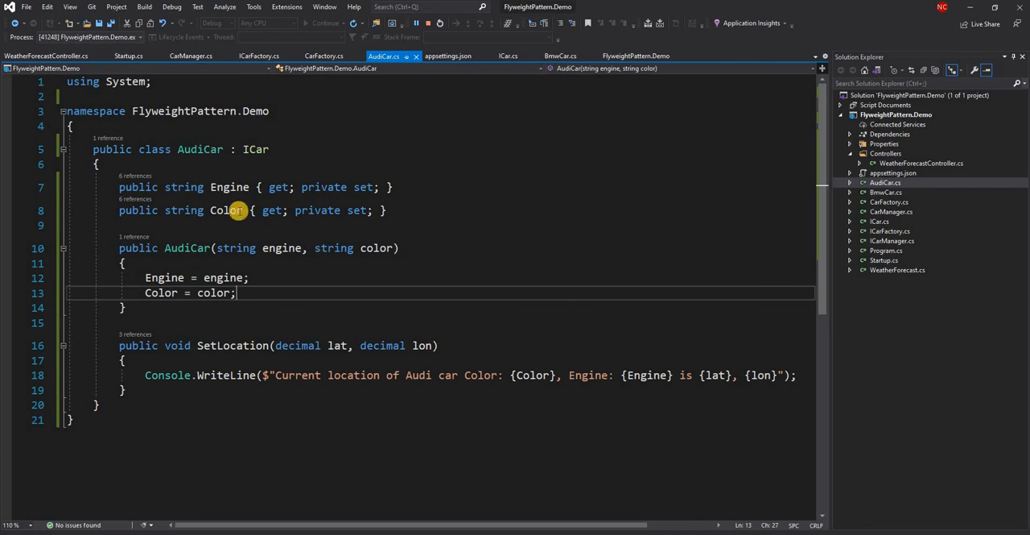
mouse_move(394, 272)
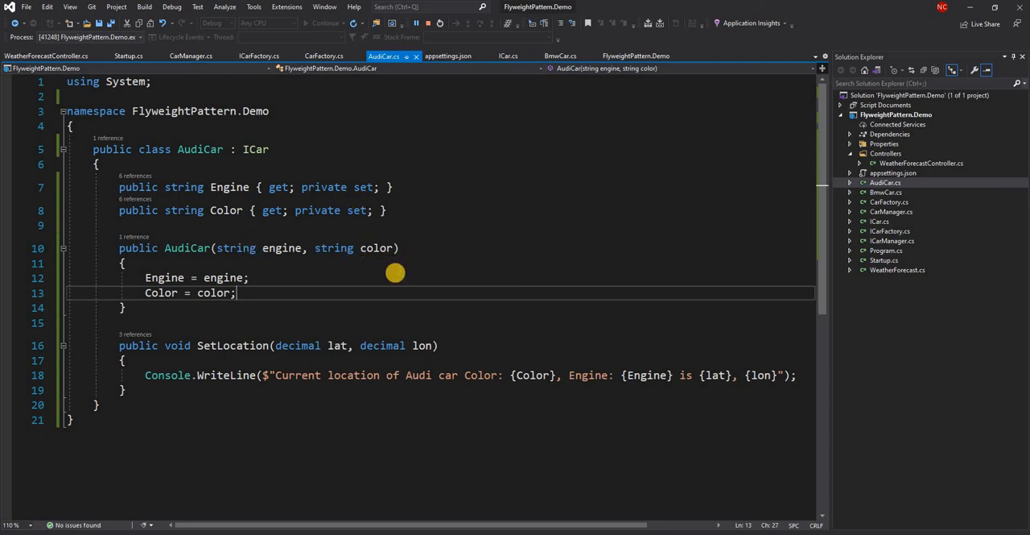
mouse_move(510, 243)
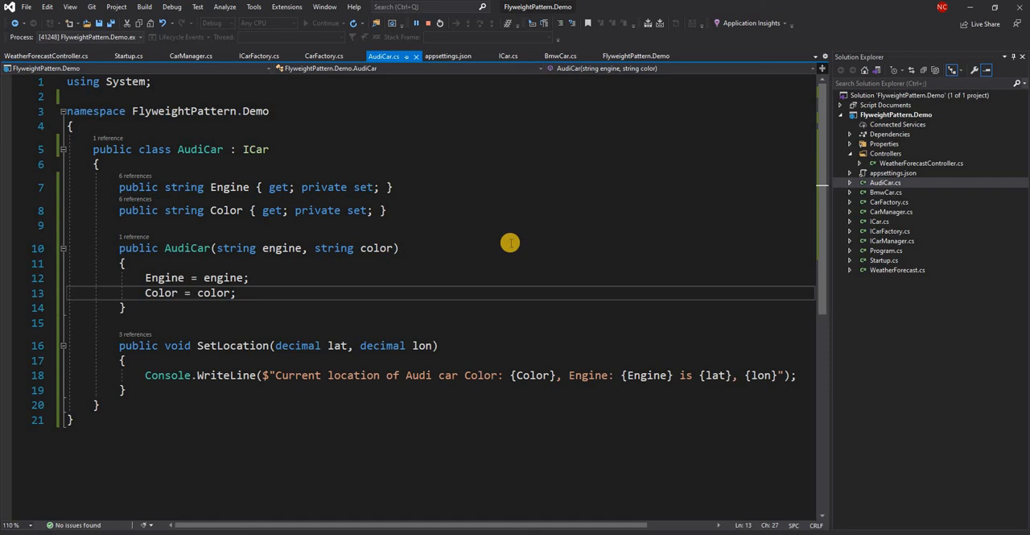
mouse_move(292, 442)
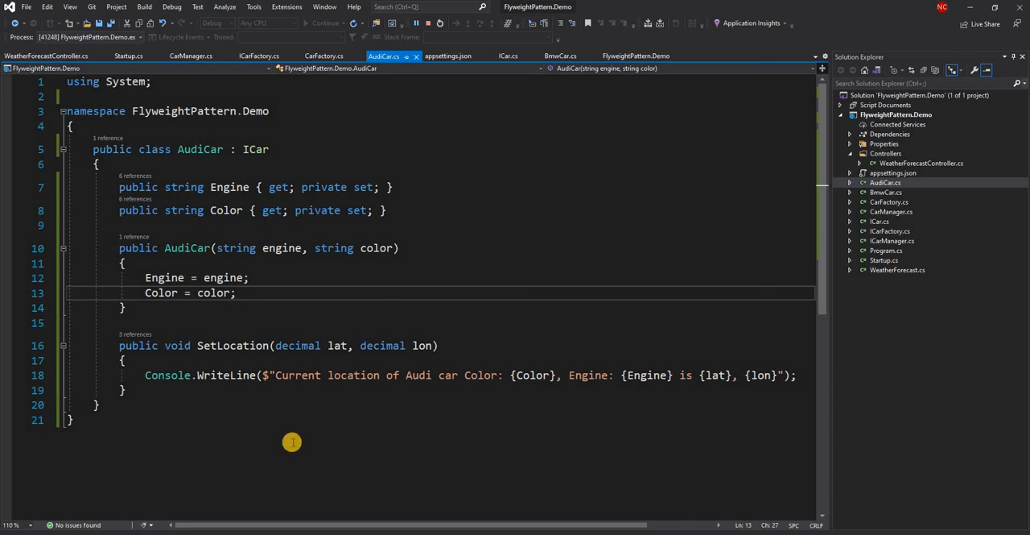
mouse_move(292, 442)
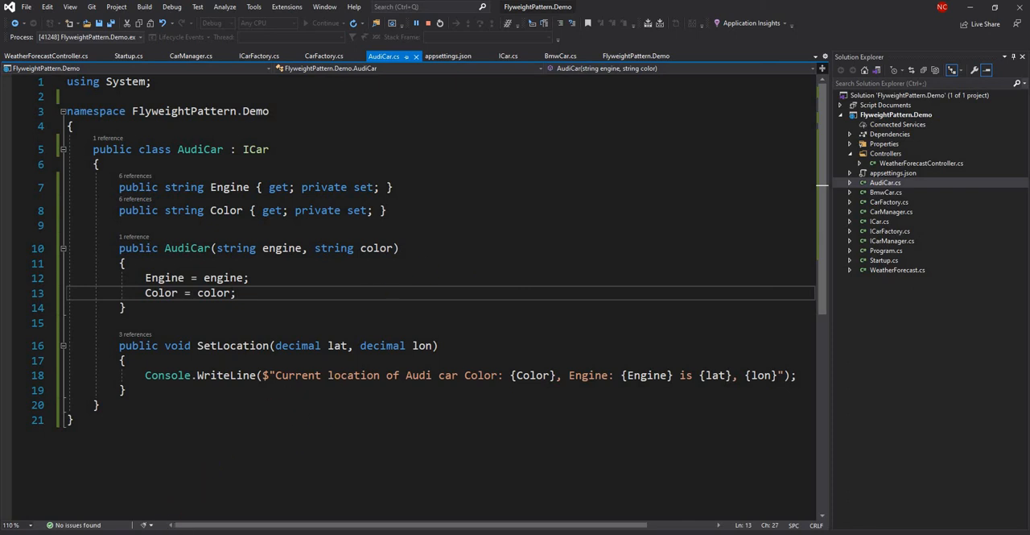